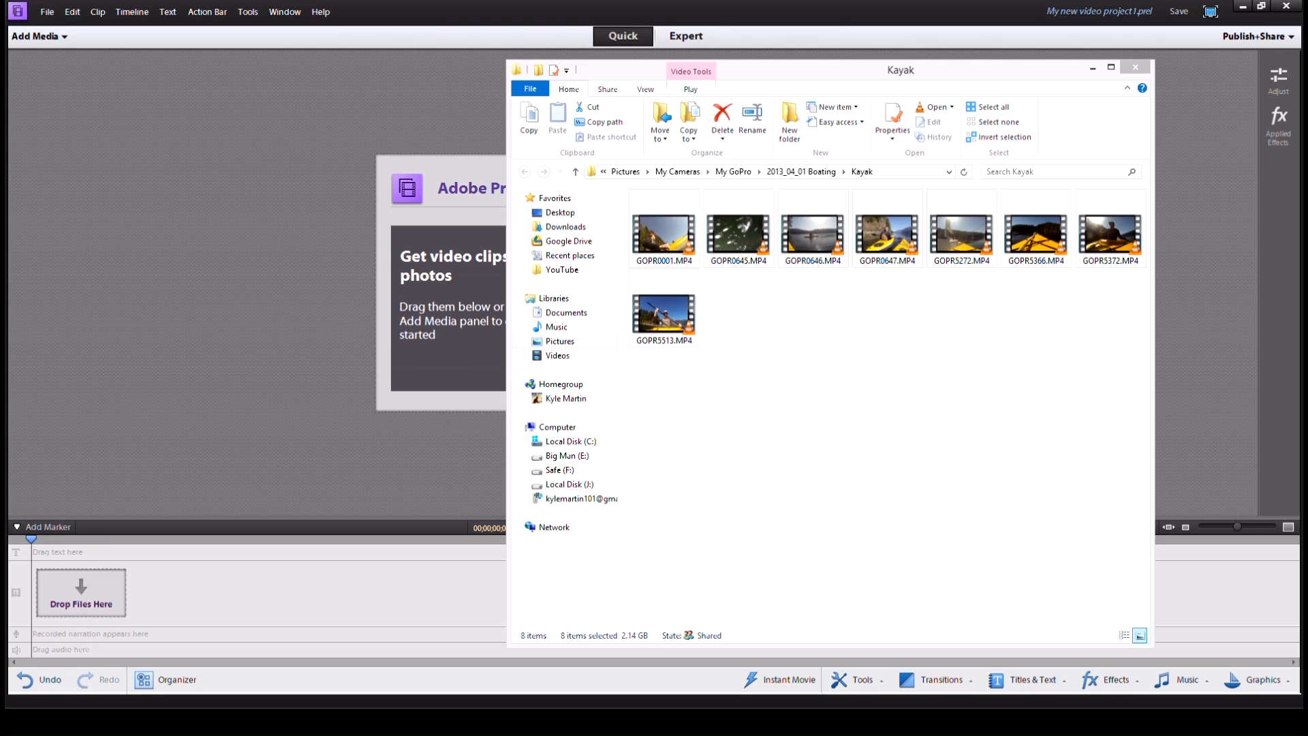
pyautogui.moveTo(750, 367)
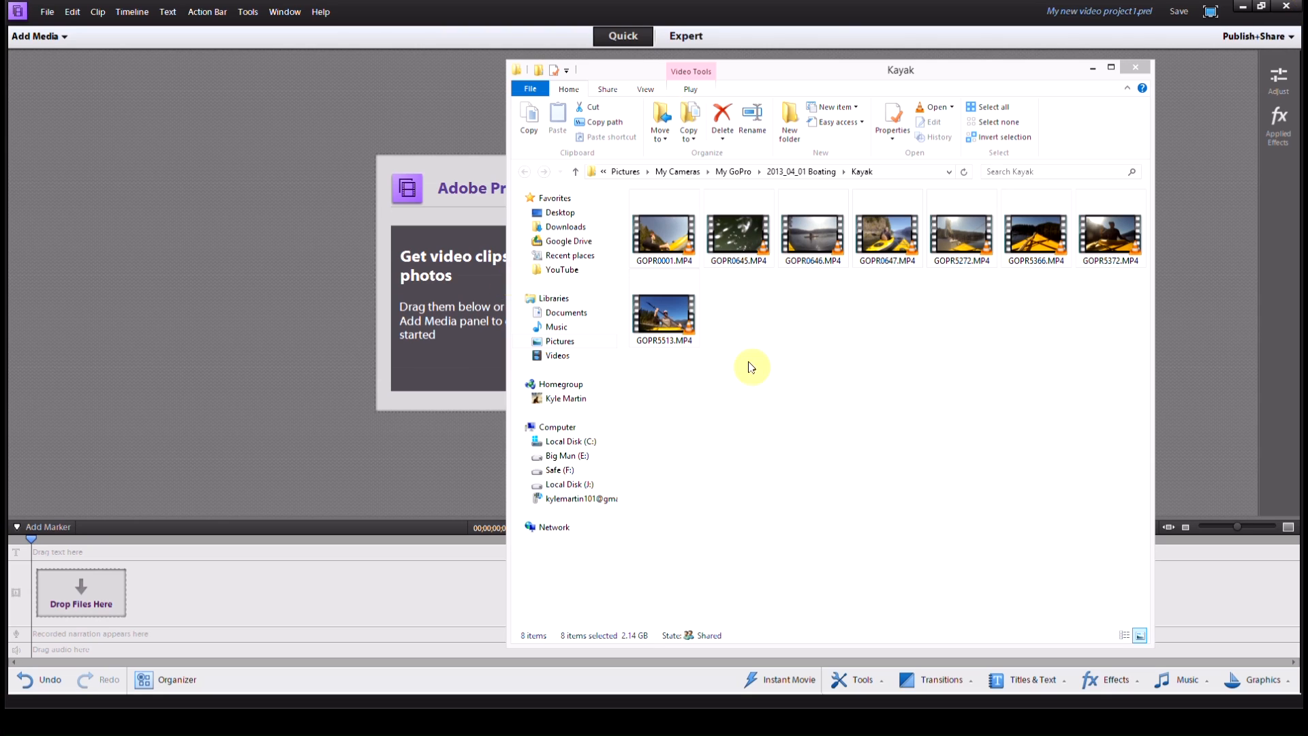
pyautogui.moveTo(717, 521)
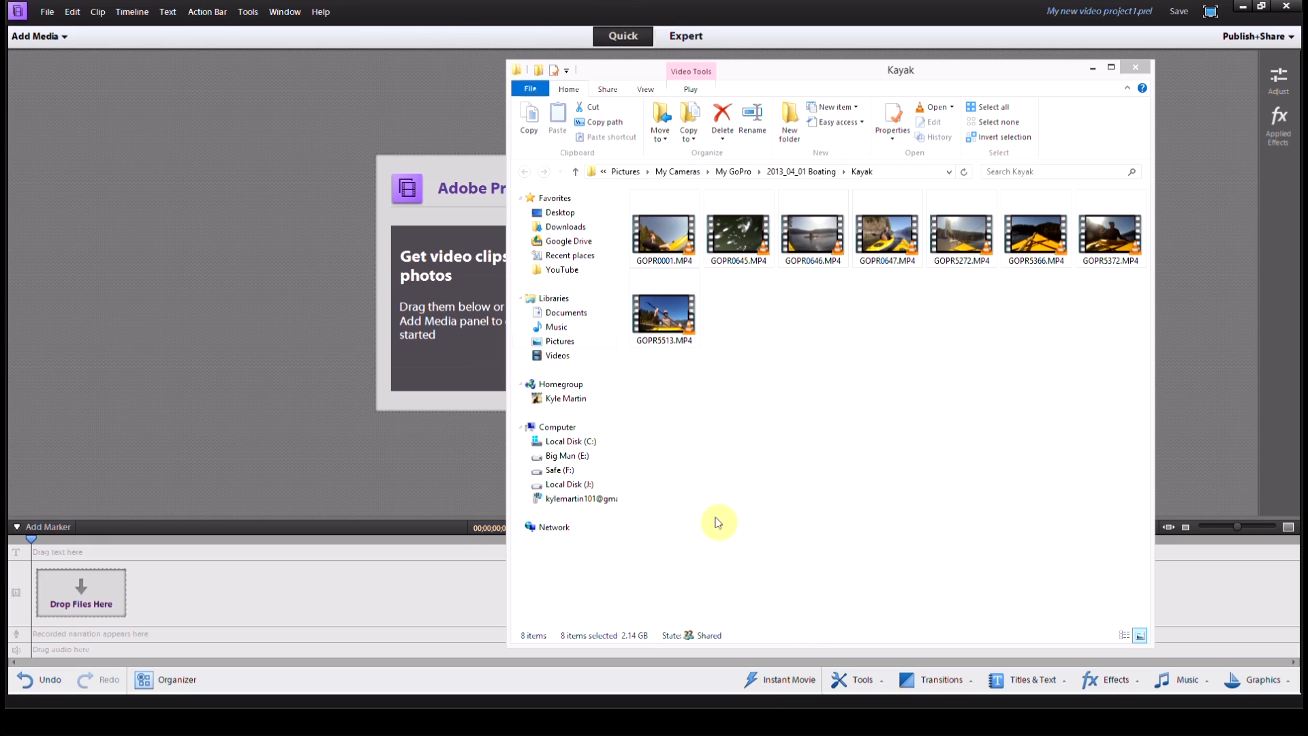
pyautogui.moveTo(1002, 366)
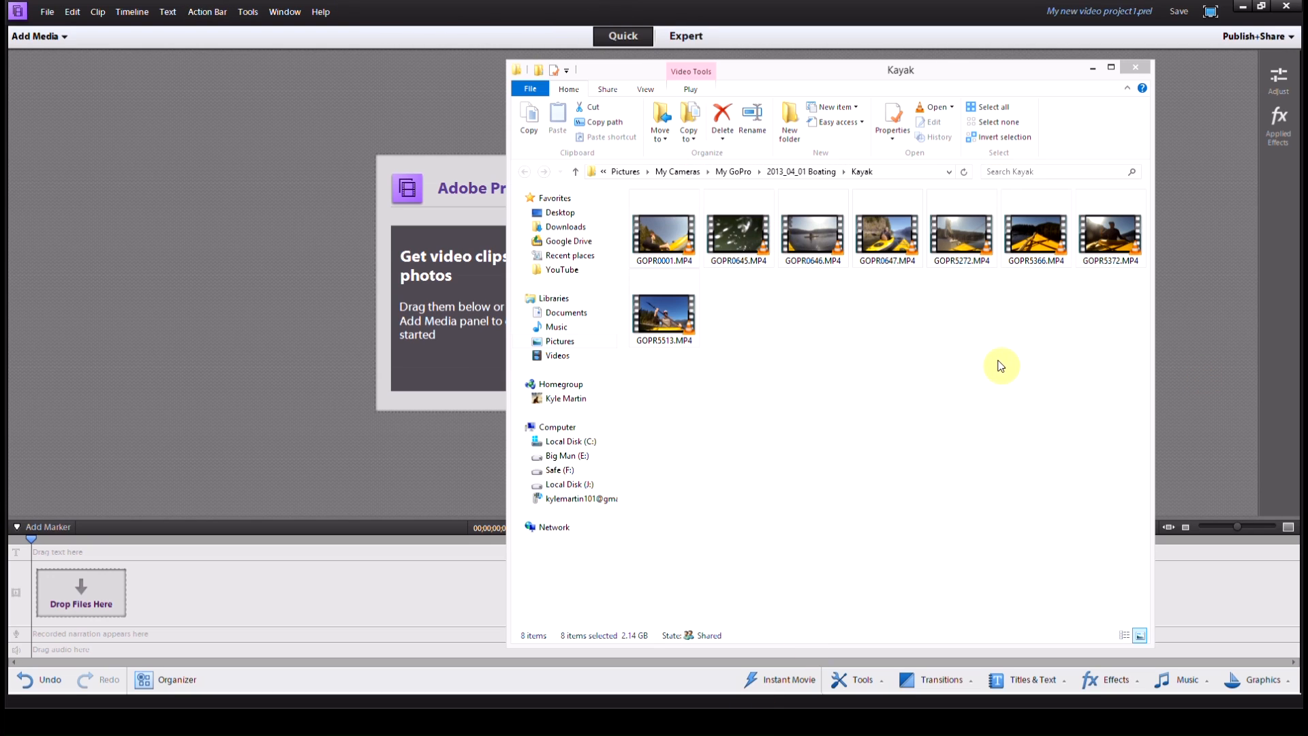
pyautogui.moveTo(720, 387)
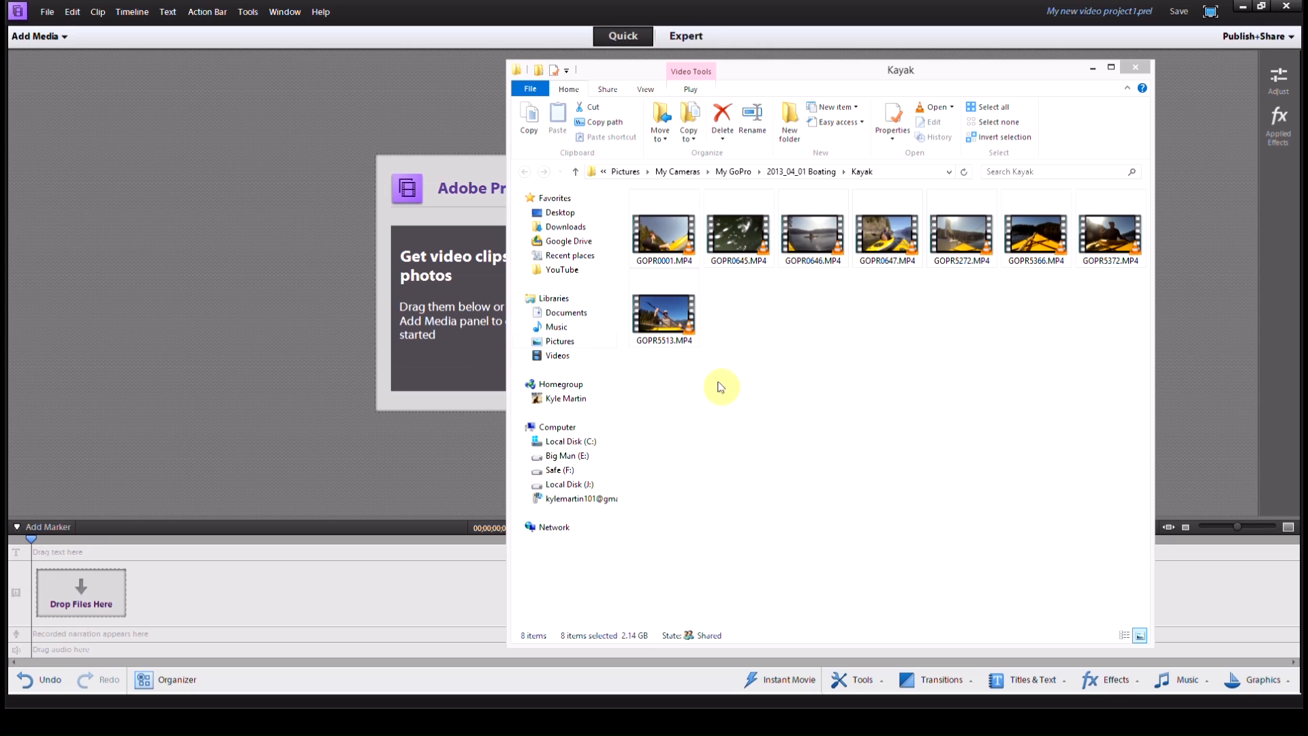
# Bring Premiere Elements to the front over the file browser.
pyautogui.click(1134, 66)
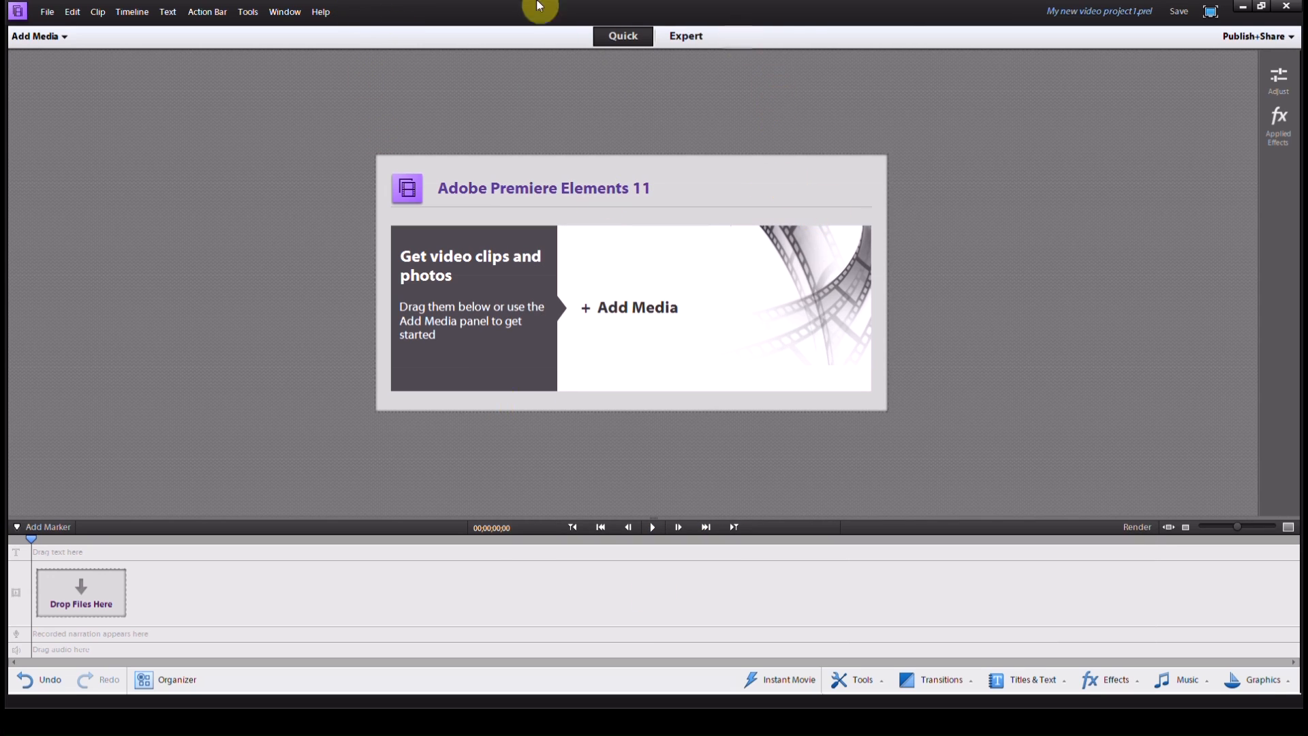
pyautogui.moveTo(628, 462)
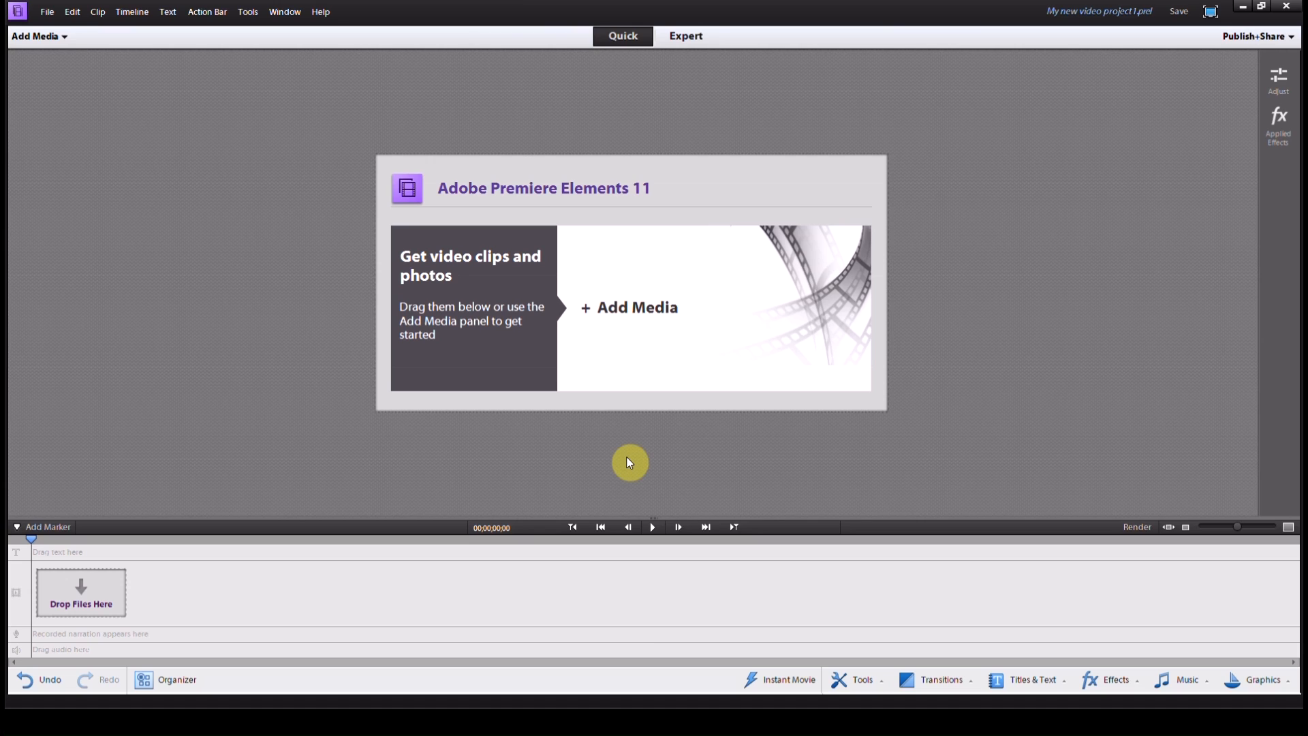
pyautogui.moveTo(625, 462)
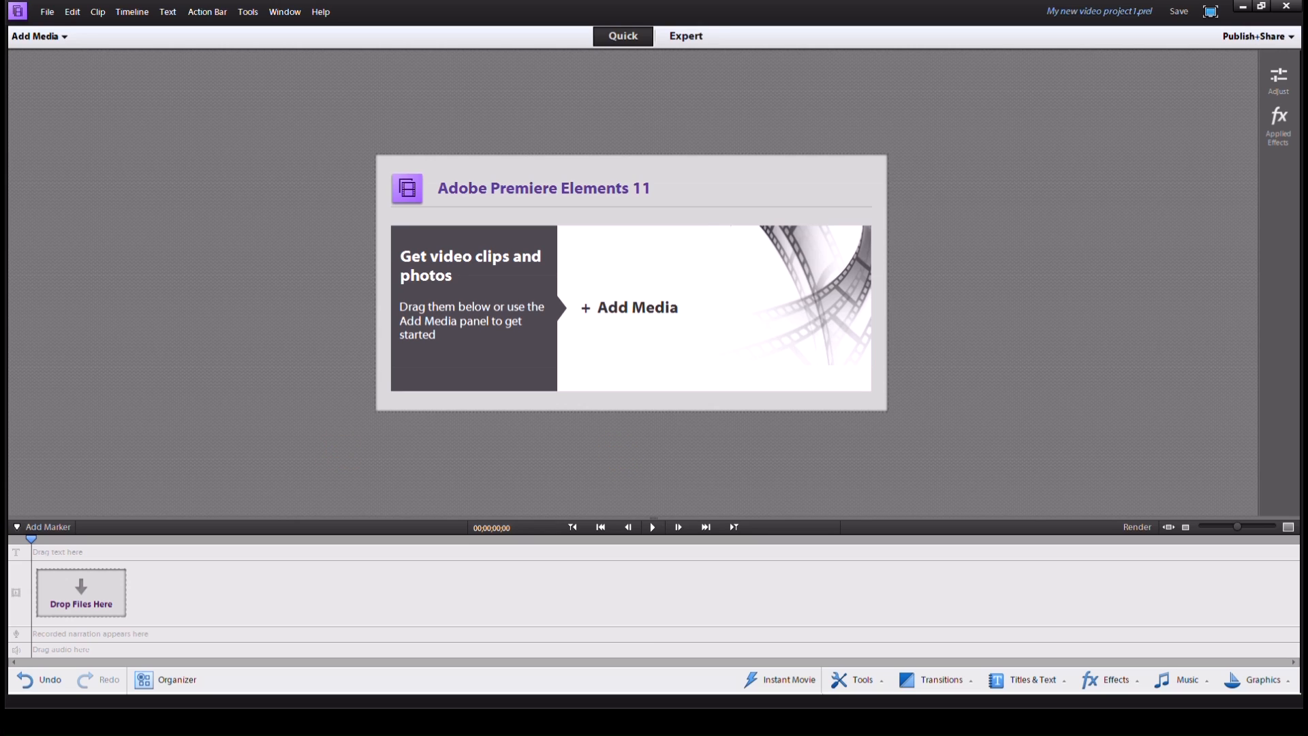
pyautogui.moveTo(361, 534)
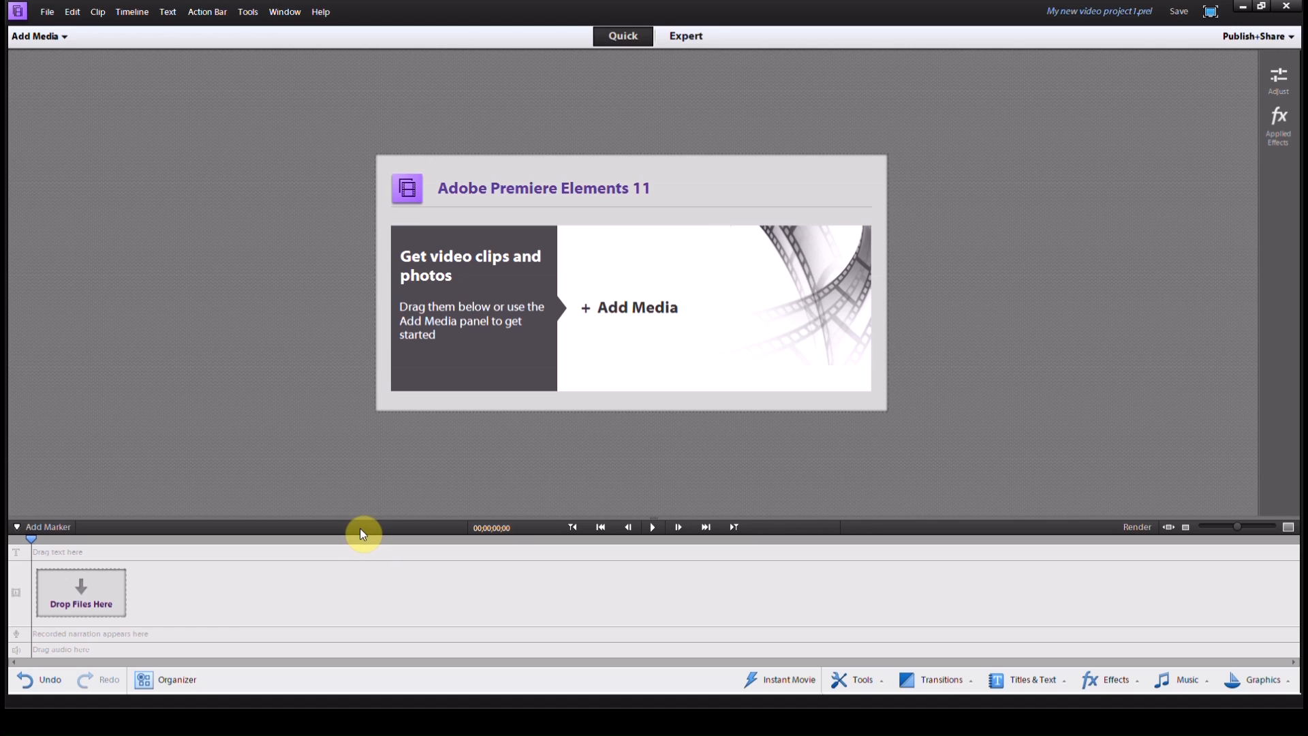
pyautogui.moveTo(211, 534)
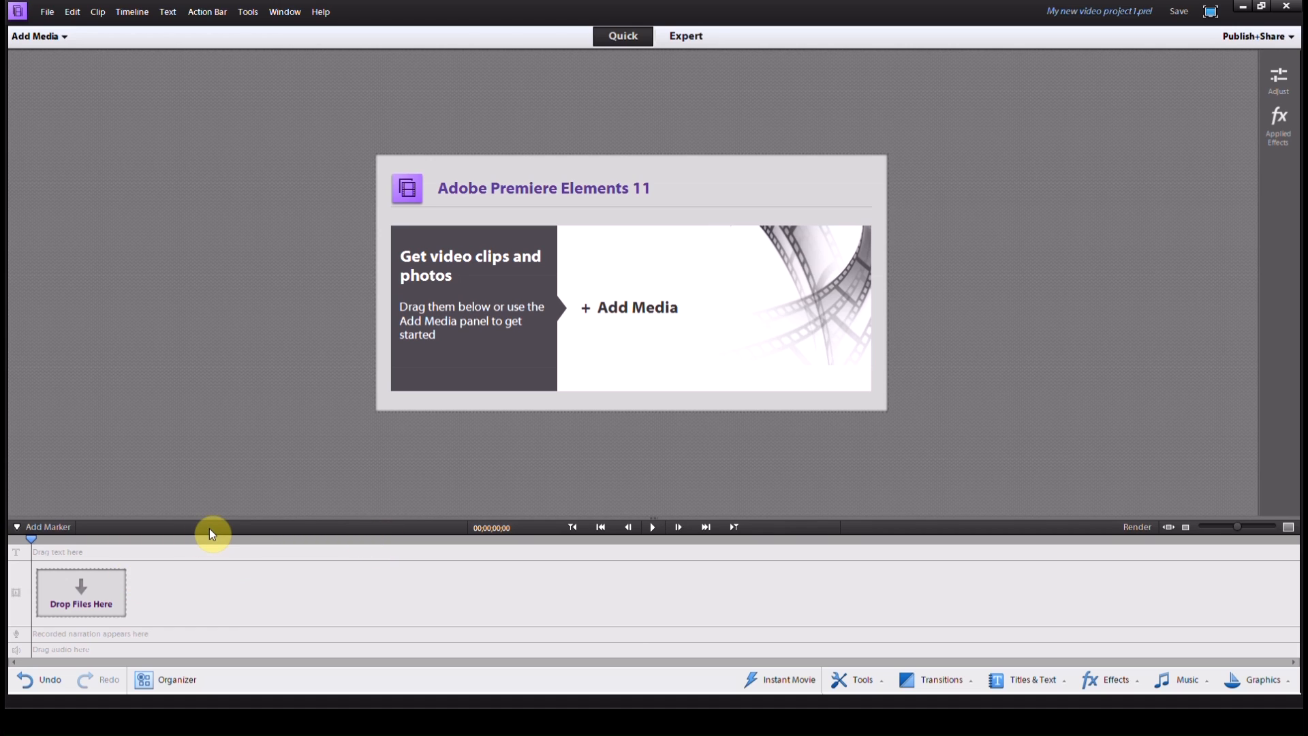
pyautogui.moveTo(174, 548)
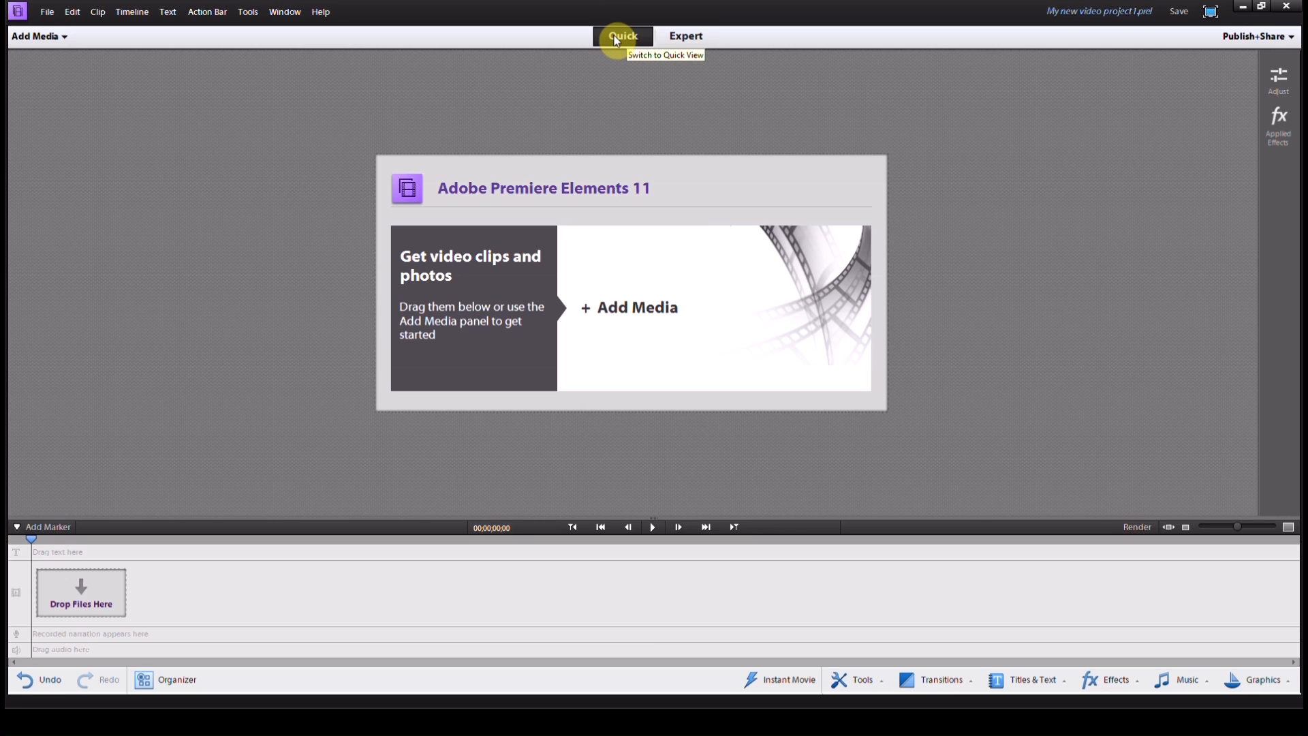
# Switch the project to the Expert editing workspace.
pyautogui.click(685, 36)
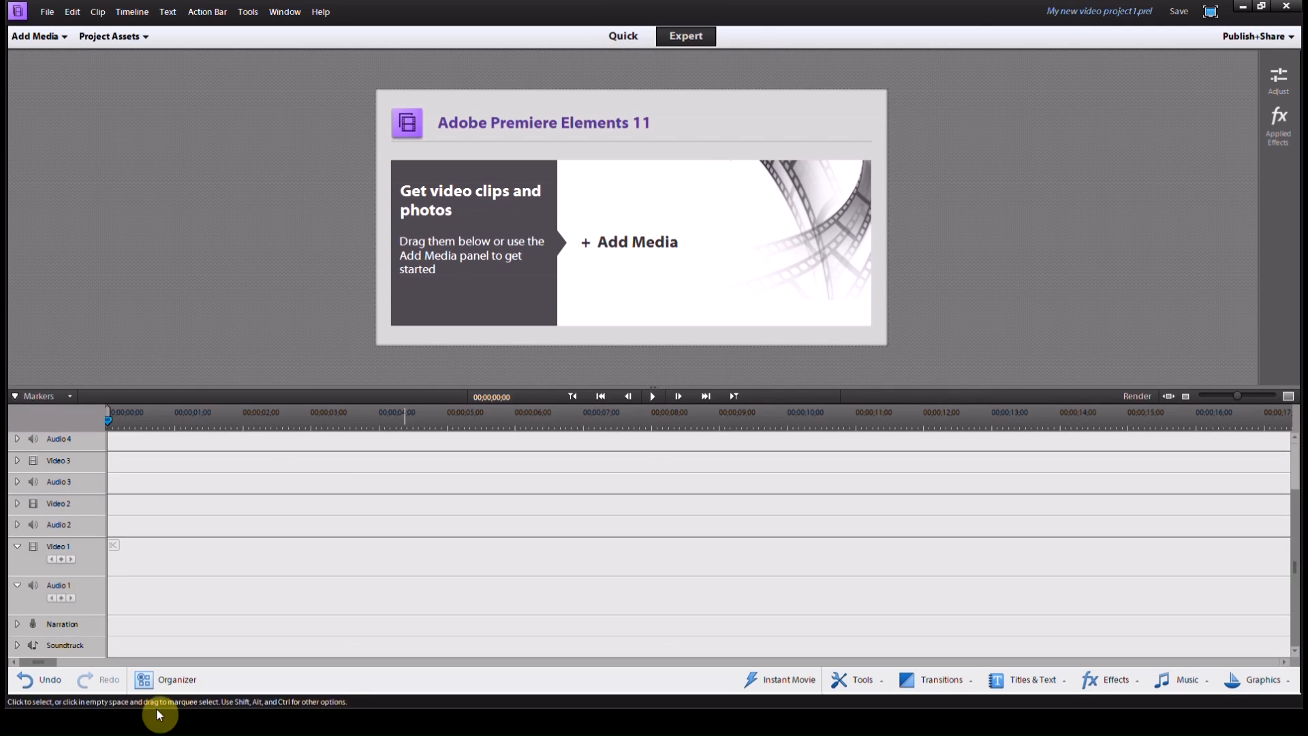
pyautogui.moveTo(443, 681)
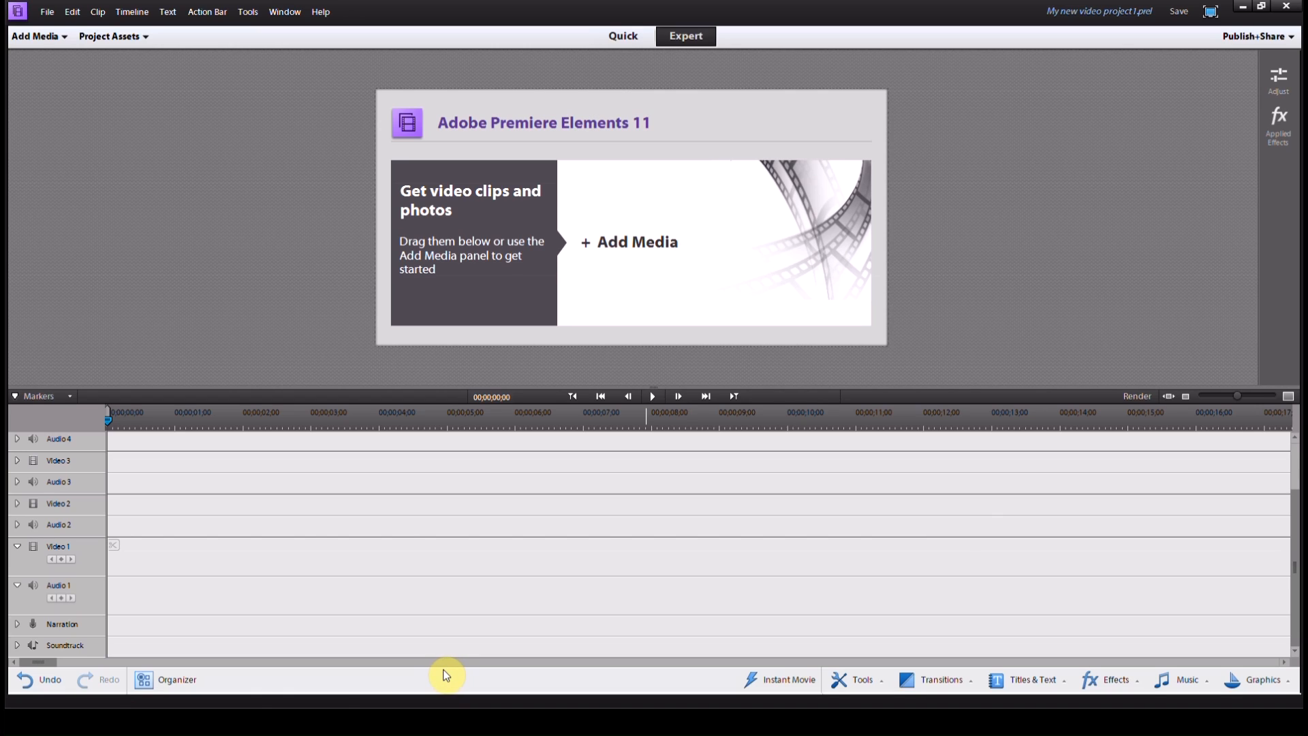
pyautogui.moveTo(439, 676)
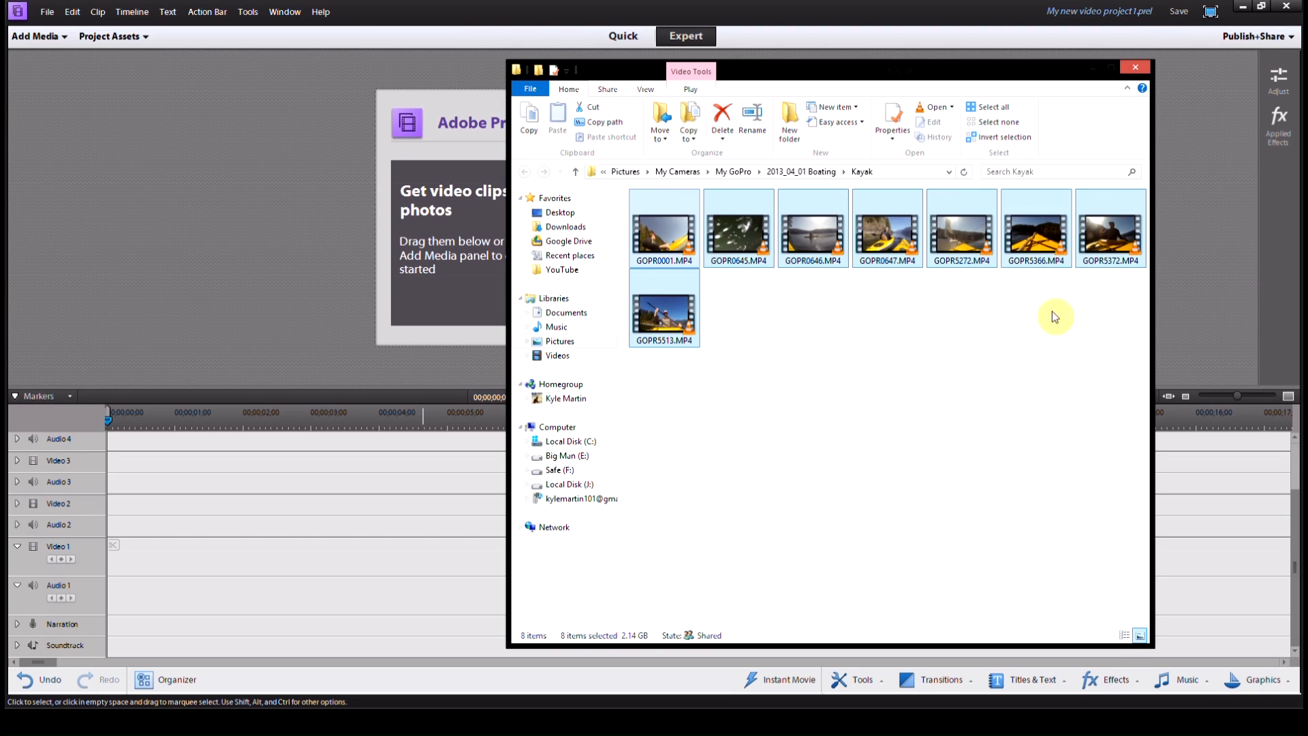
pyautogui.moveTo(668, 230)
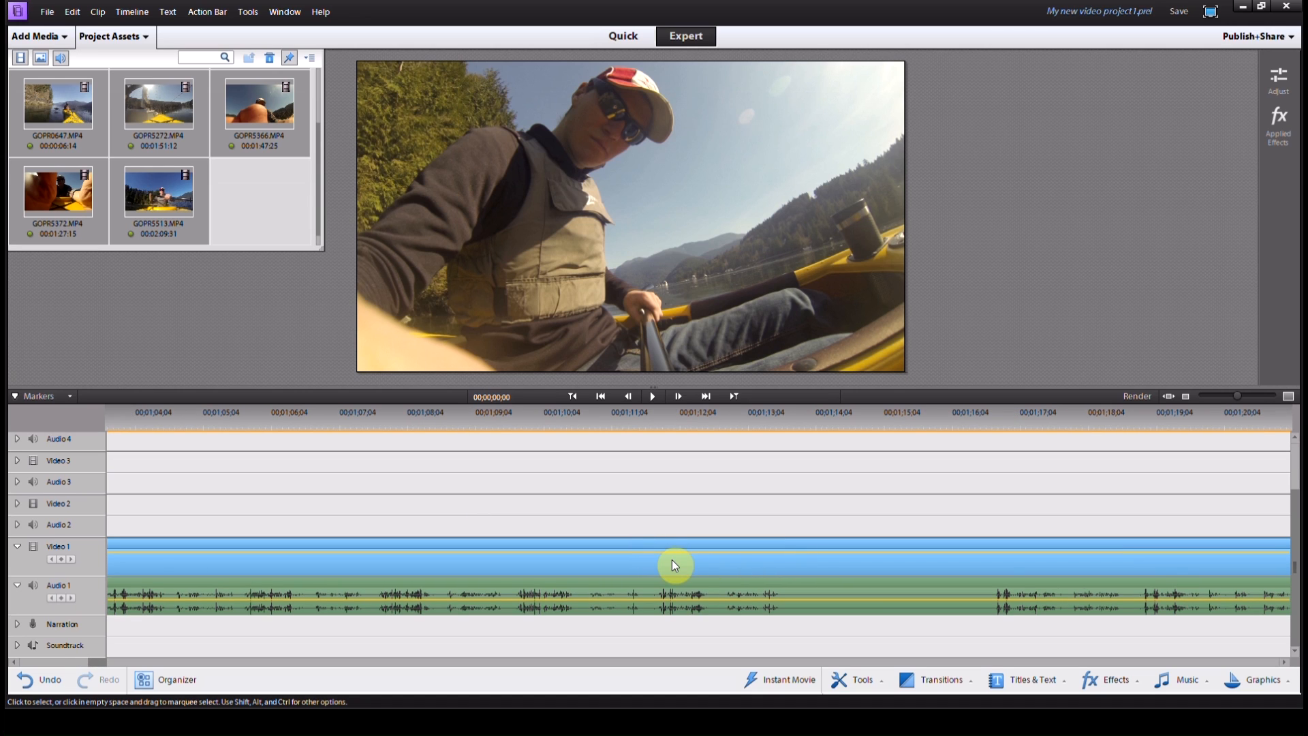
pyautogui.moveTo(1201, 409)
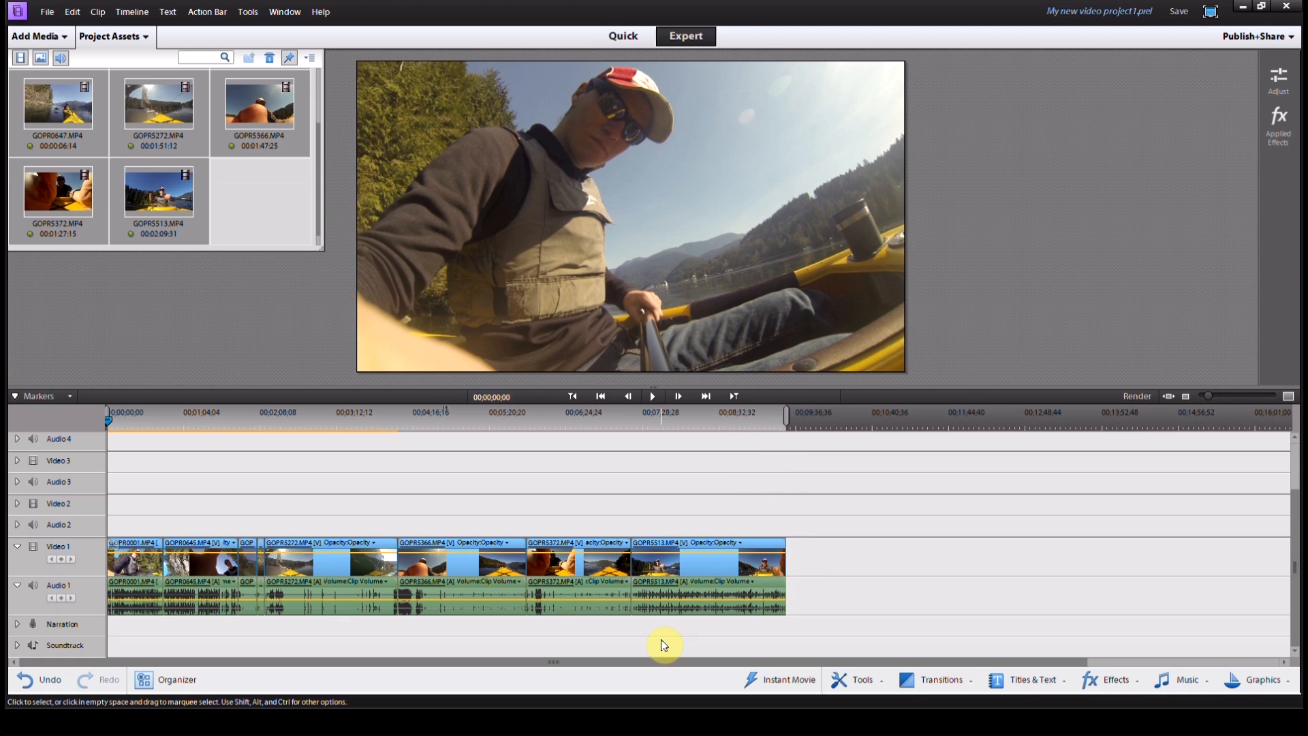
pyautogui.moveTo(596, 672)
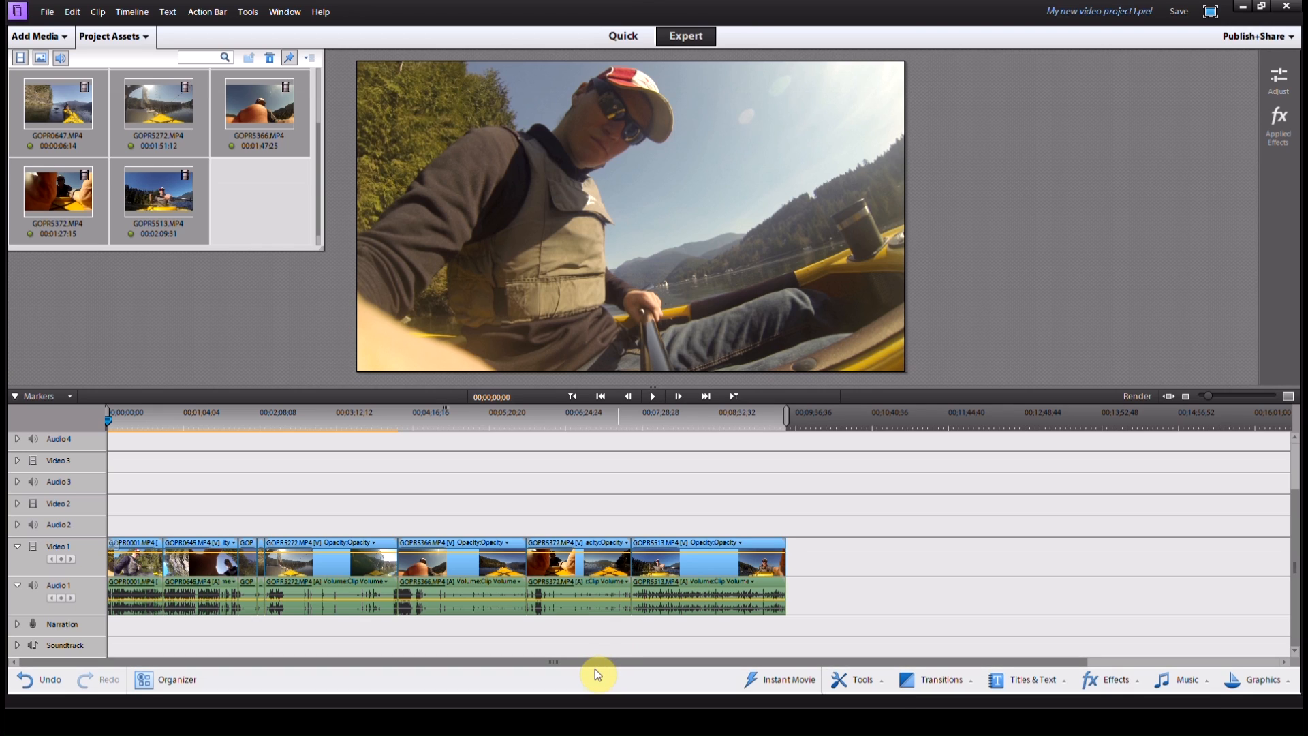
pyautogui.moveTo(618, 731)
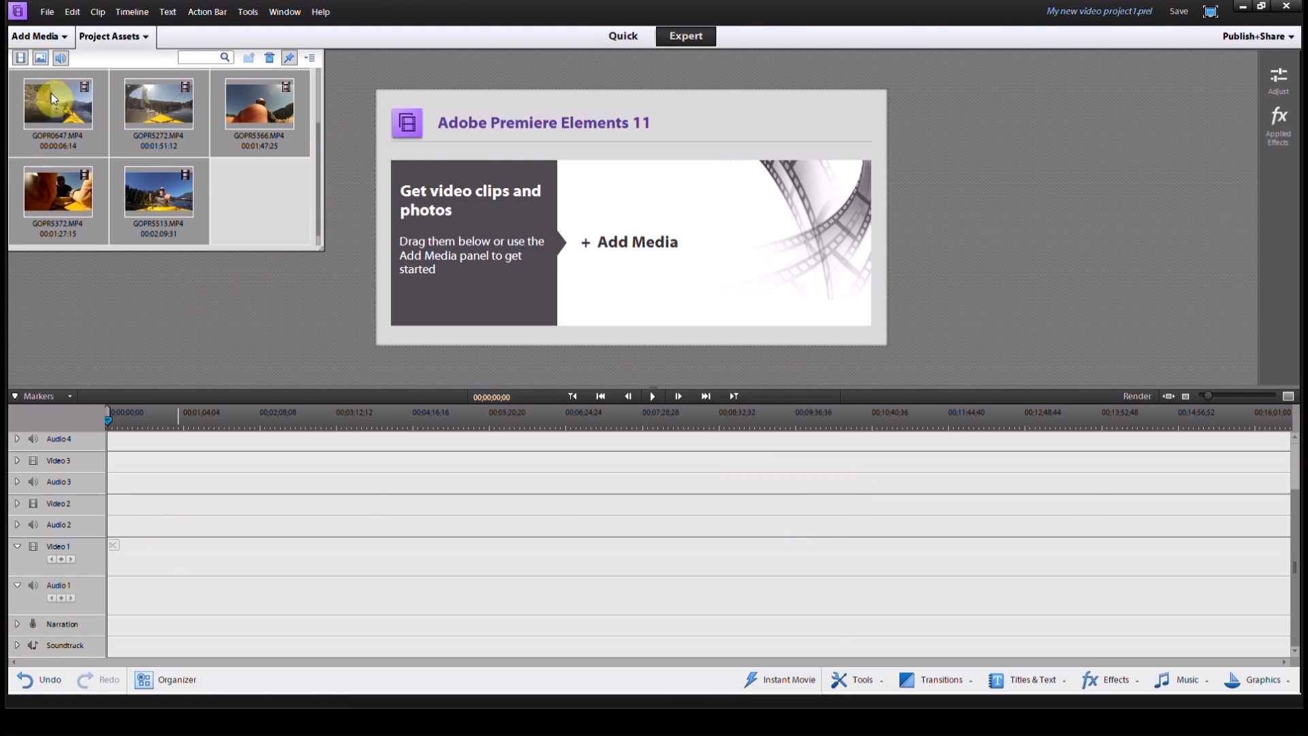
pyautogui.moveTo(199, 134)
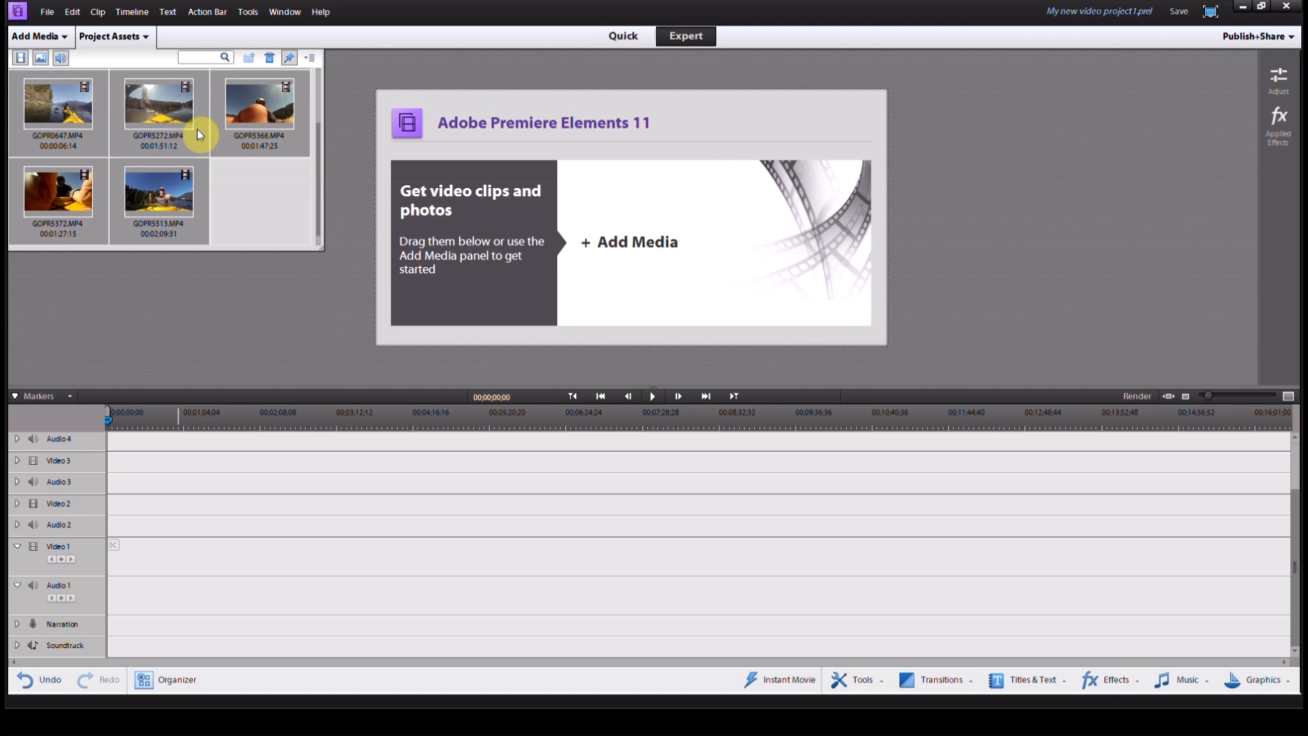
pyautogui.moveTo(324, 250)
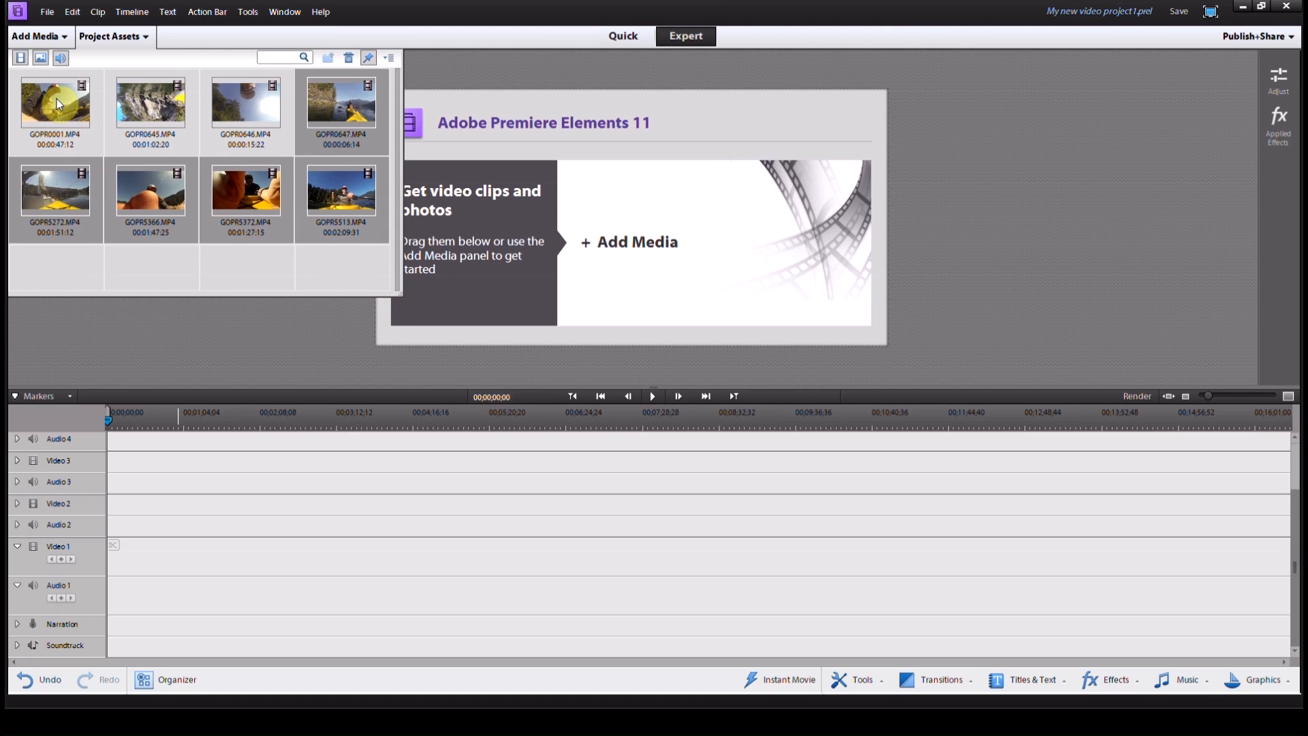
pyautogui.moveTo(56, 101)
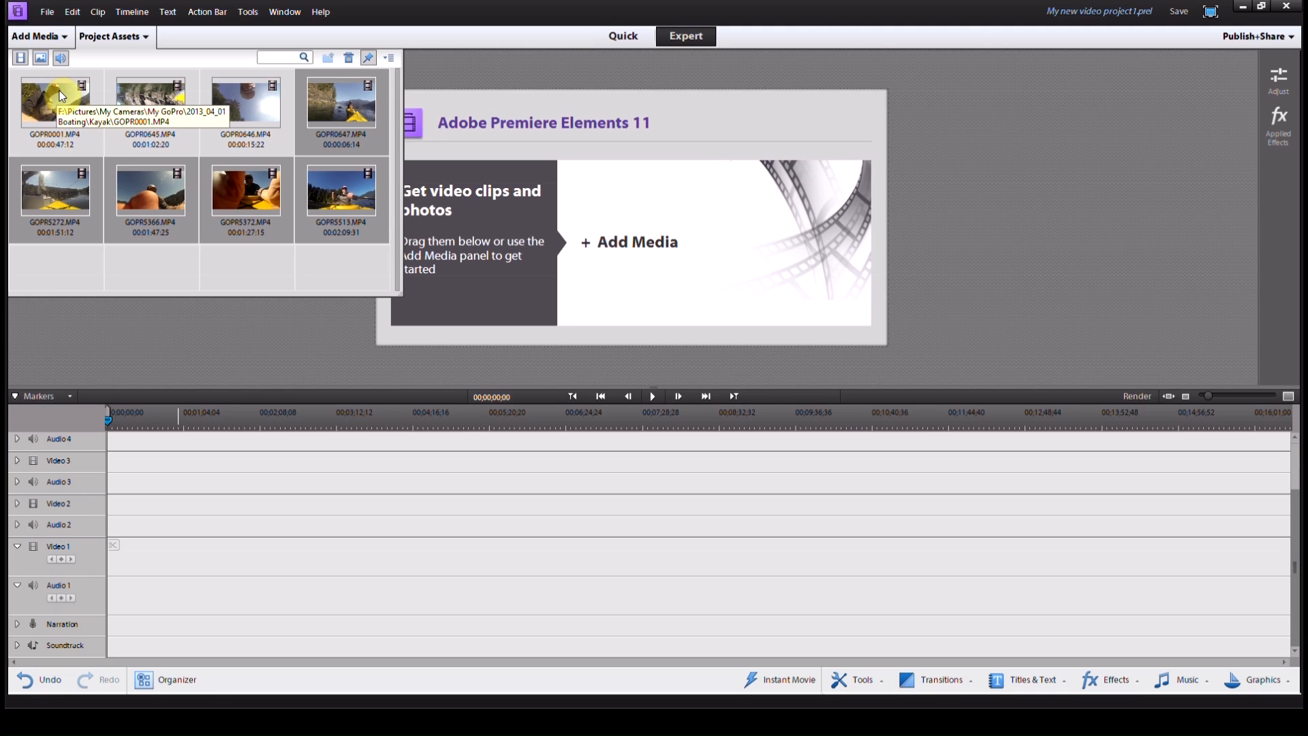
pyautogui.moveTo(57, 96)
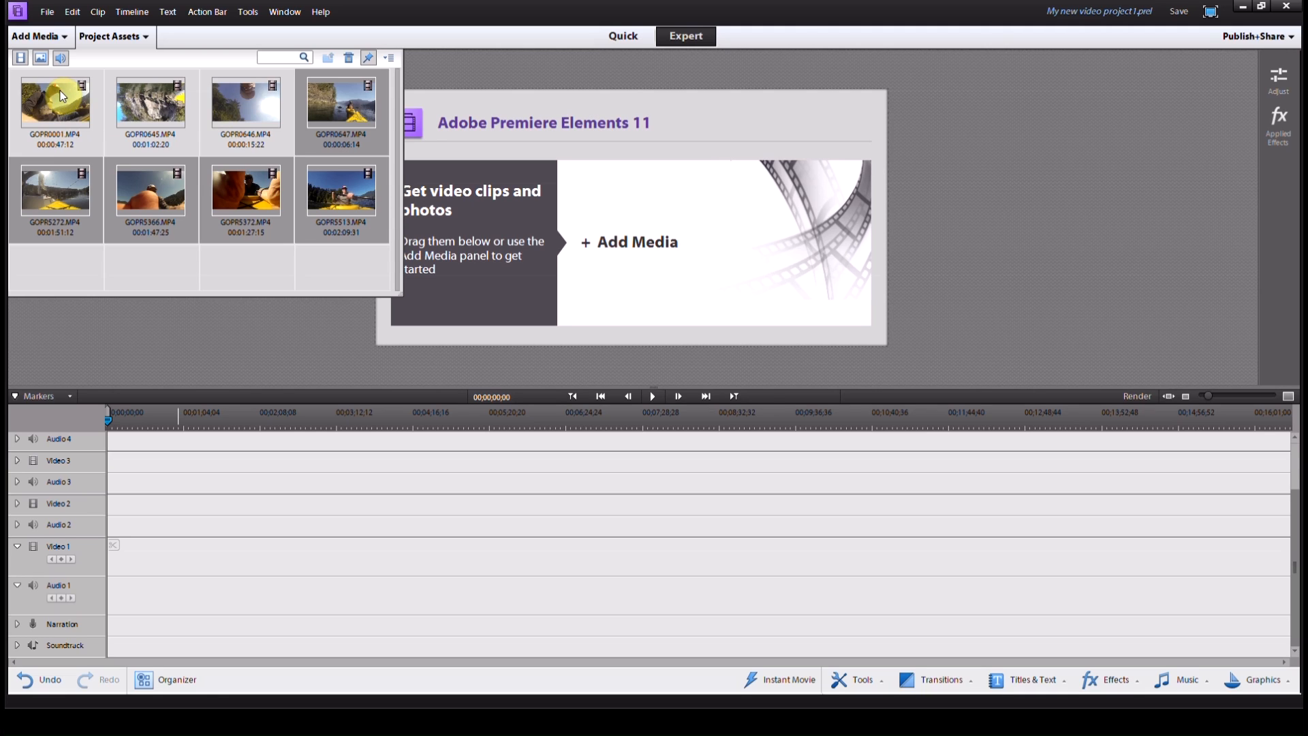
pyautogui.moveTo(56, 100)
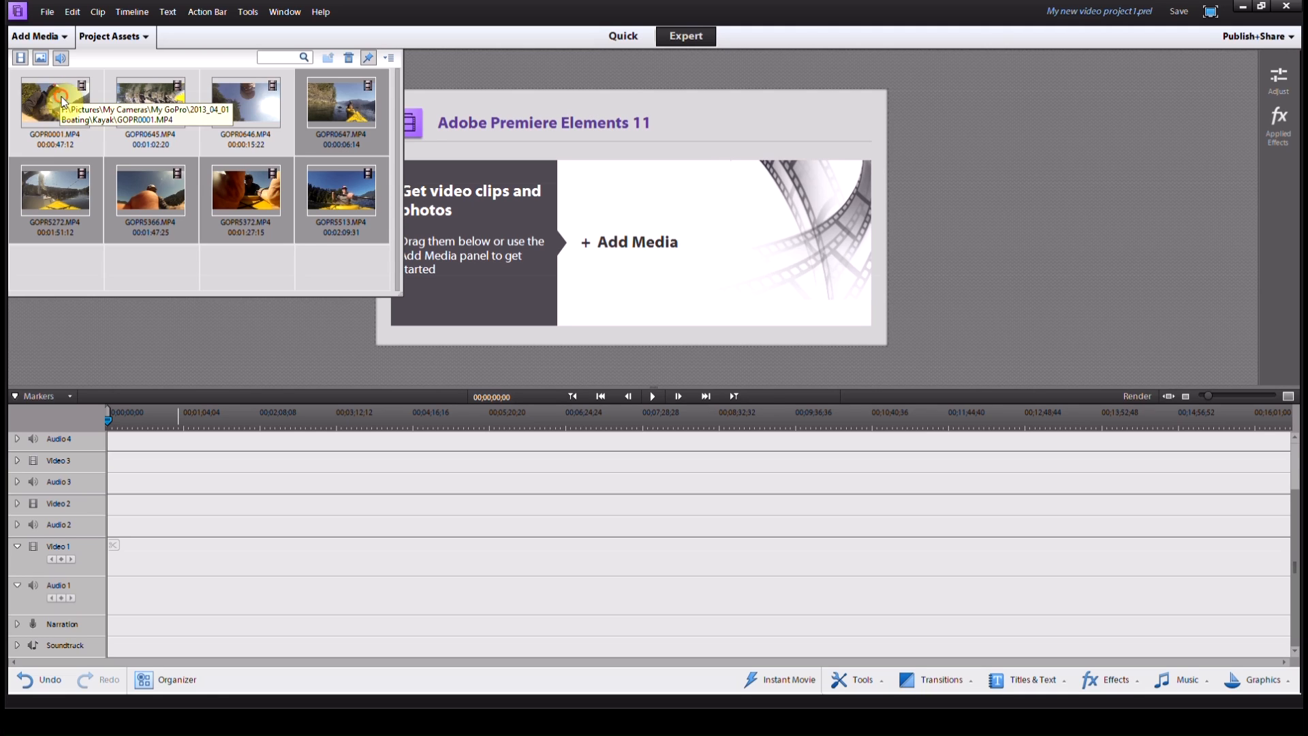
# Preview GOPR0001 and mark its in and out points, trimming it to 00:00:01:15.
pyautogui.doubleClick(55, 101)
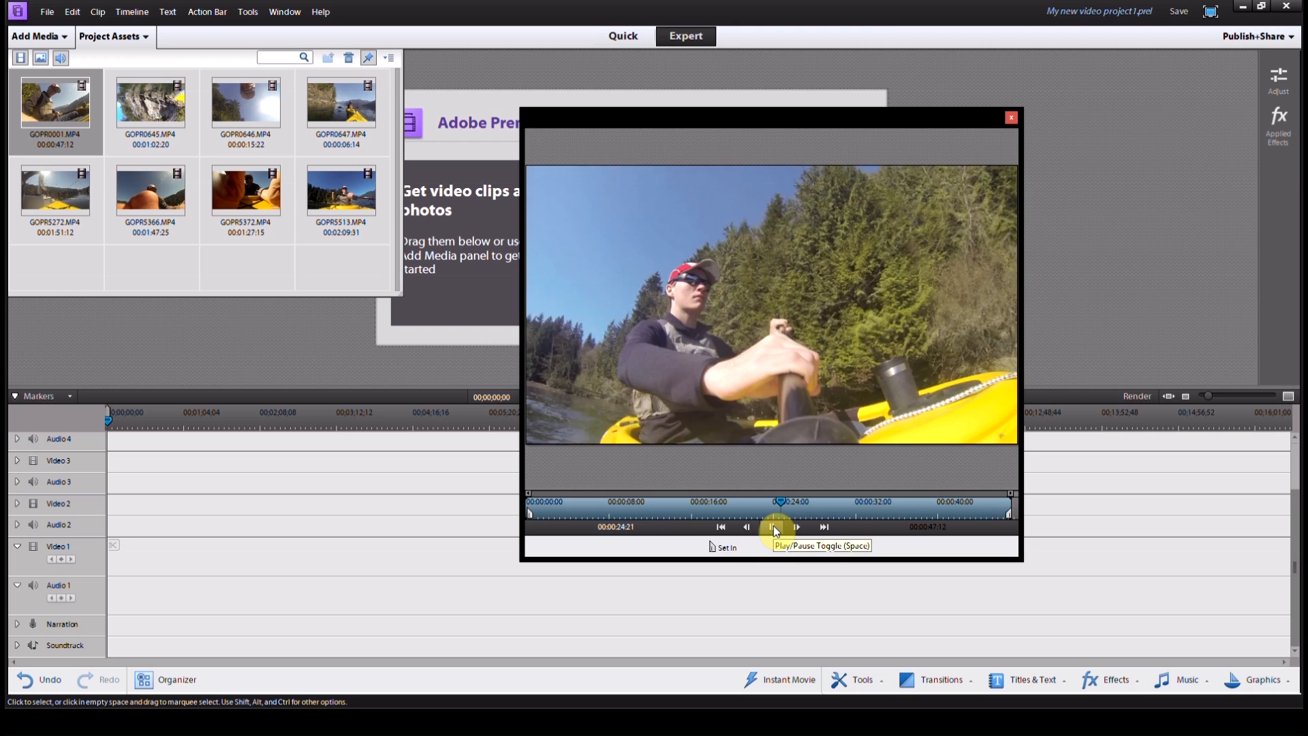
pyautogui.click(772, 527)
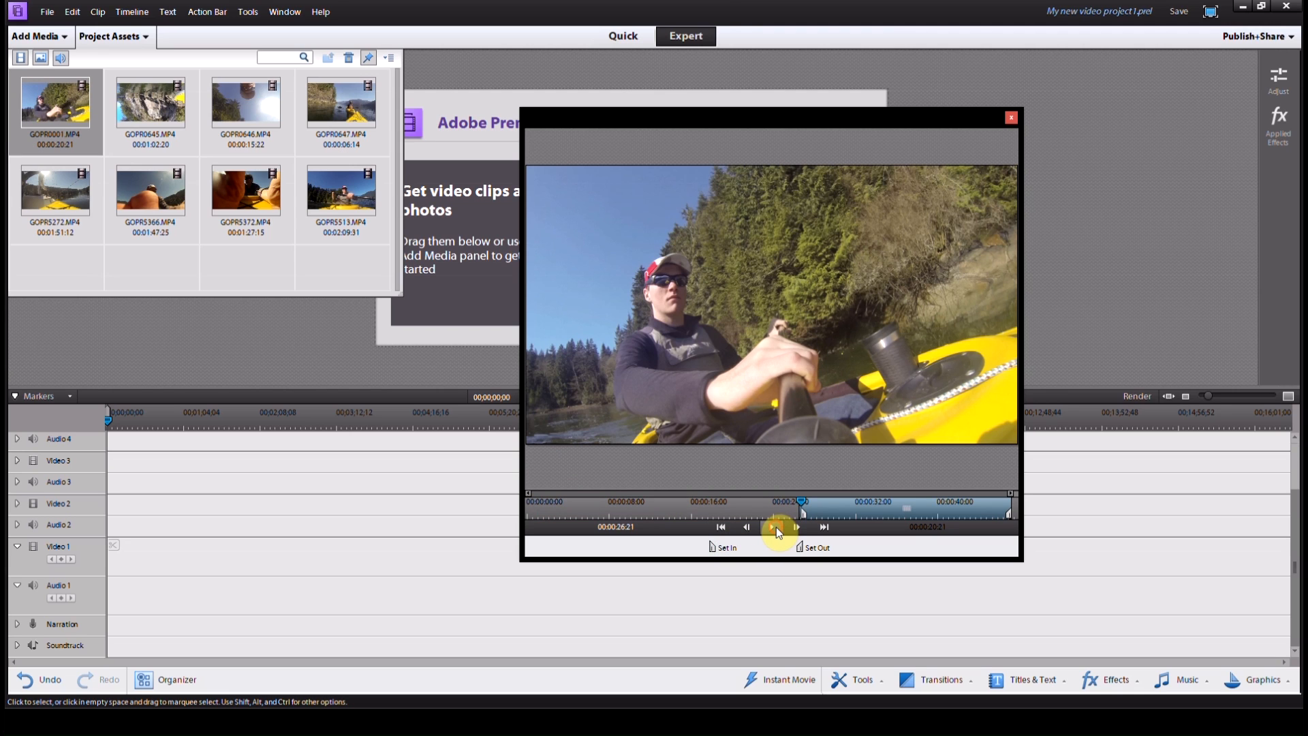
pyautogui.click(769, 526)
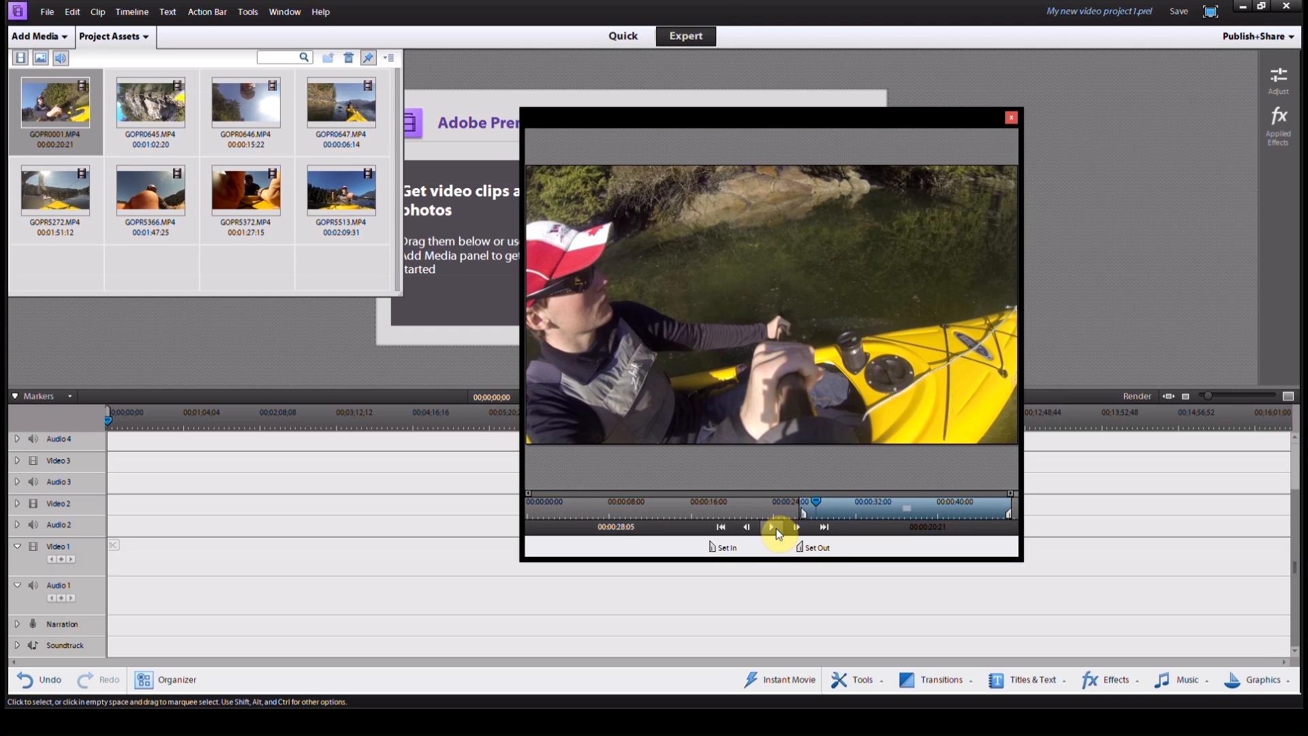
pyautogui.click(770, 527)
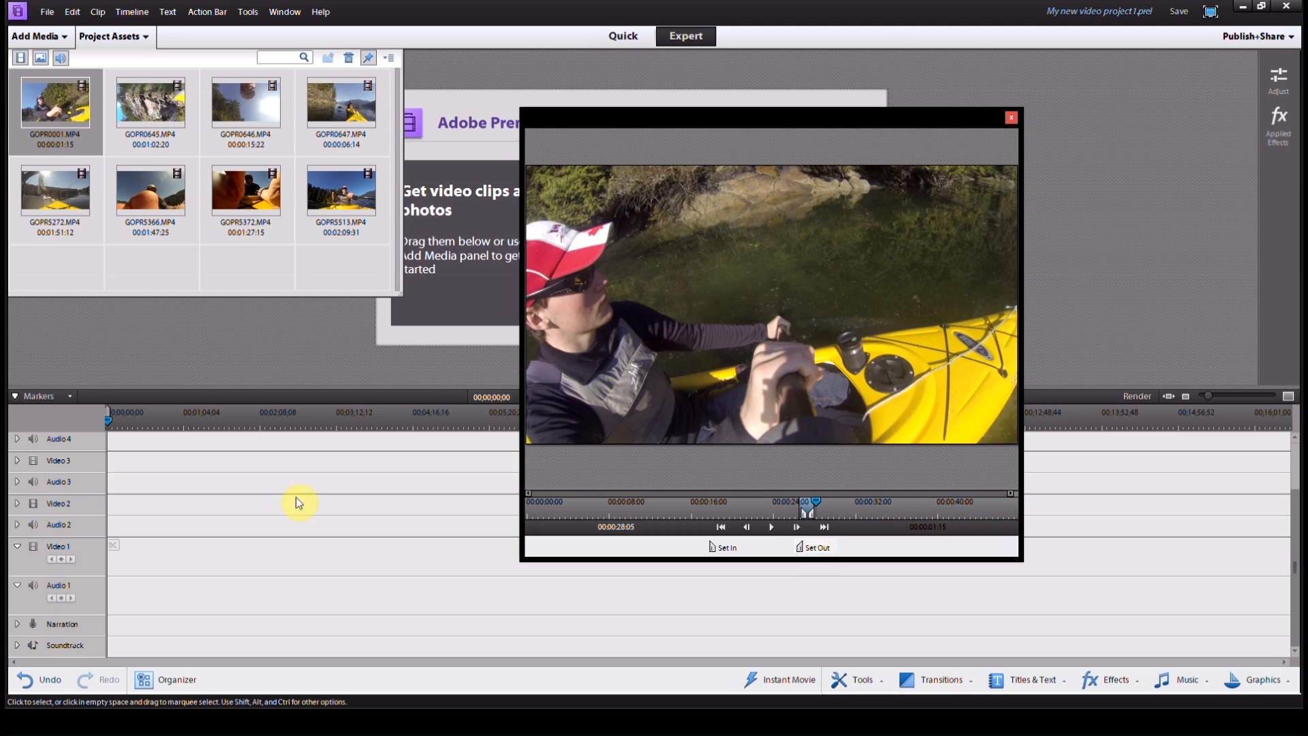
pyautogui.moveTo(141, 372)
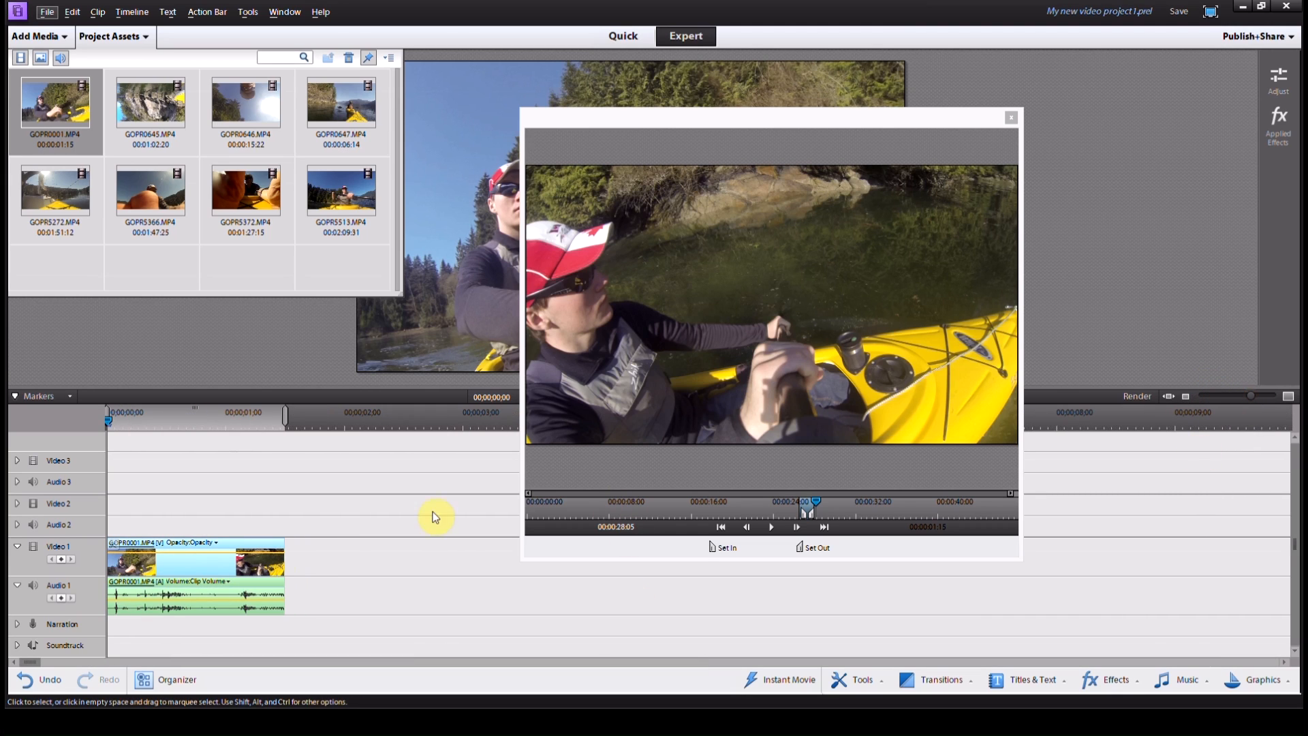
pyautogui.moveTo(366, 428)
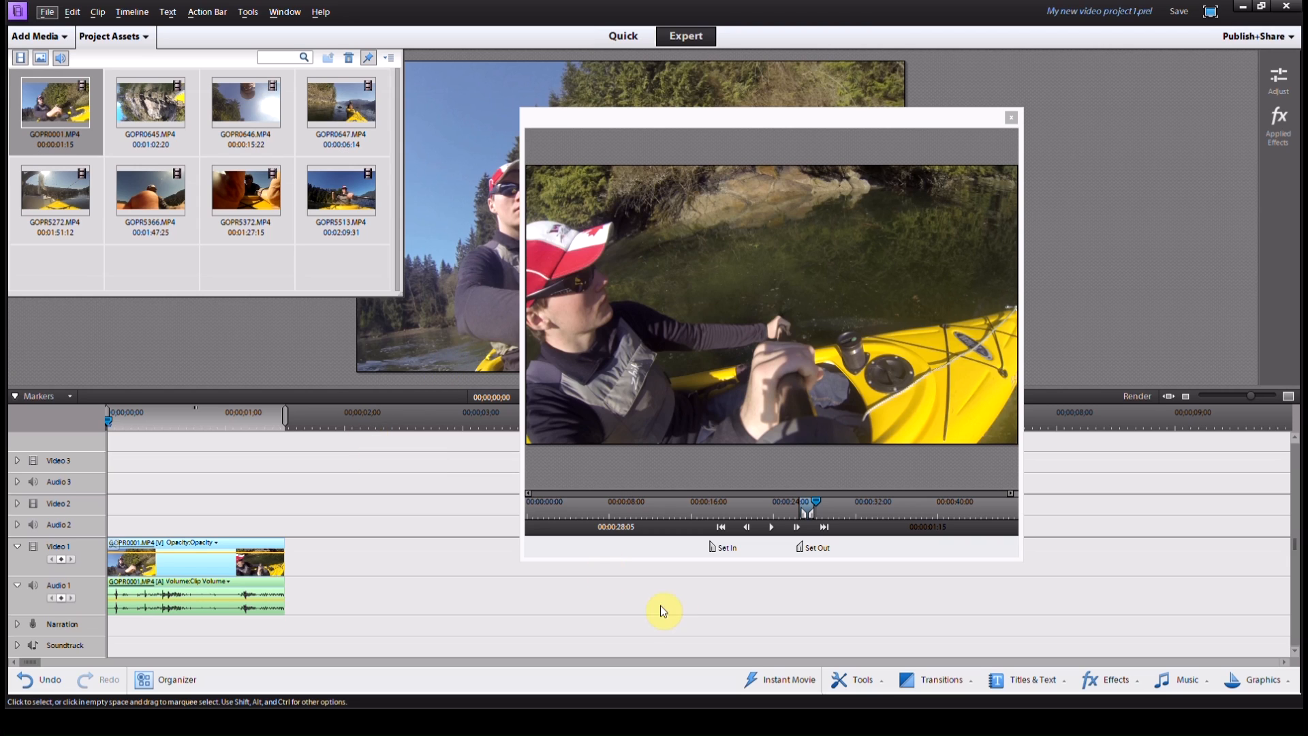
pyautogui.moveTo(981, 174)
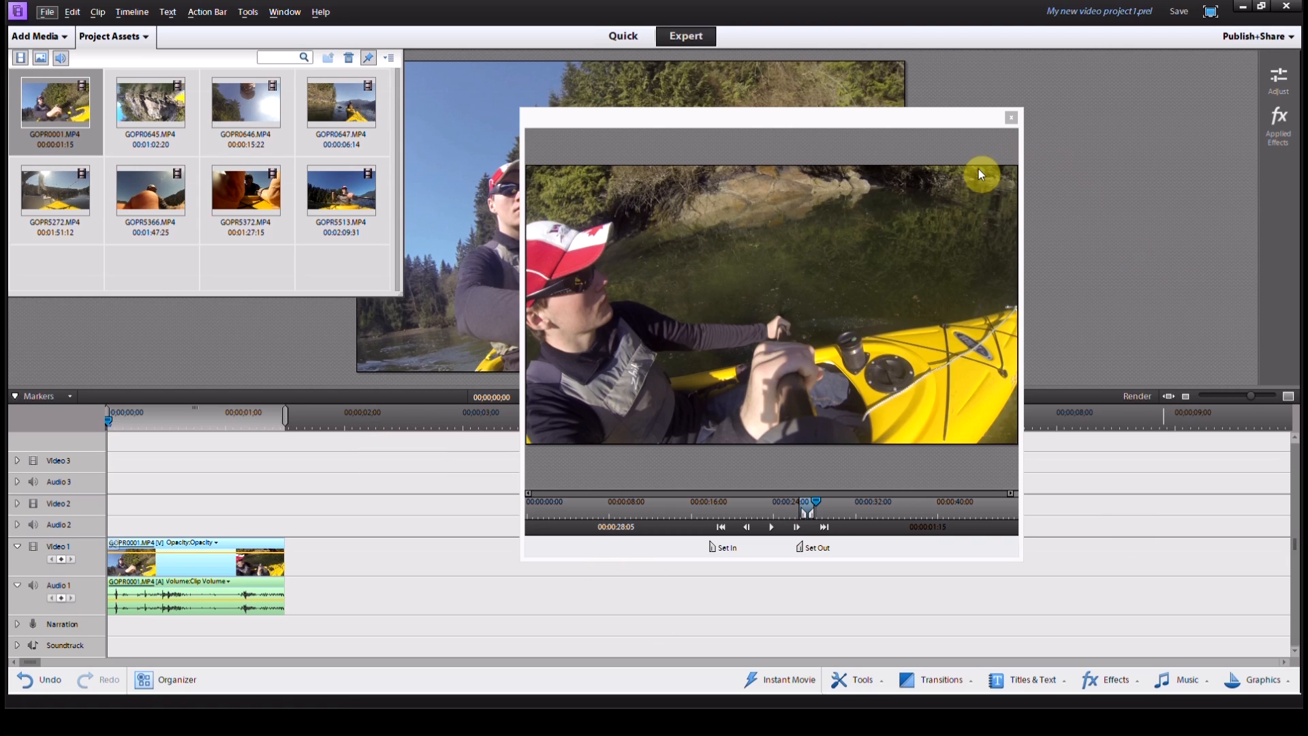
pyautogui.moveTo(464, 109)
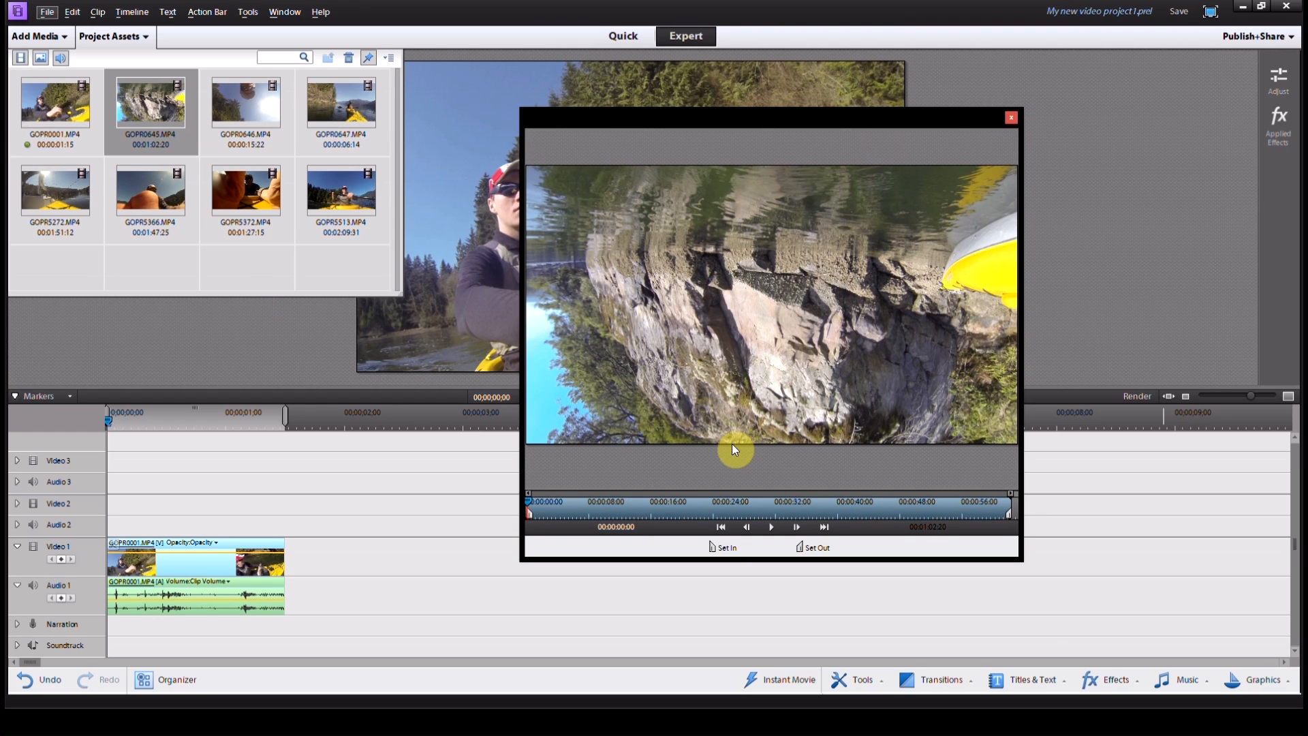
pyautogui.moveTo(1001, 119)
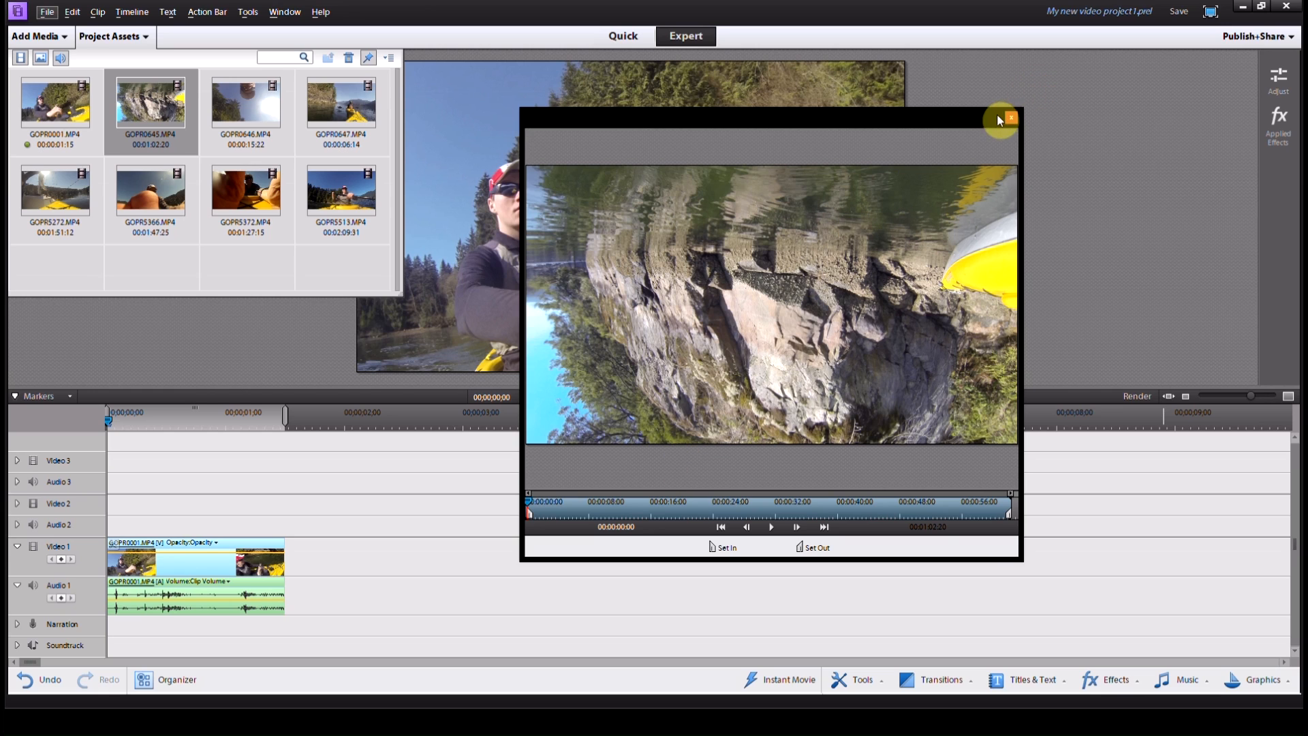
# Close the upside-down GOPR0645 preview and trim GOPR0646 with in and out points.
pyautogui.doubleClick(245, 103)
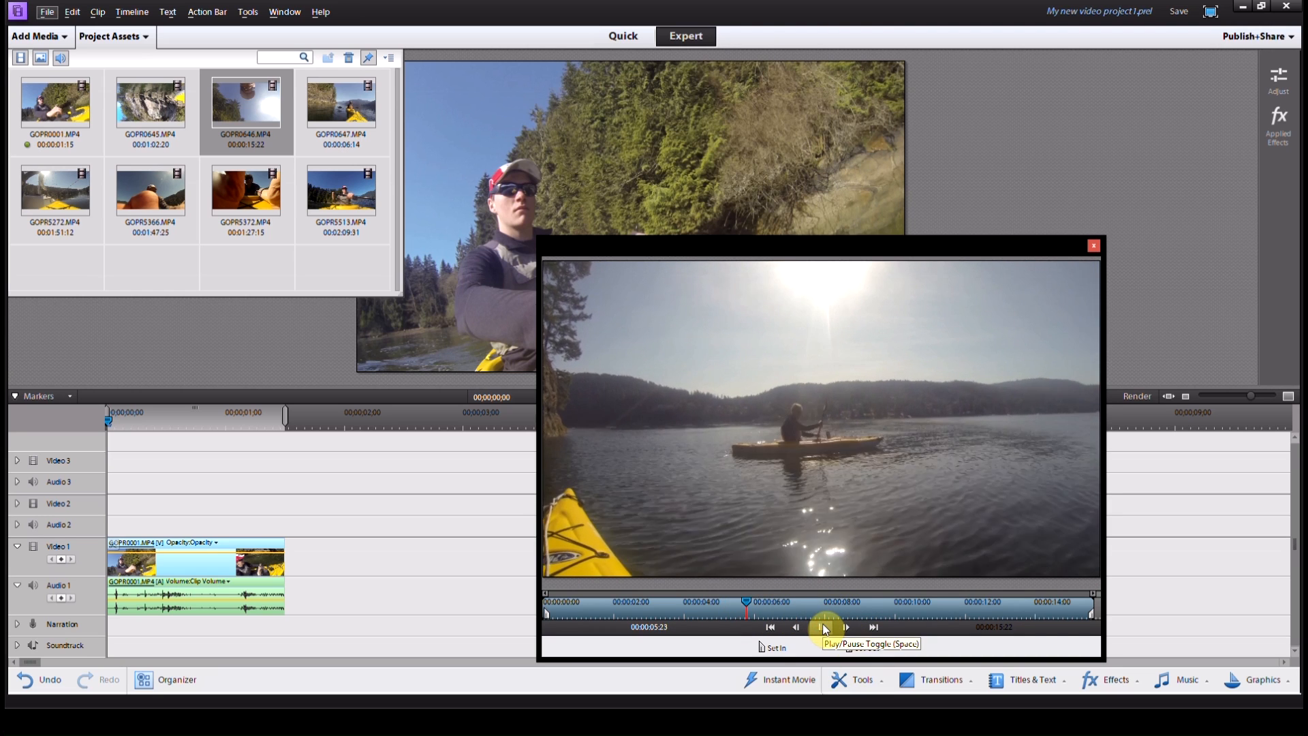
pyautogui.click(821, 627)
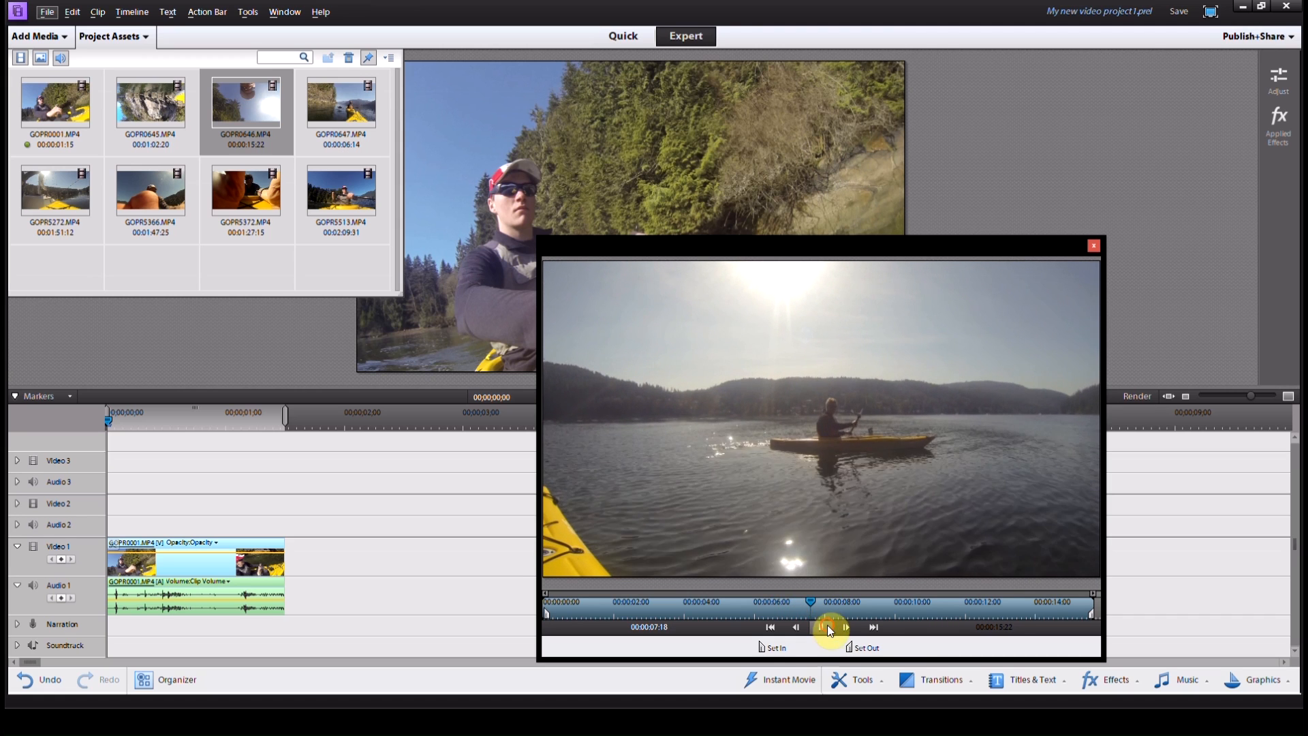
pyautogui.click(820, 626)
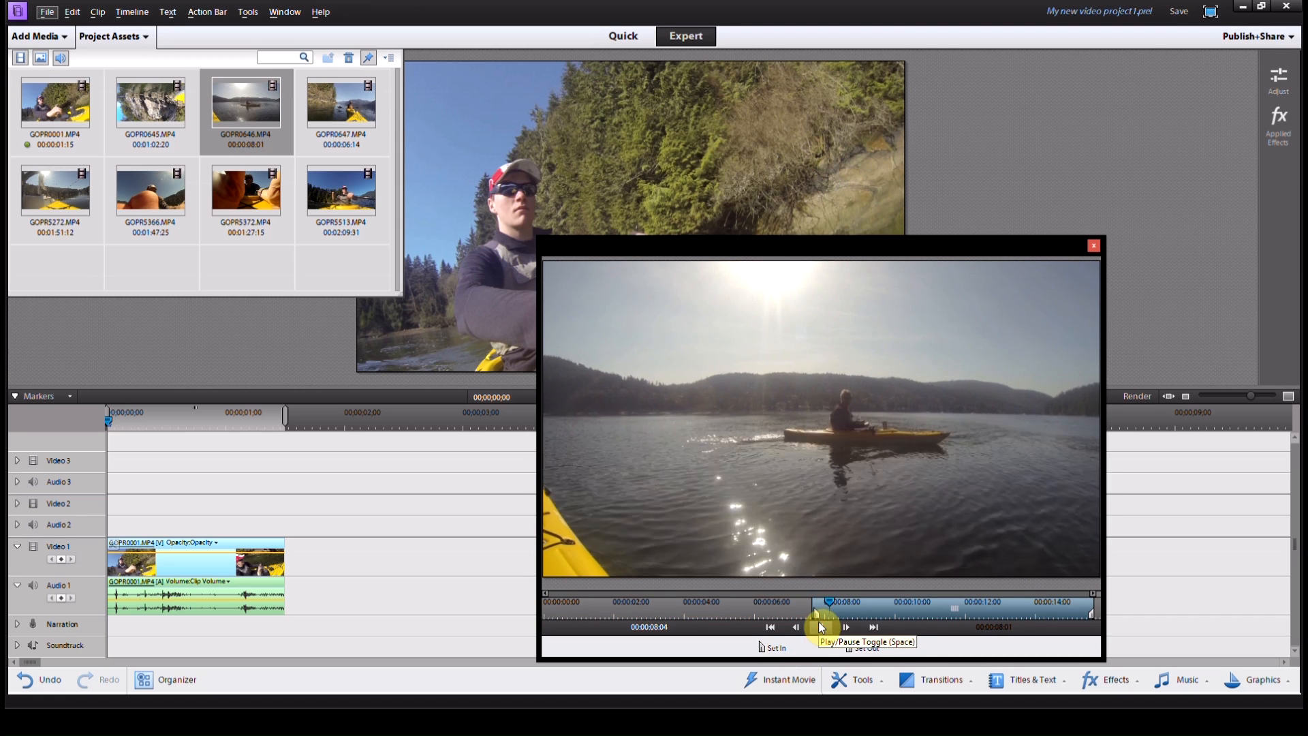
pyautogui.click(845, 627)
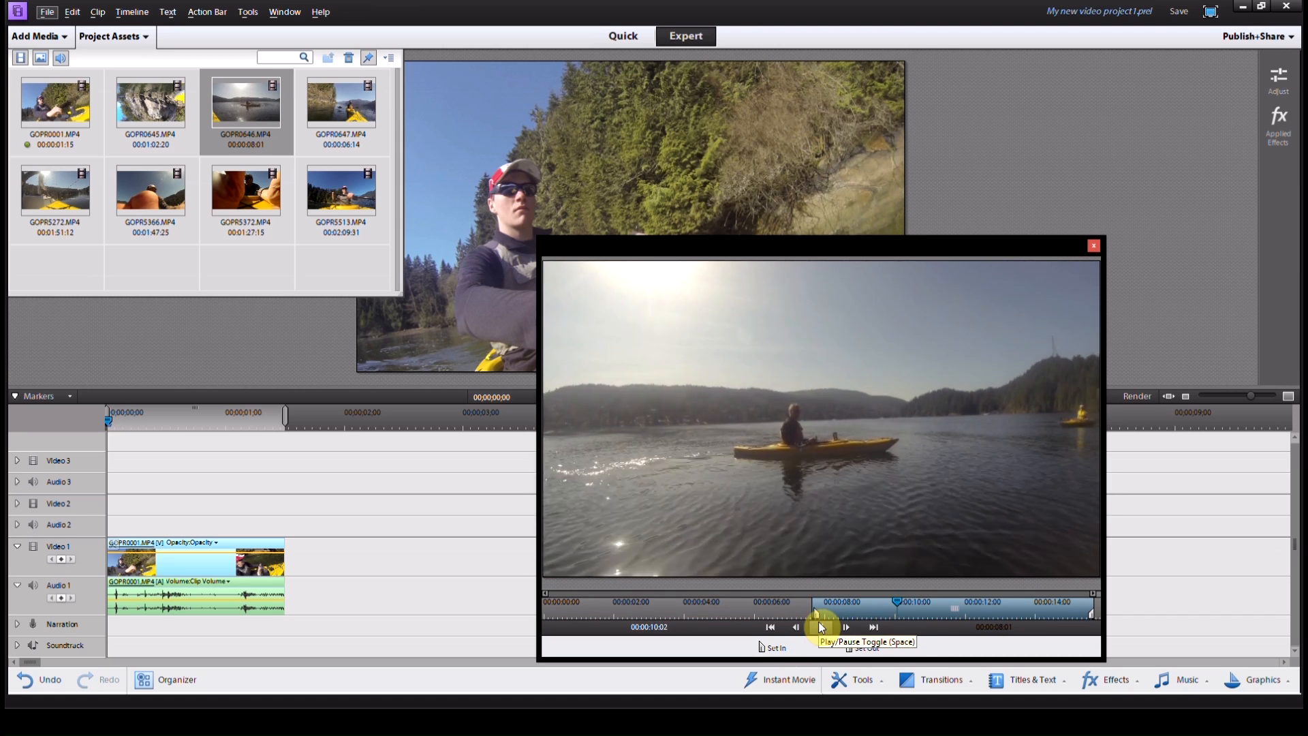
pyautogui.click(820, 626)
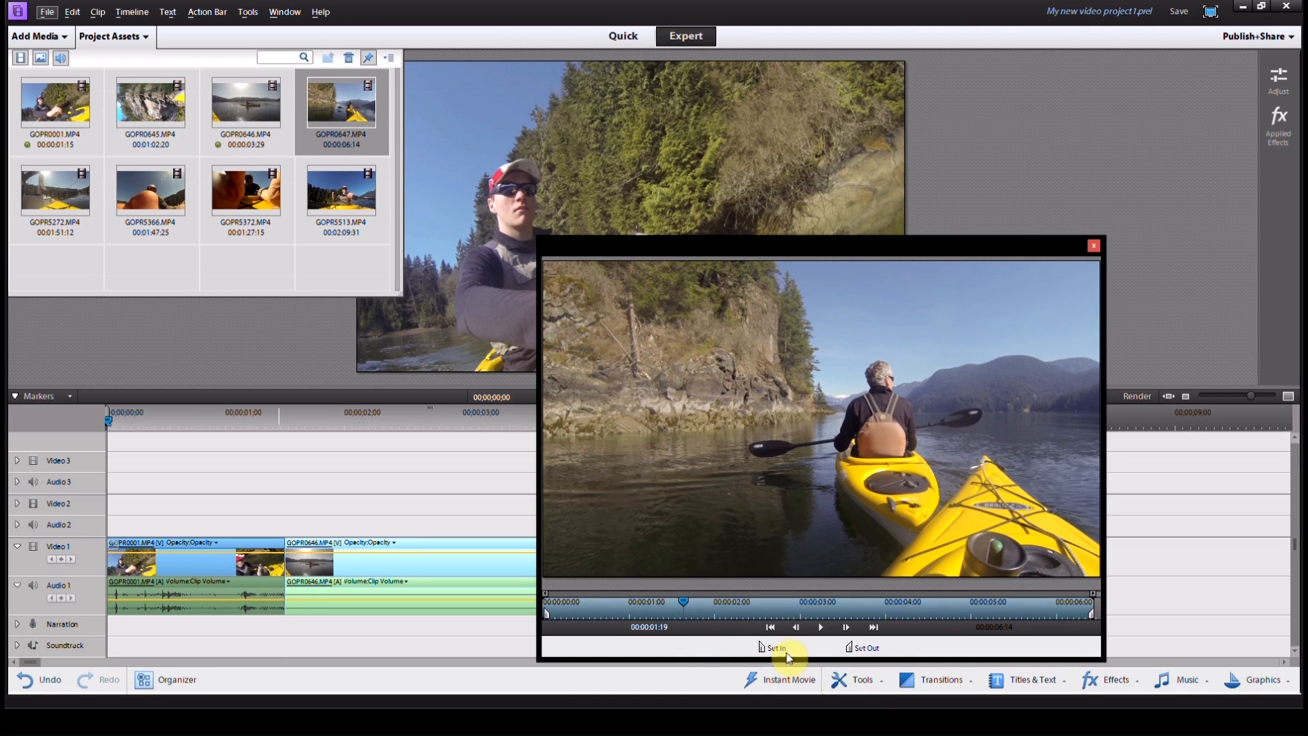
# Set the start point of GOPR0647 and add both trimmed clips after GOPR0001.
pyautogui.click(865, 648)
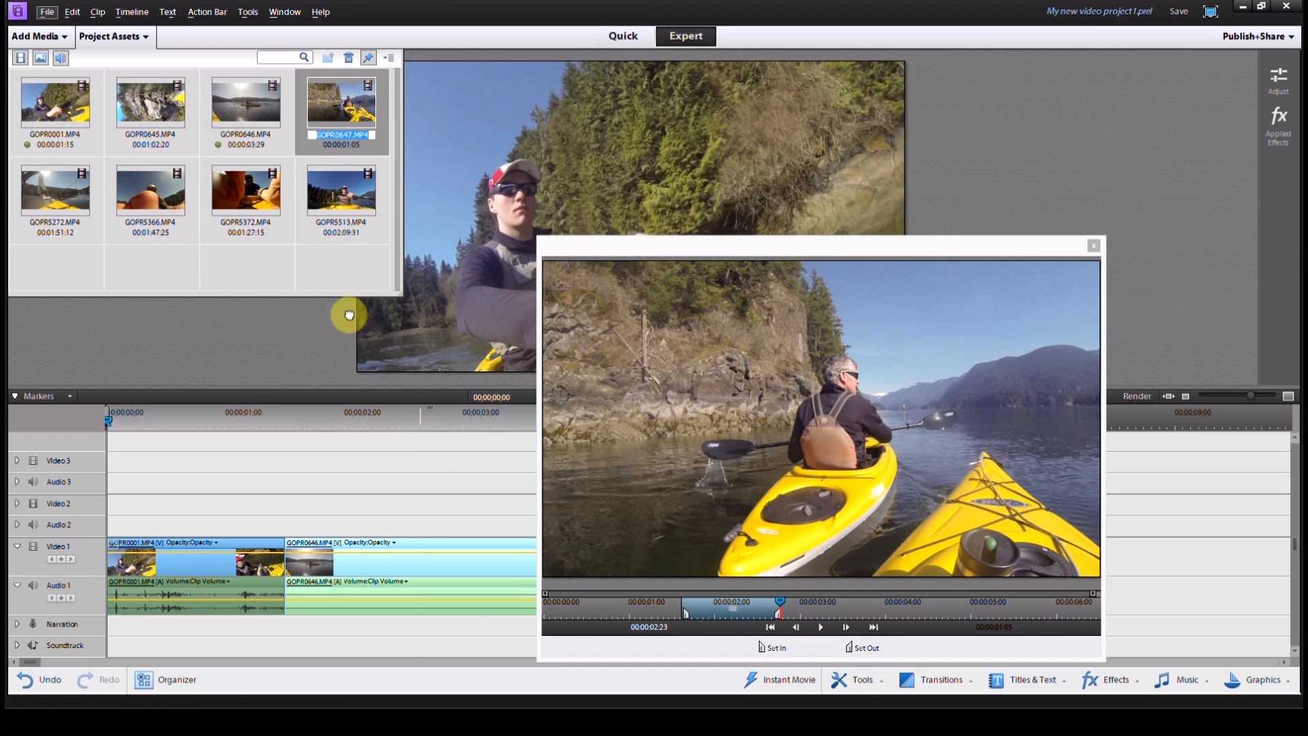
pyautogui.click(1093, 244)
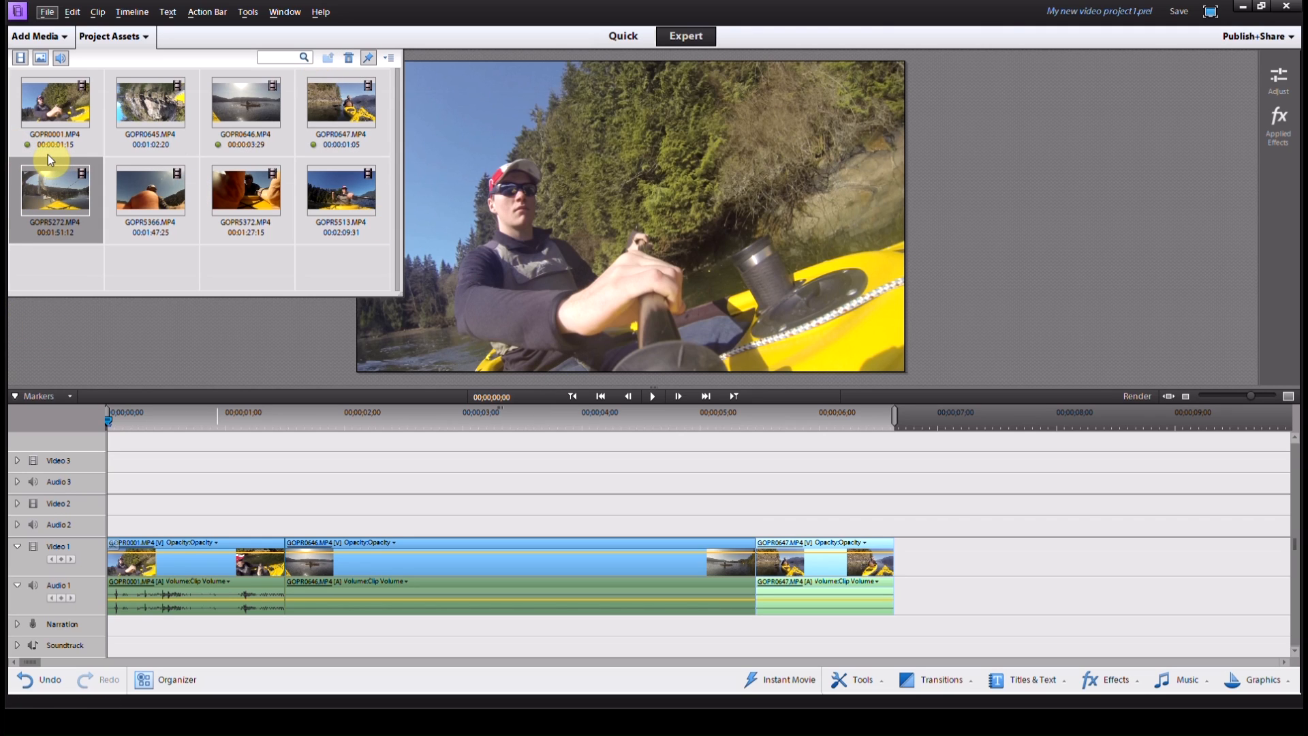
pyautogui.moveTo(215, 155)
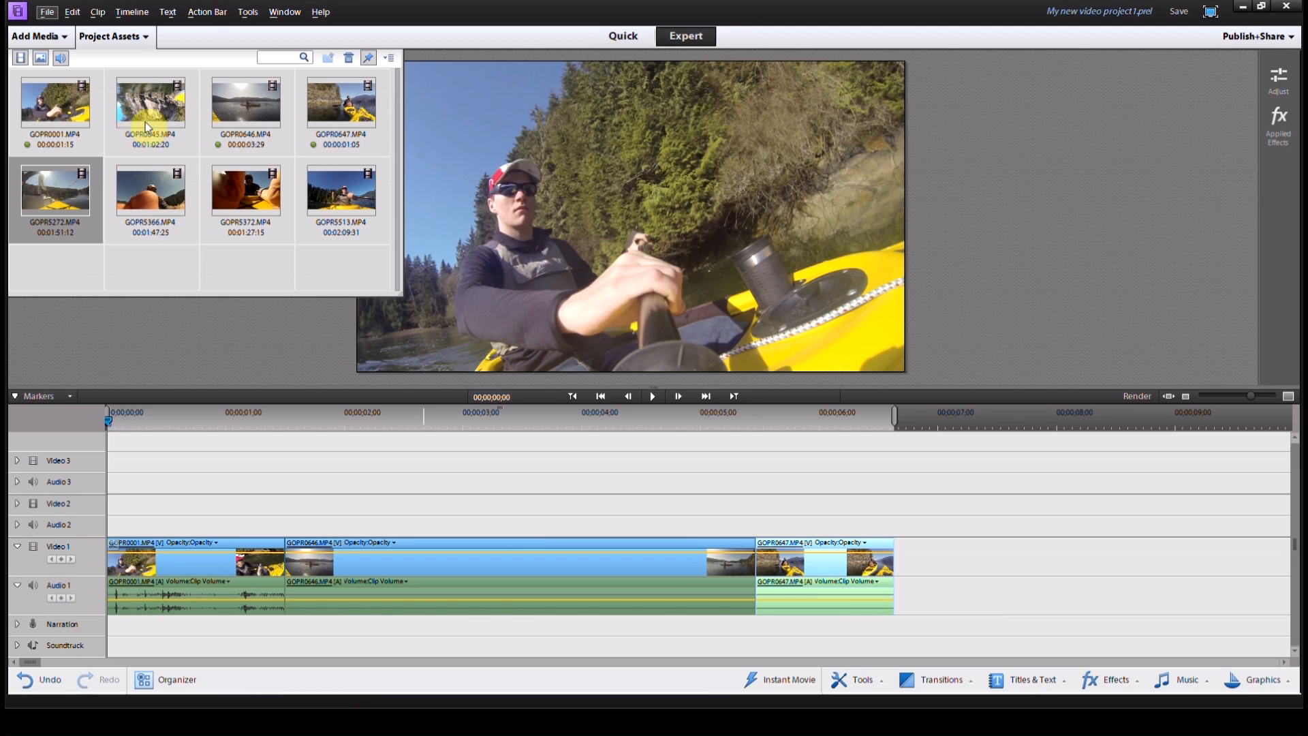
pyautogui.moveTo(171, 144)
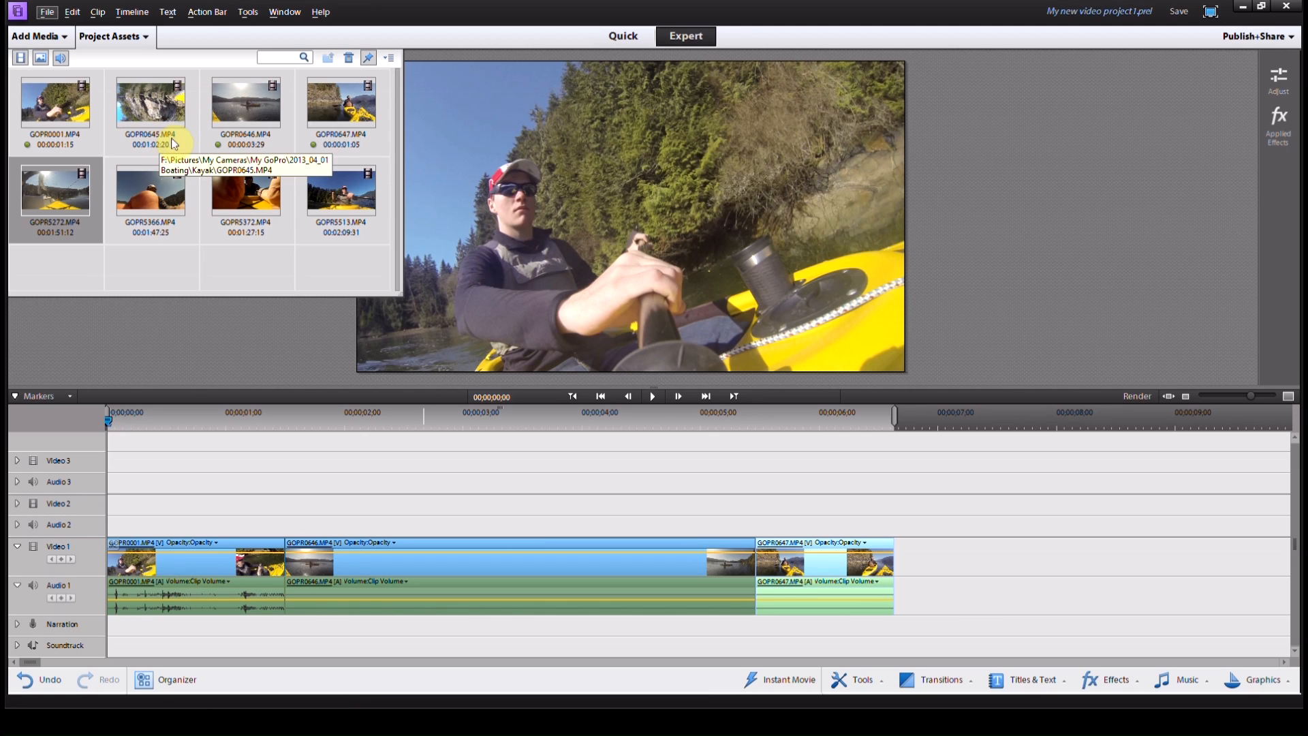
pyautogui.moveTo(400, 232)
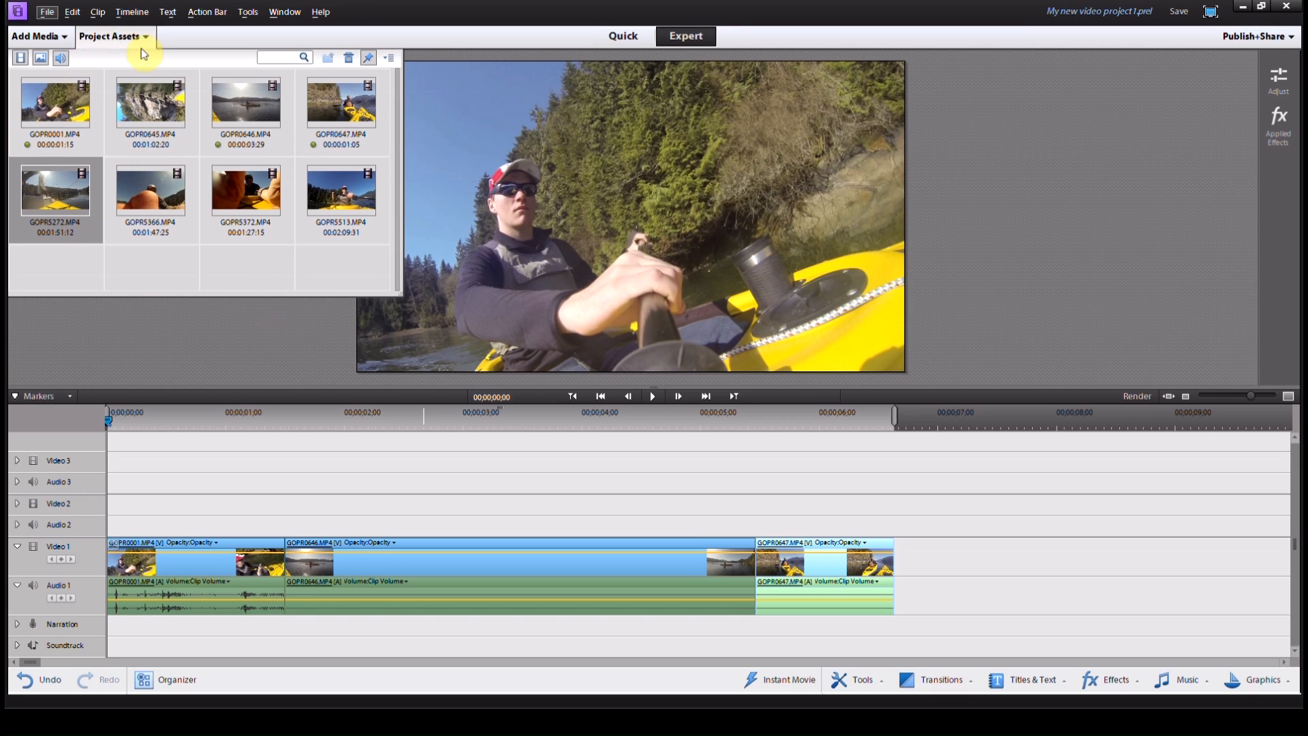
pyautogui.moveTo(154, 238)
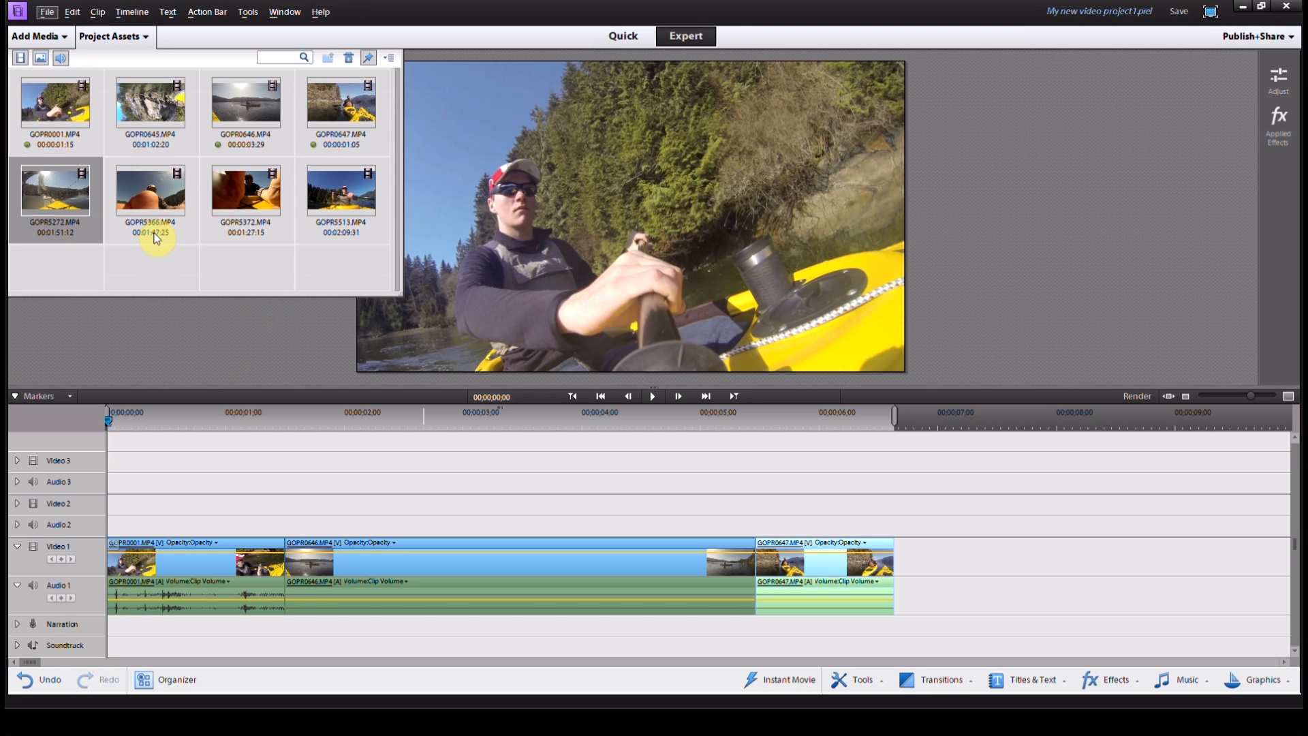
pyautogui.moveTo(151, 233)
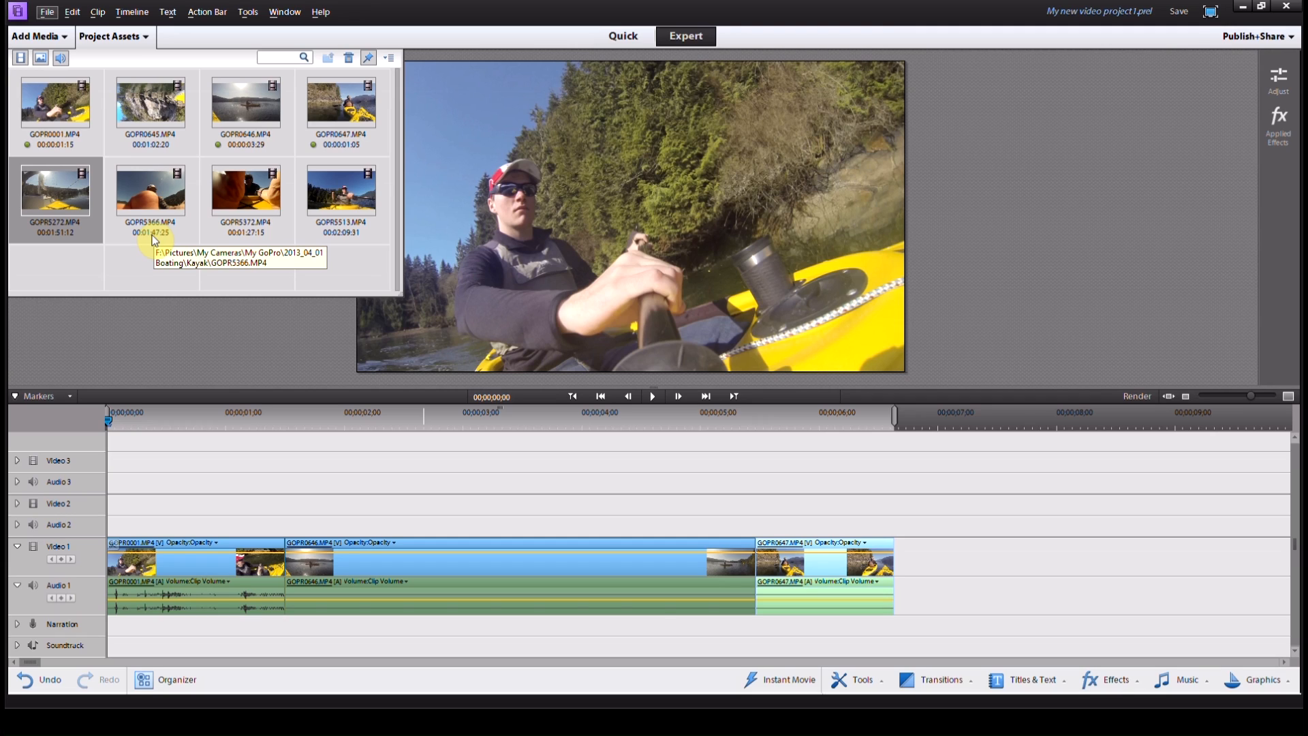
pyautogui.moveTo(213, 249)
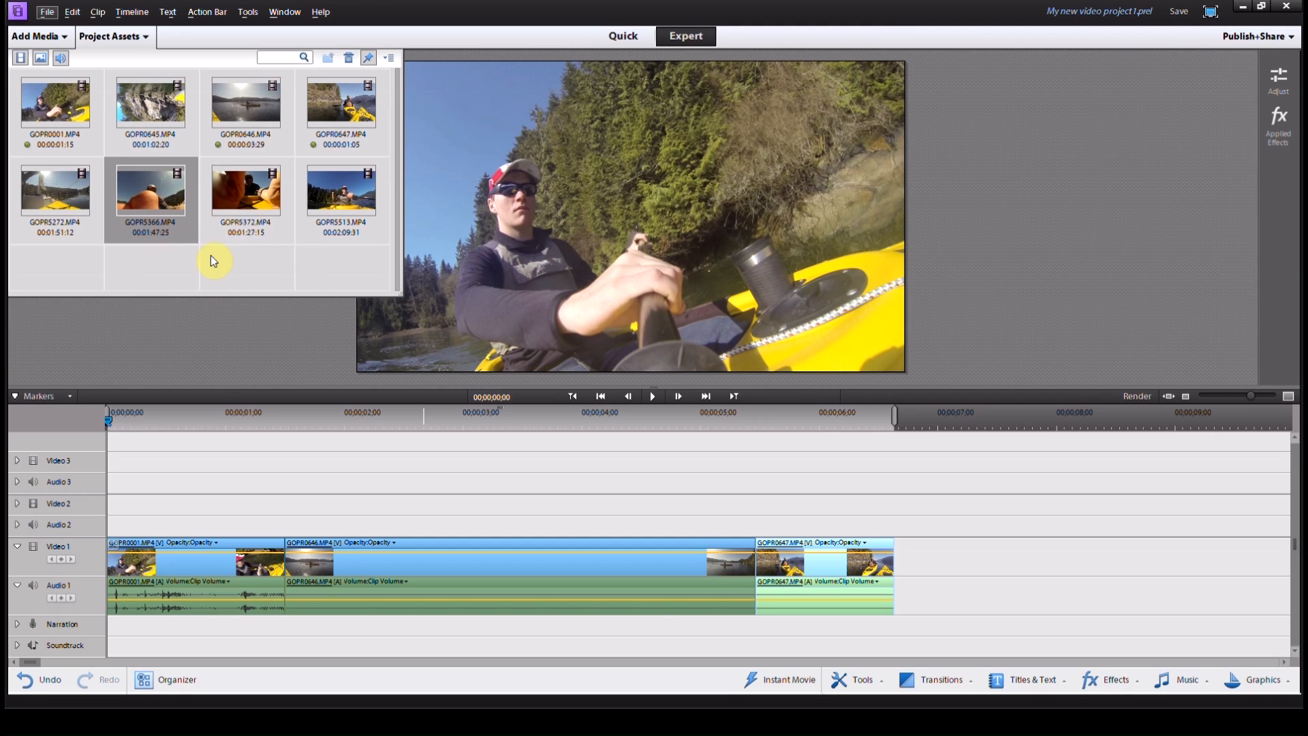
# Trim GOPR5513 to 00:00:04:28 and place it fourth on Video 1 after GOPR0647.
pyautogui.doubleClick(340, 189)
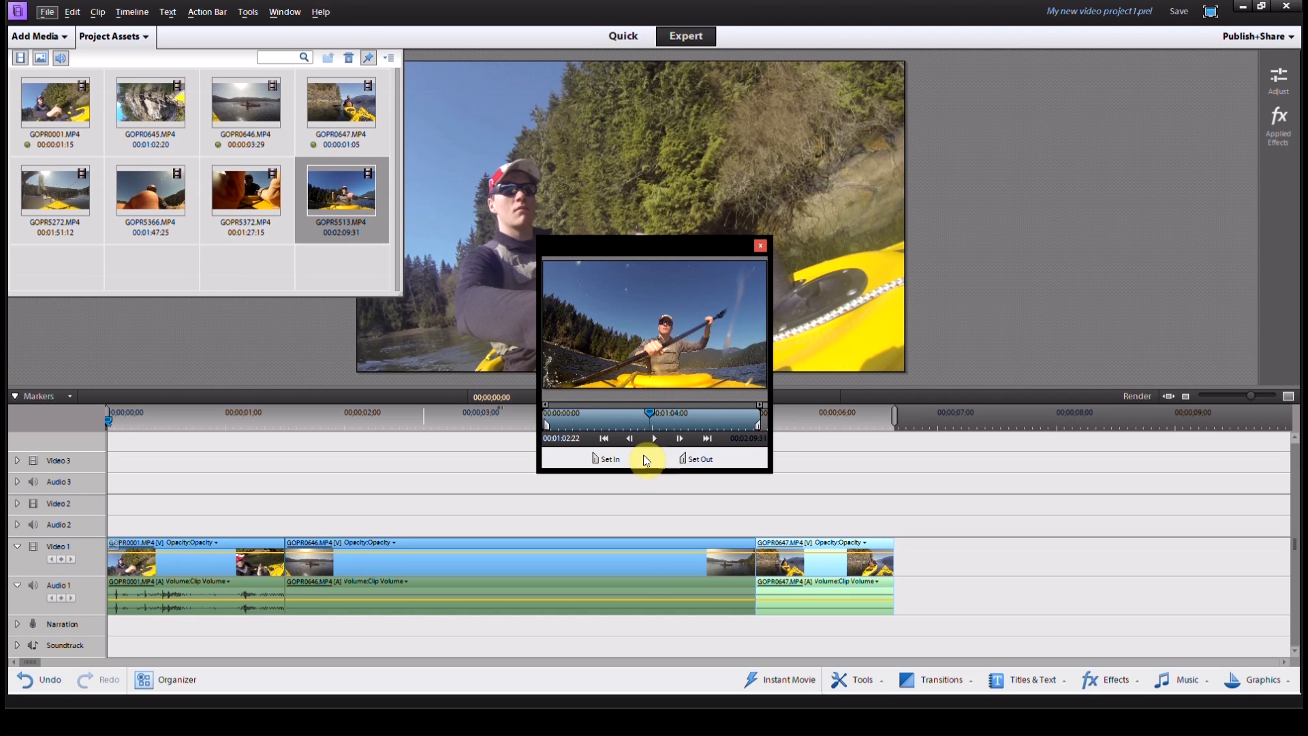
pyautogui.click(655, 438)
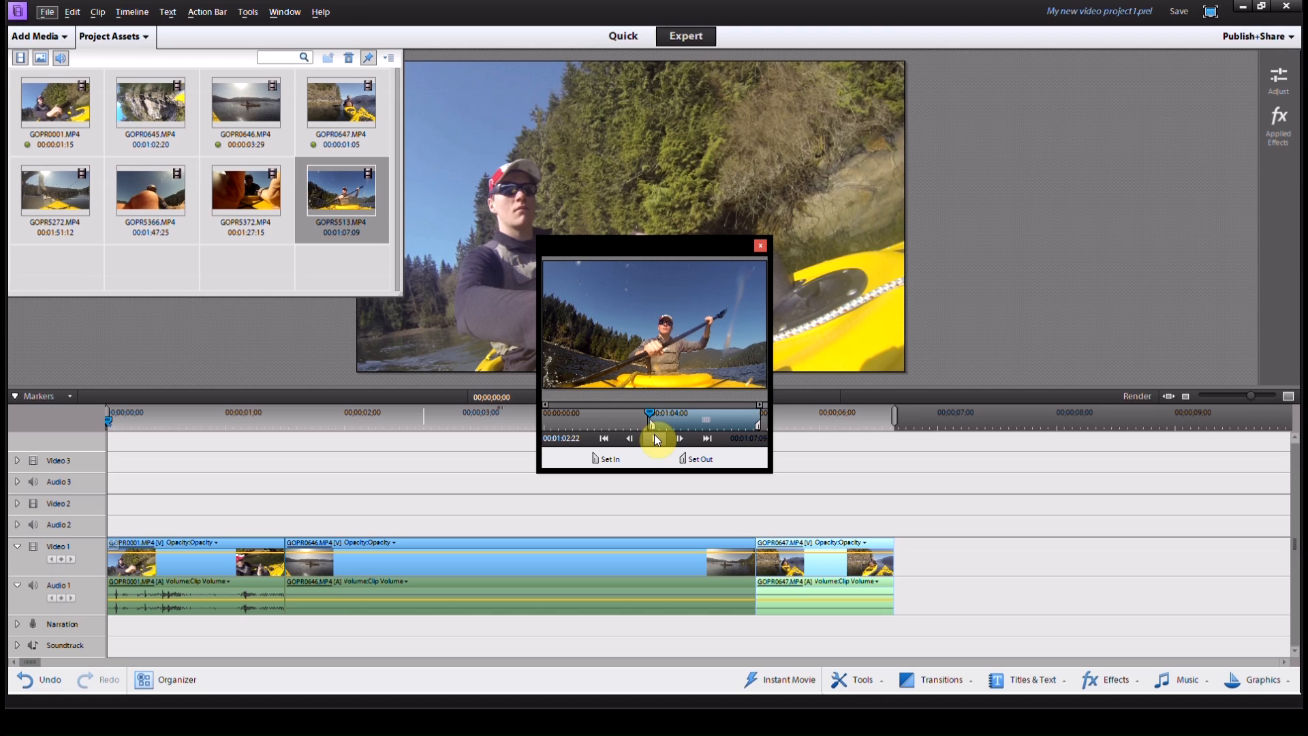
pyautogui.click(654, 438)
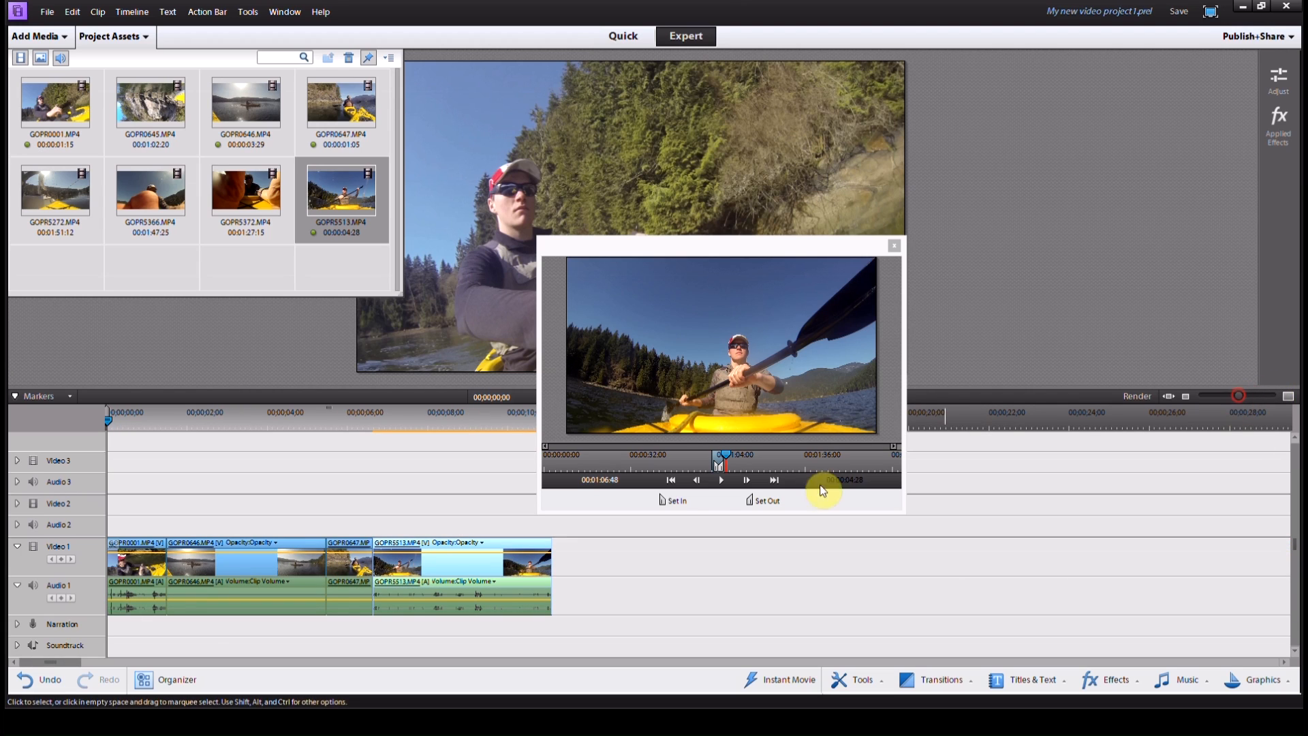
pyautogui.moveTo(631, 714)
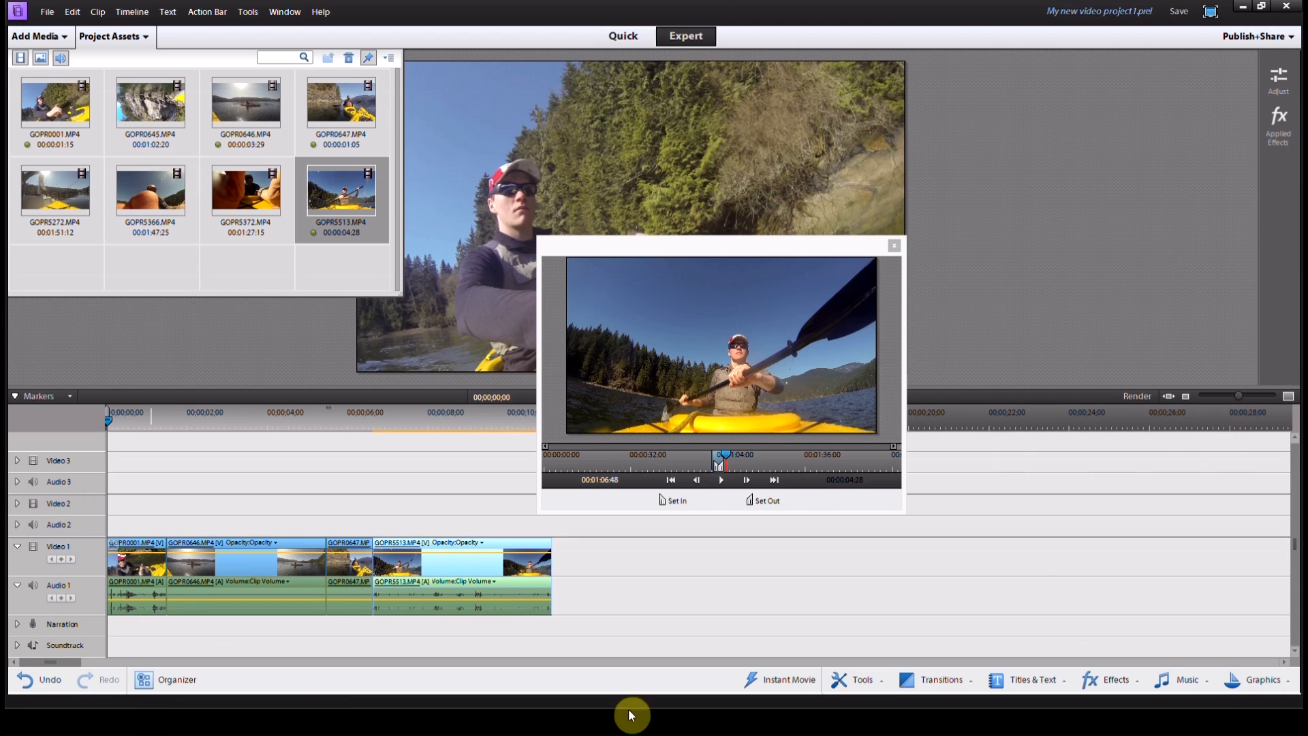
pyautogui.moveTo(462, 186)
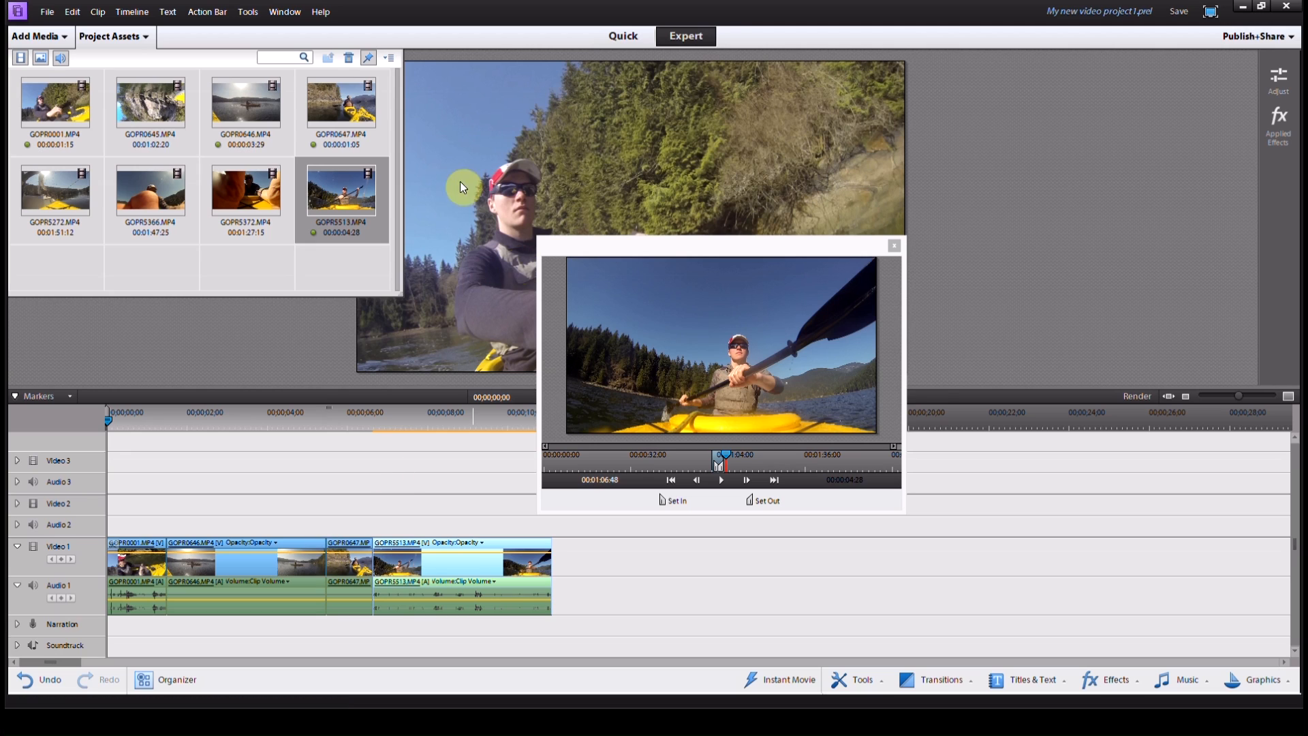
pyautogui.moveTo(895, 245)
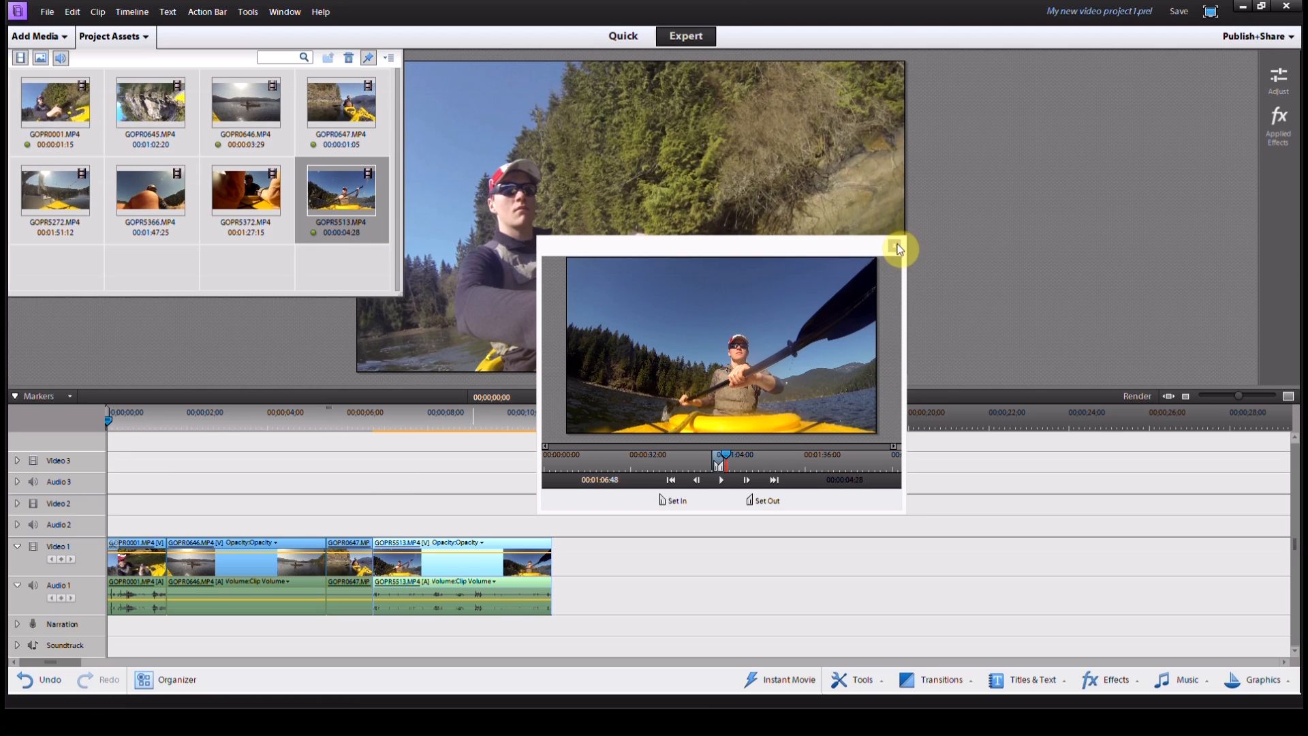
# Trim GOPR5272 to the five-second sailboat shot and place it first on Video 1.
pyautogui.doubleClick(55, 189)
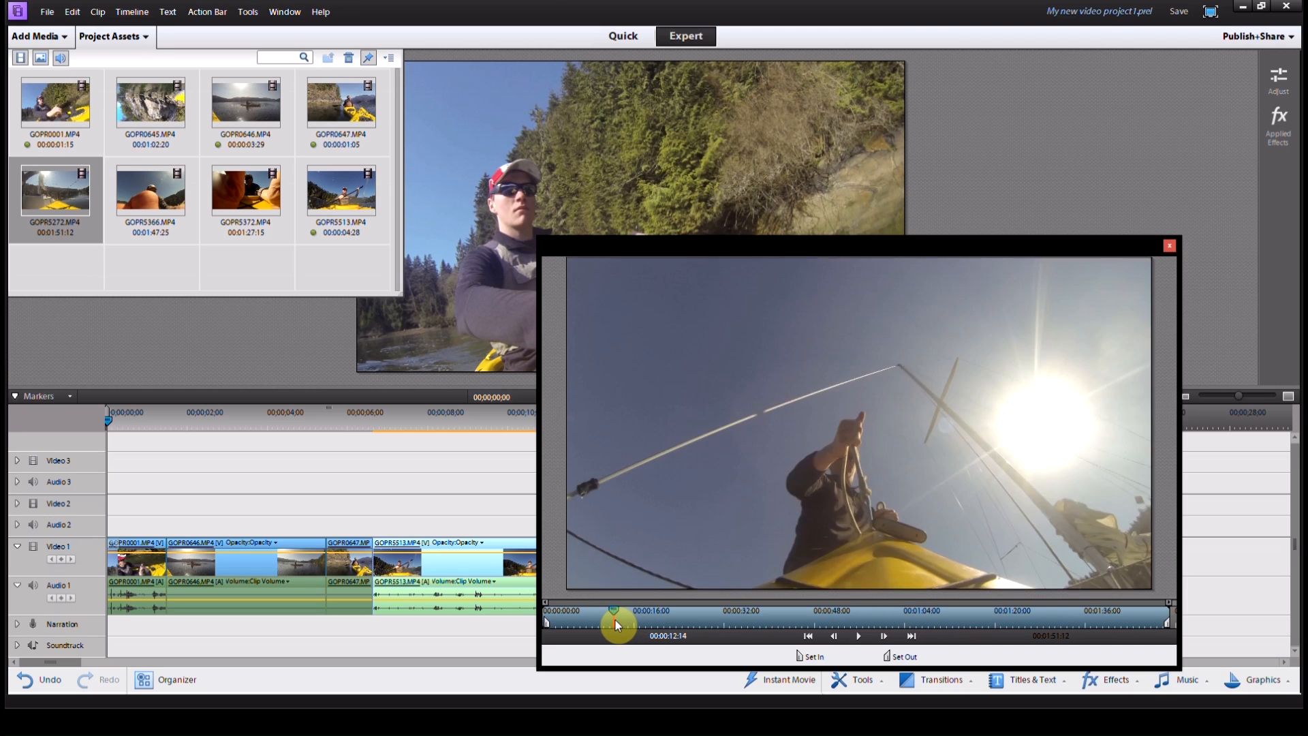
pyautogui.click(809, 657)
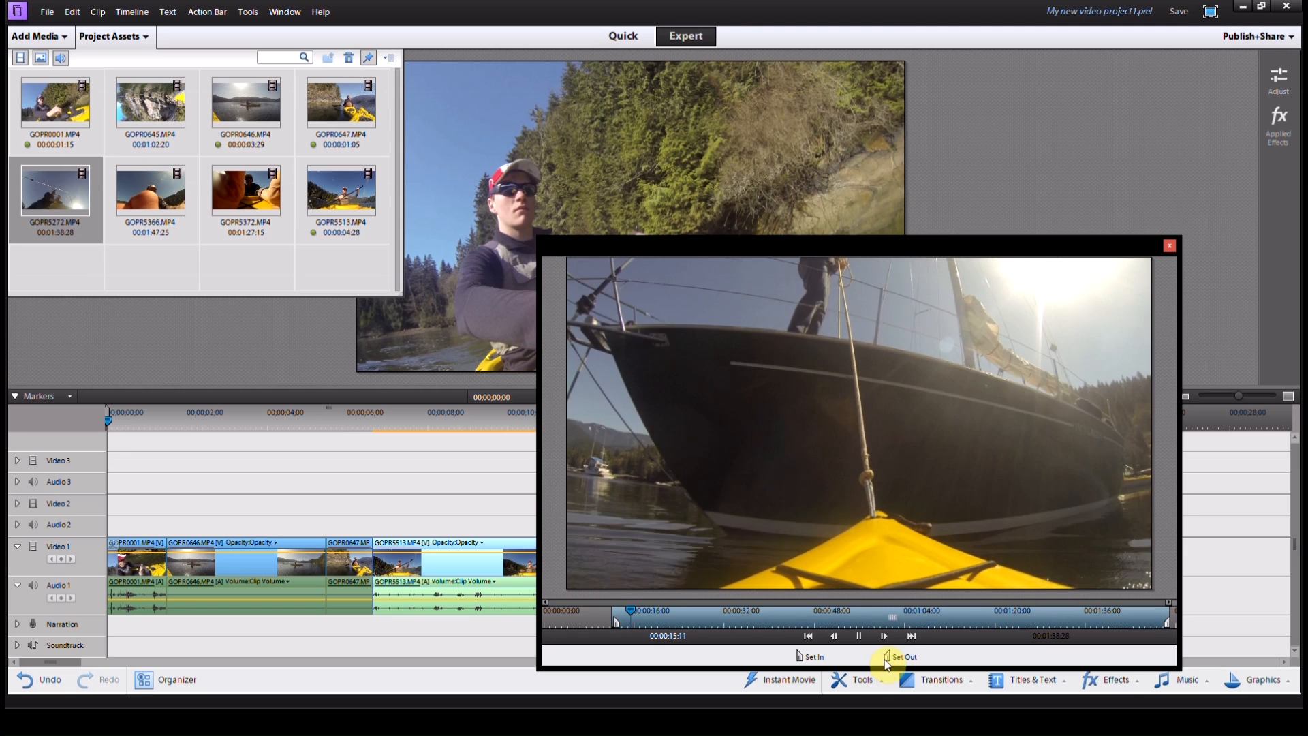
pyautogui.click(883, 635)
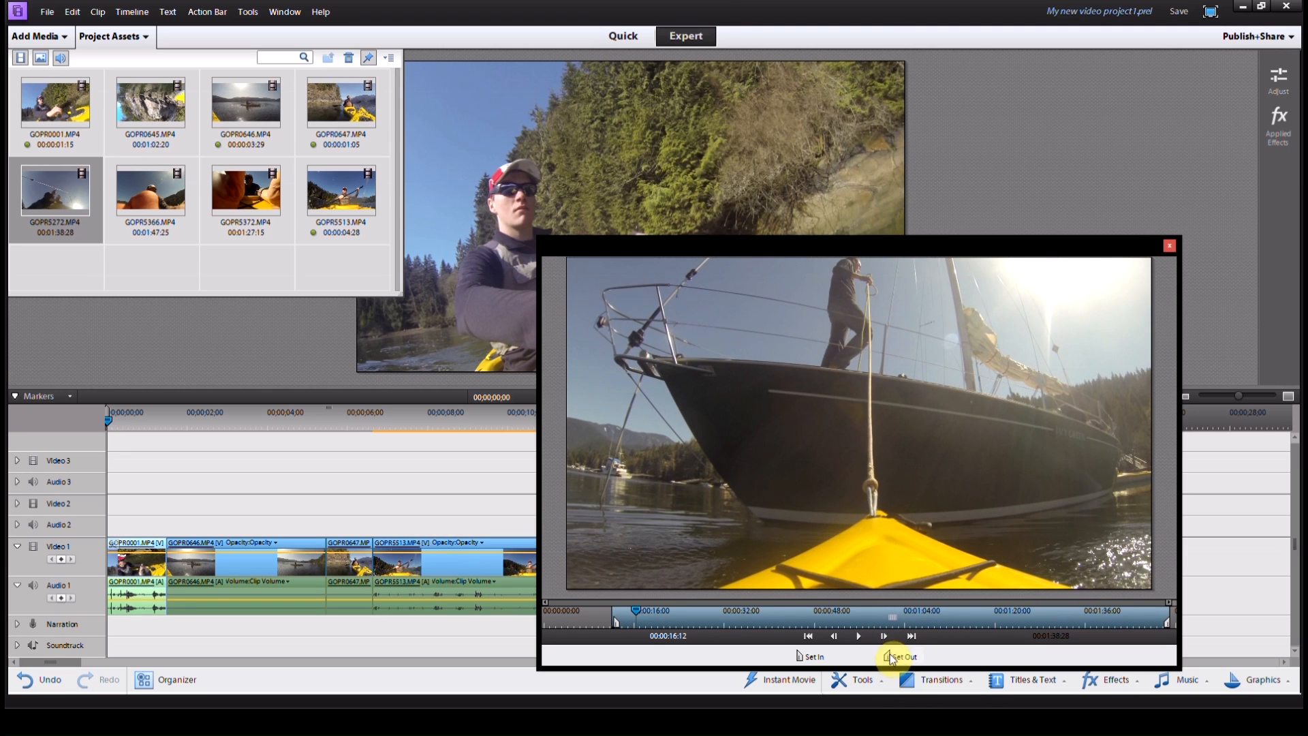
pyautogui.click(858, 635)
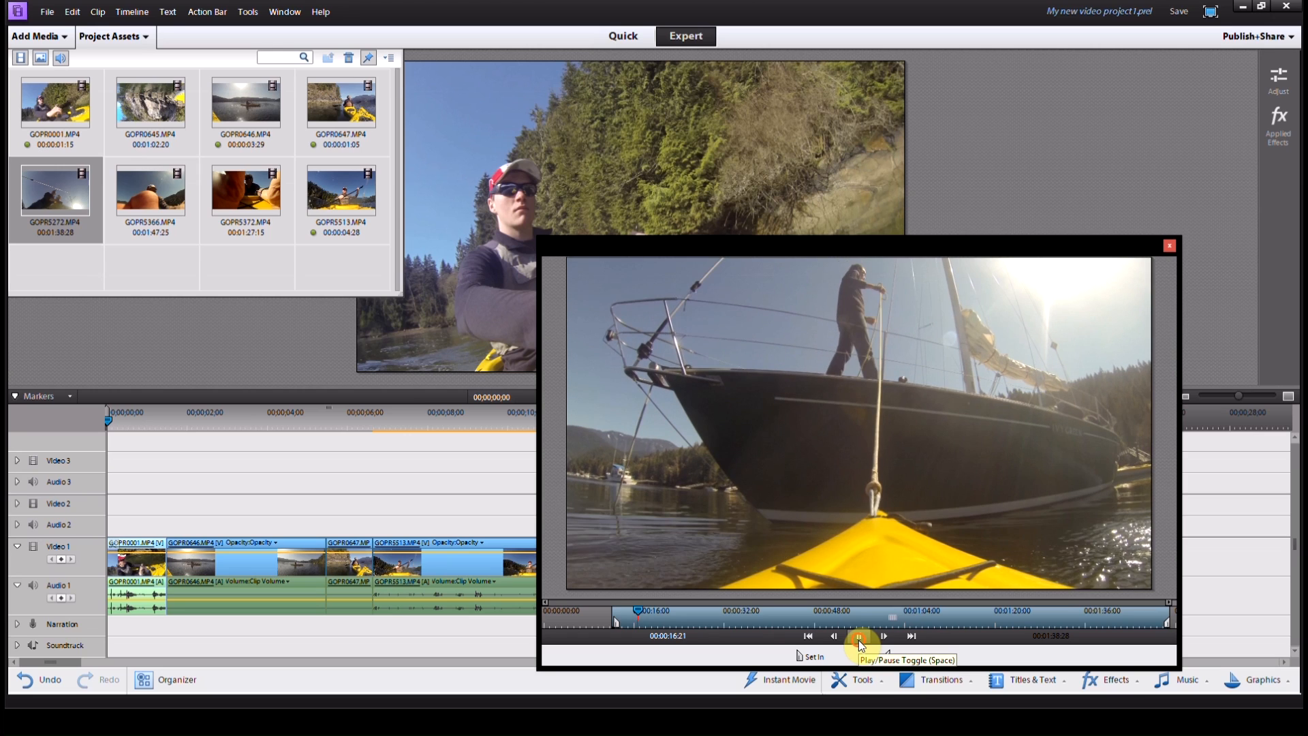
pyautogui.click(859, 636)
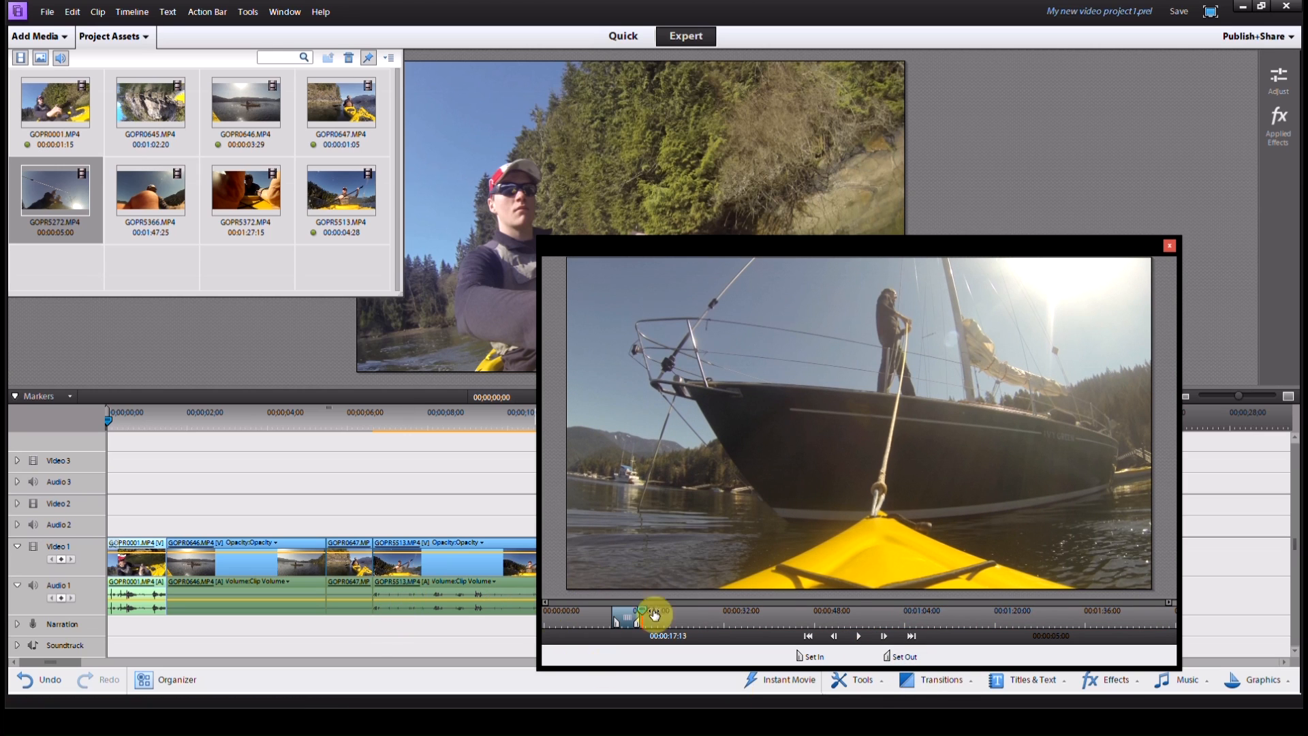
pyautogui.click(1169, 245)
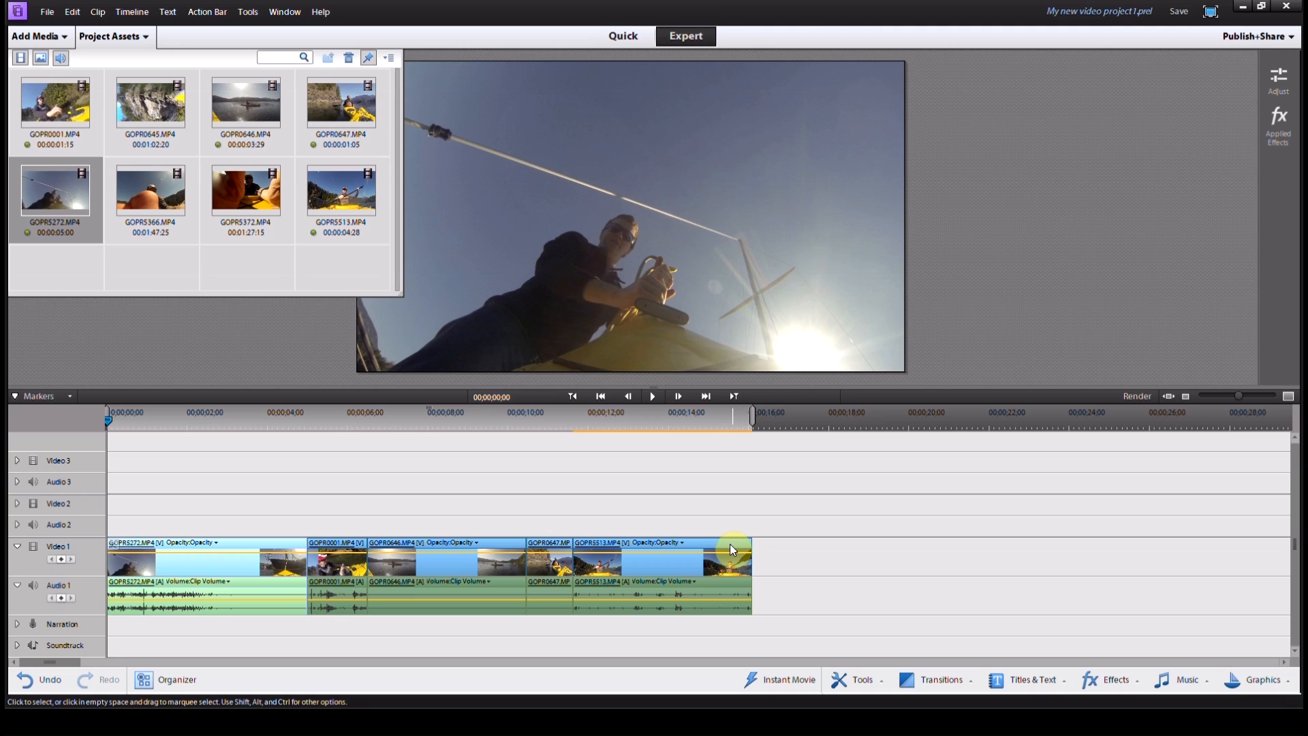
pyautogui.click(599, 397)
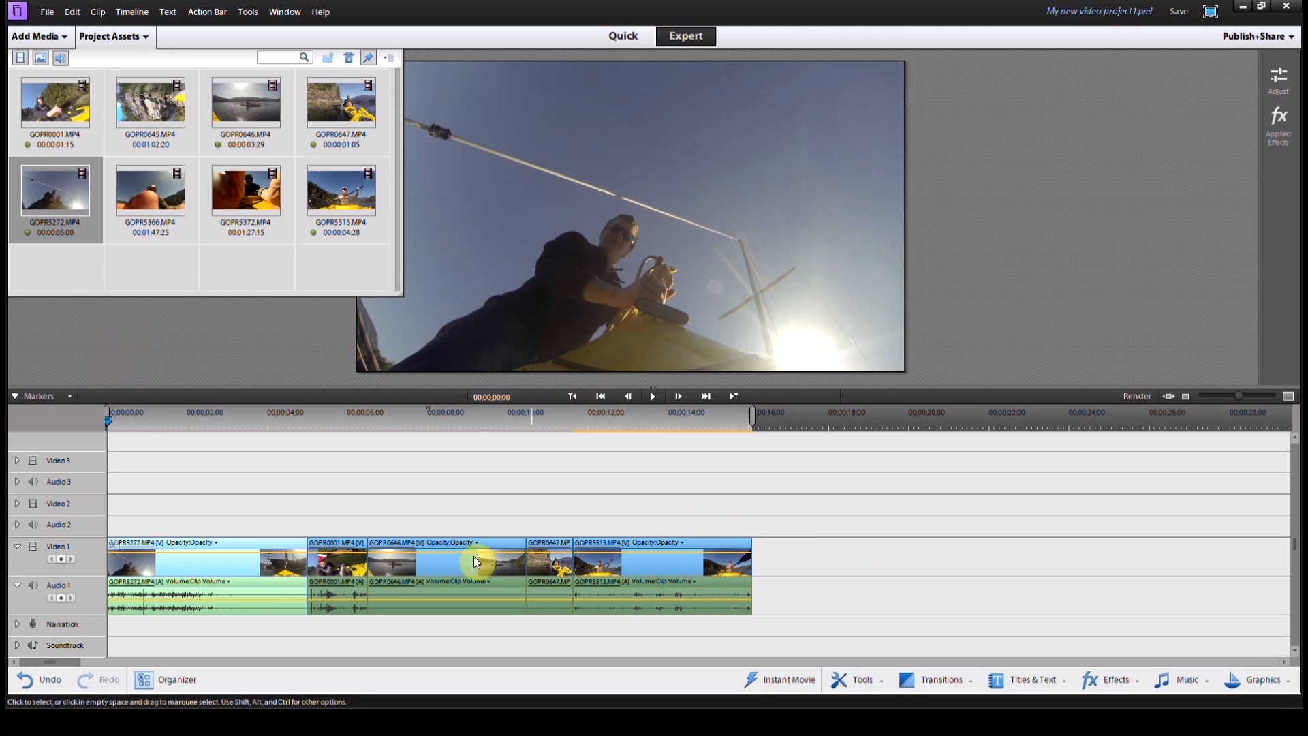
pyautogui.moveTo(115, 36)
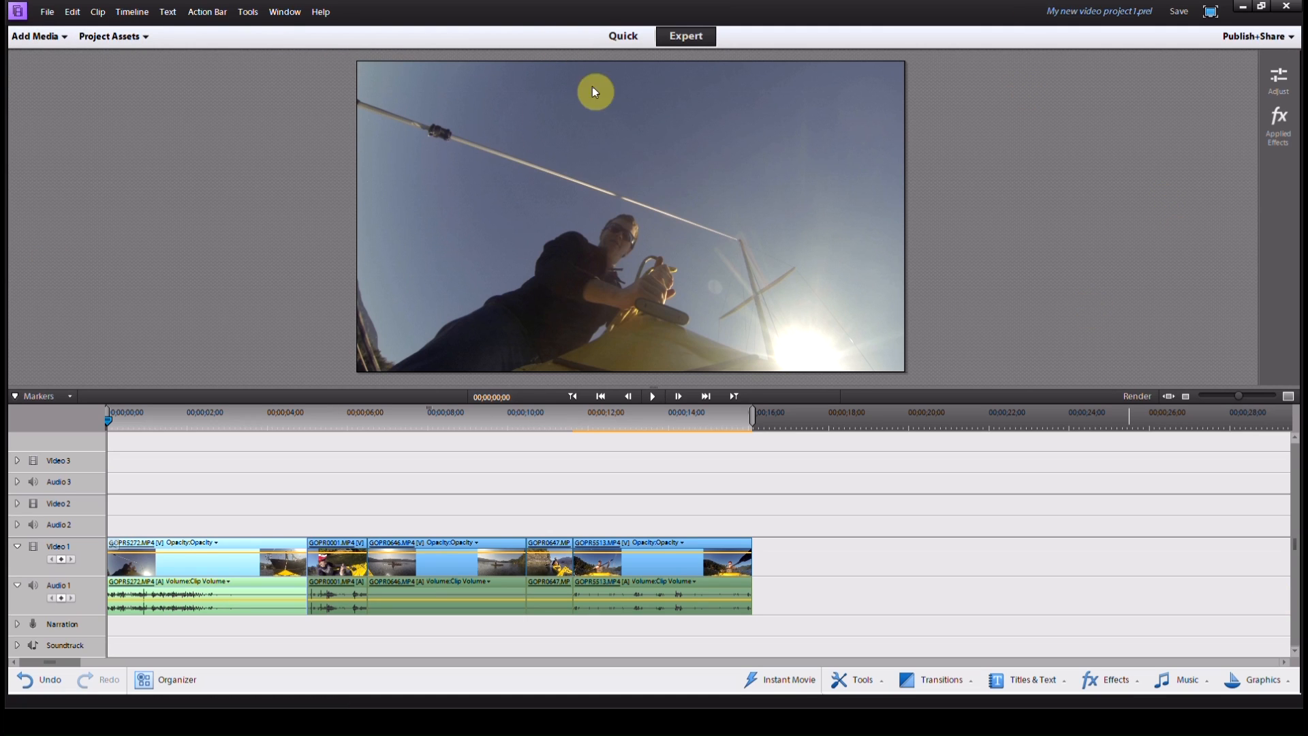
pyautogui.moveTo(114, 36)
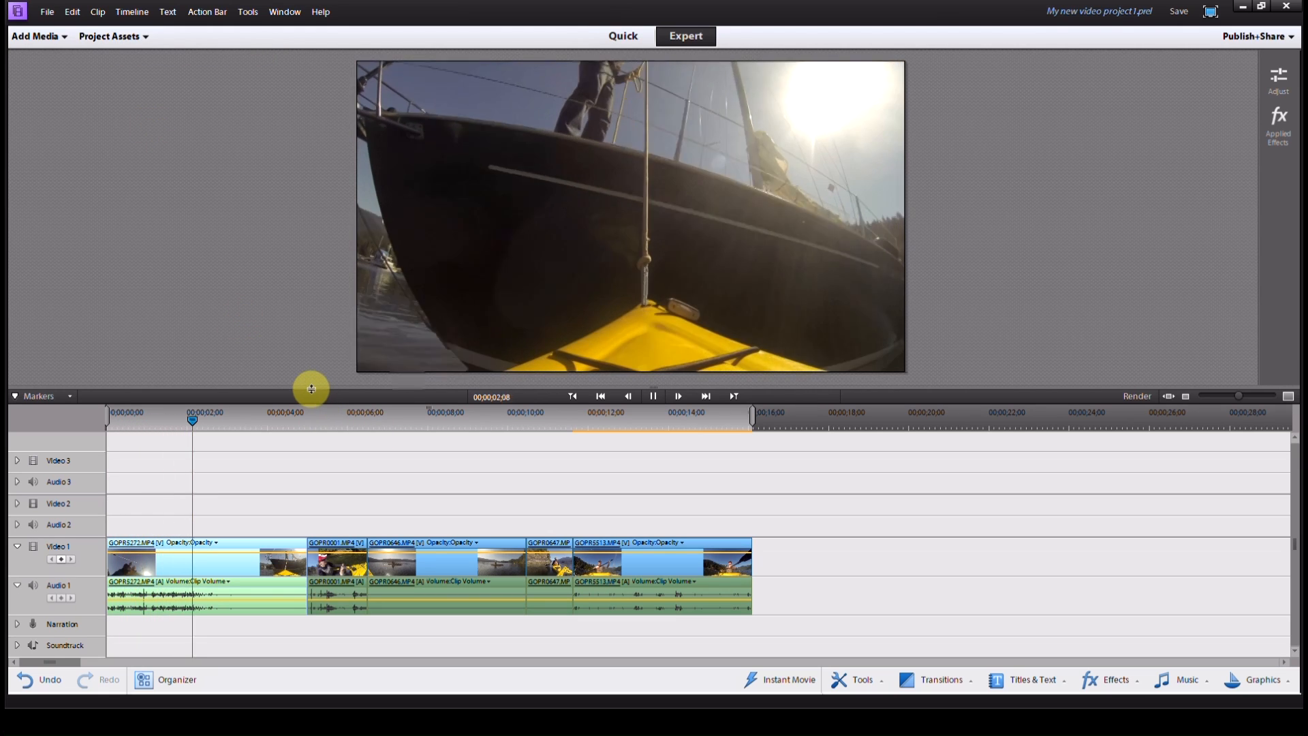
pyautogui.click(653, 395)
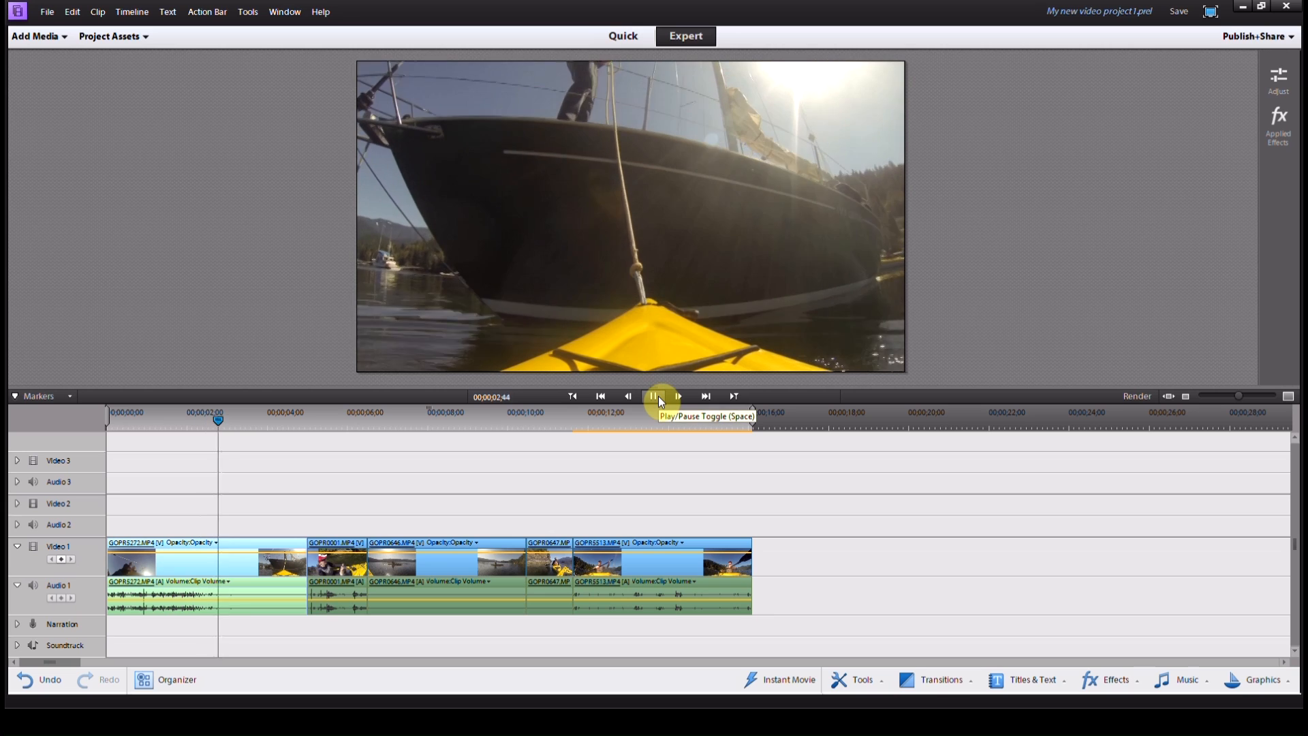
pyautogui.click(653, 395)
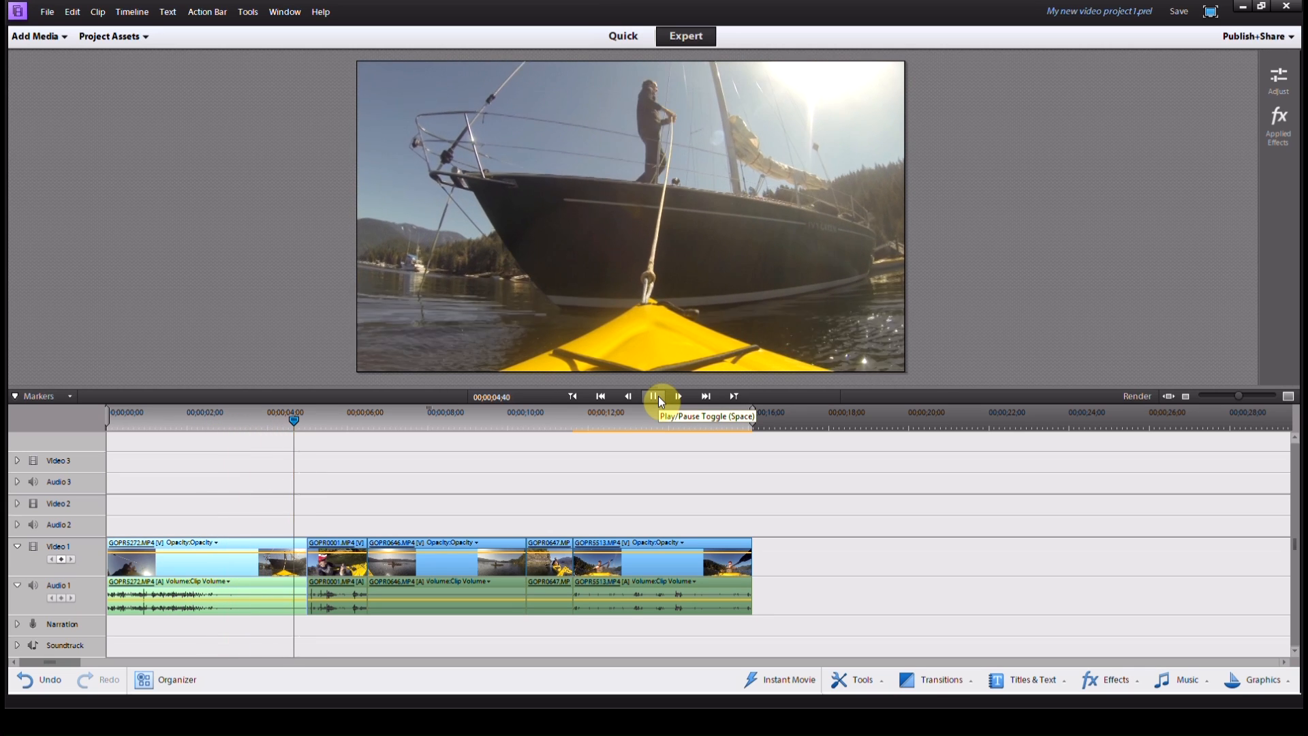
pyautogui.click(654, 395)
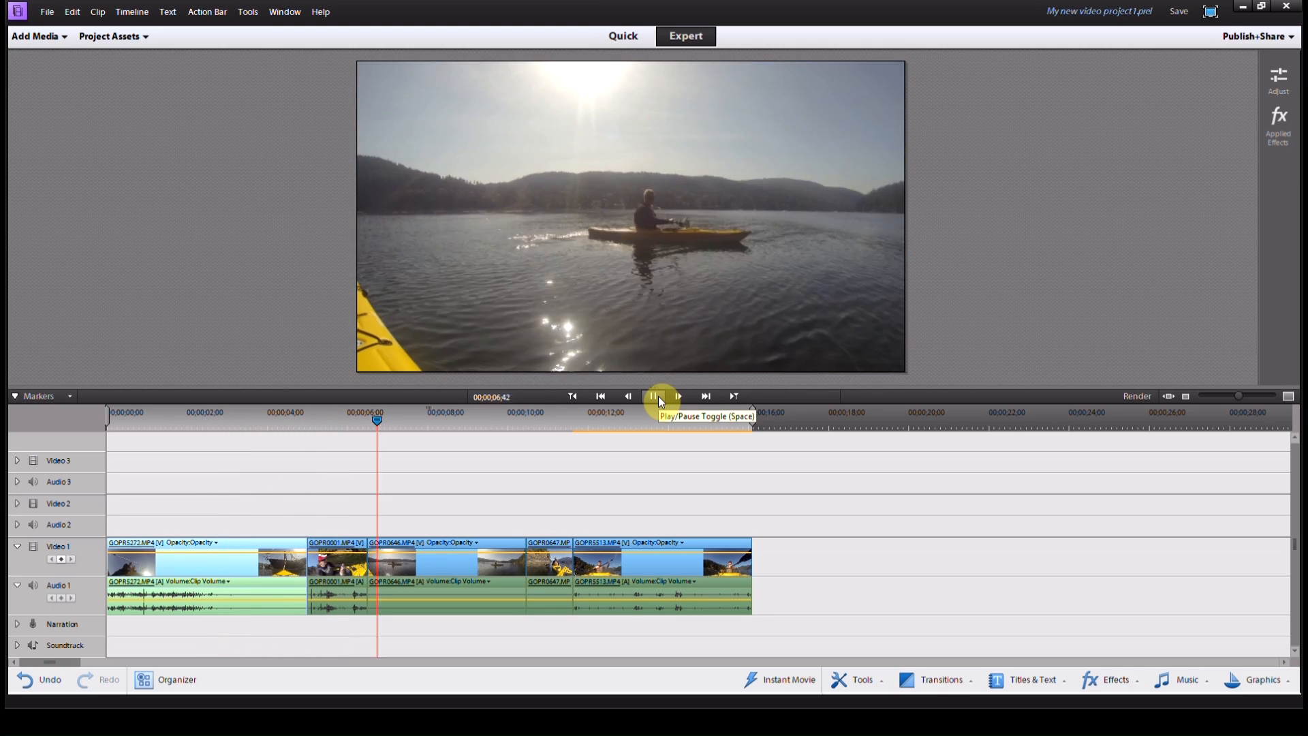
pyautogui.click(653, 397)
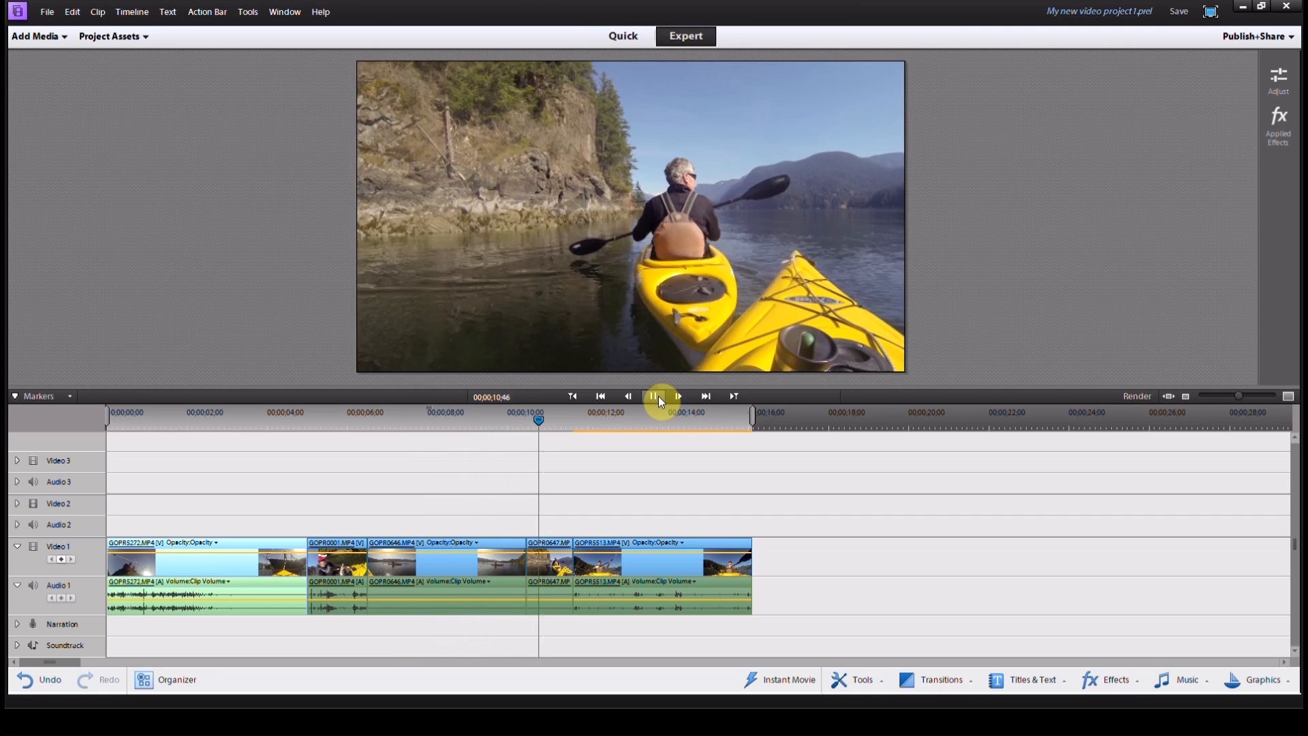
pyautogui.click(653, 397)
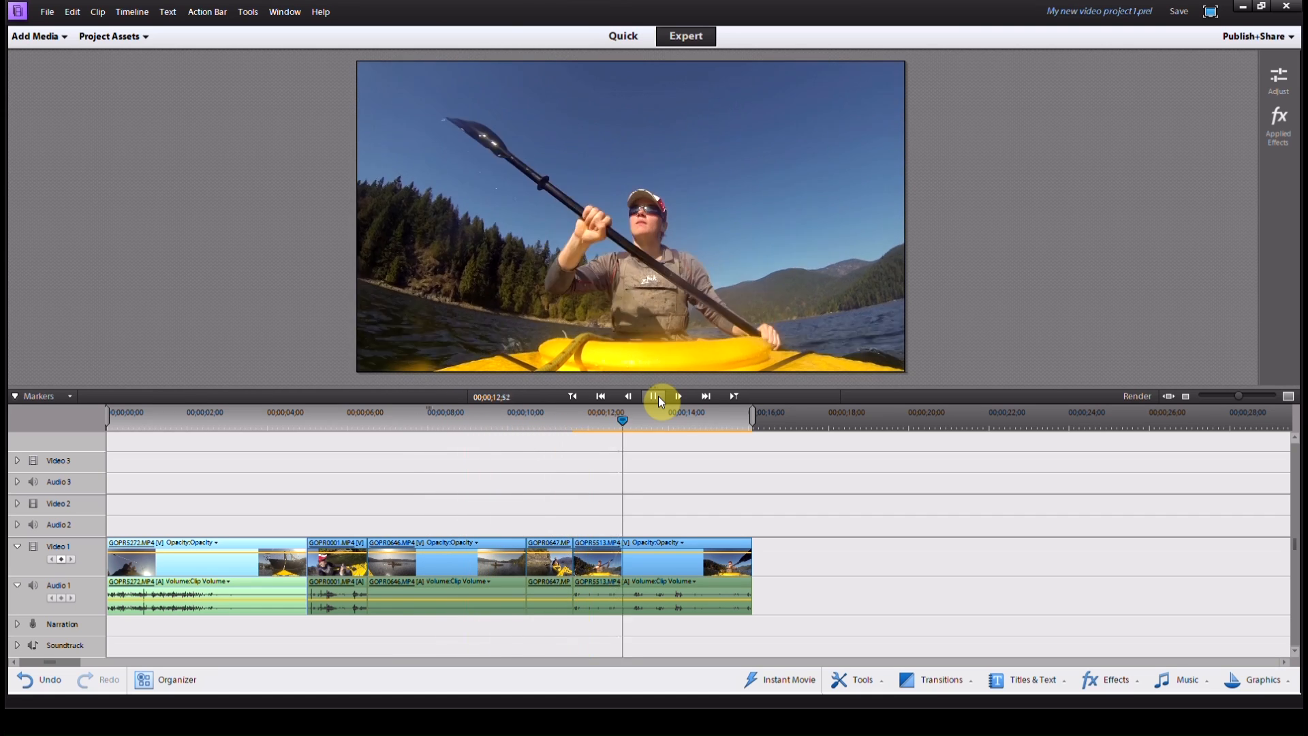
pyautogui.click(652, 396)
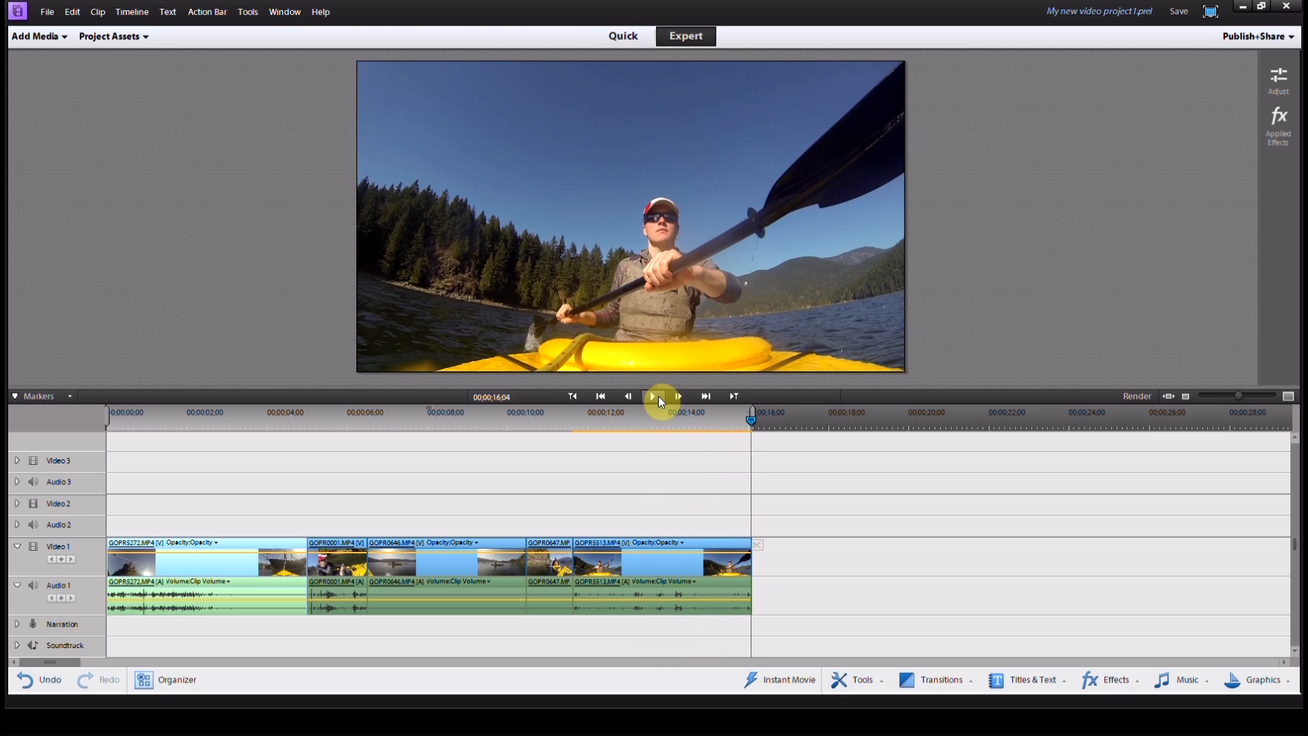
pyautogui.moveTo(407, 403)
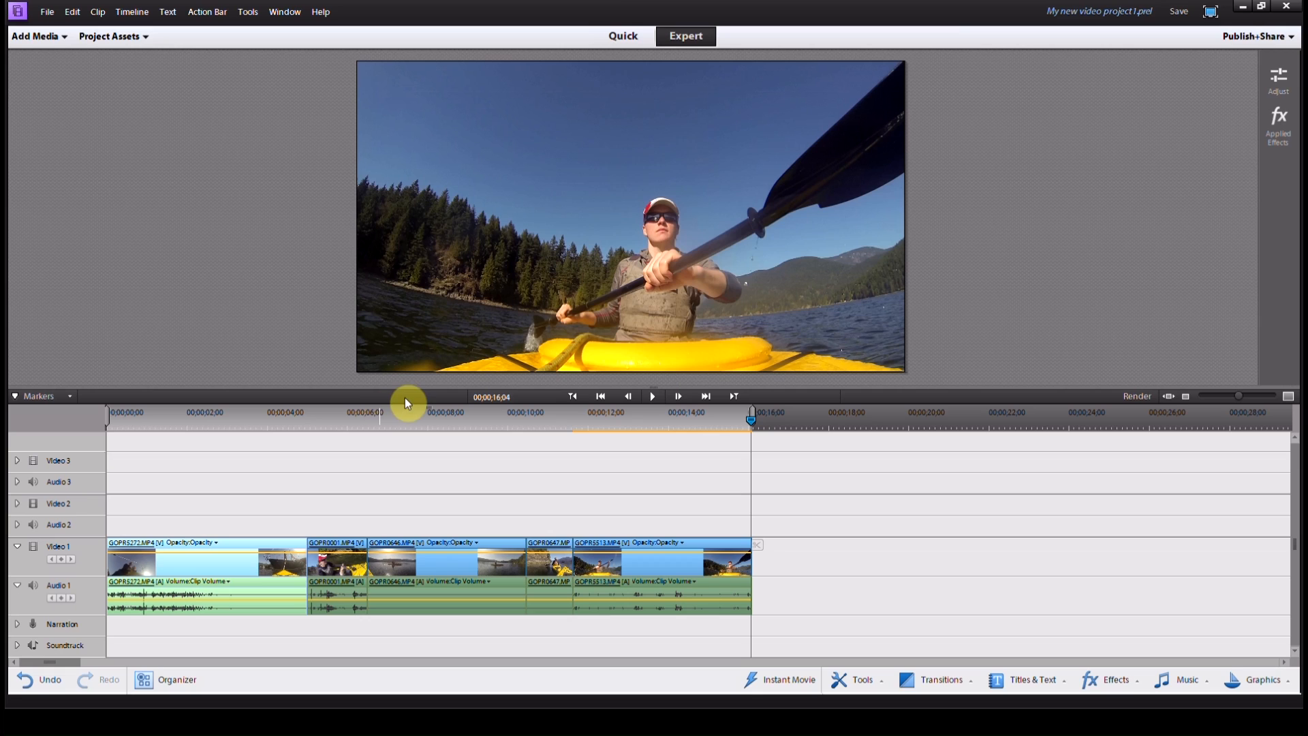
pyautogui.moveTo(213, 573)
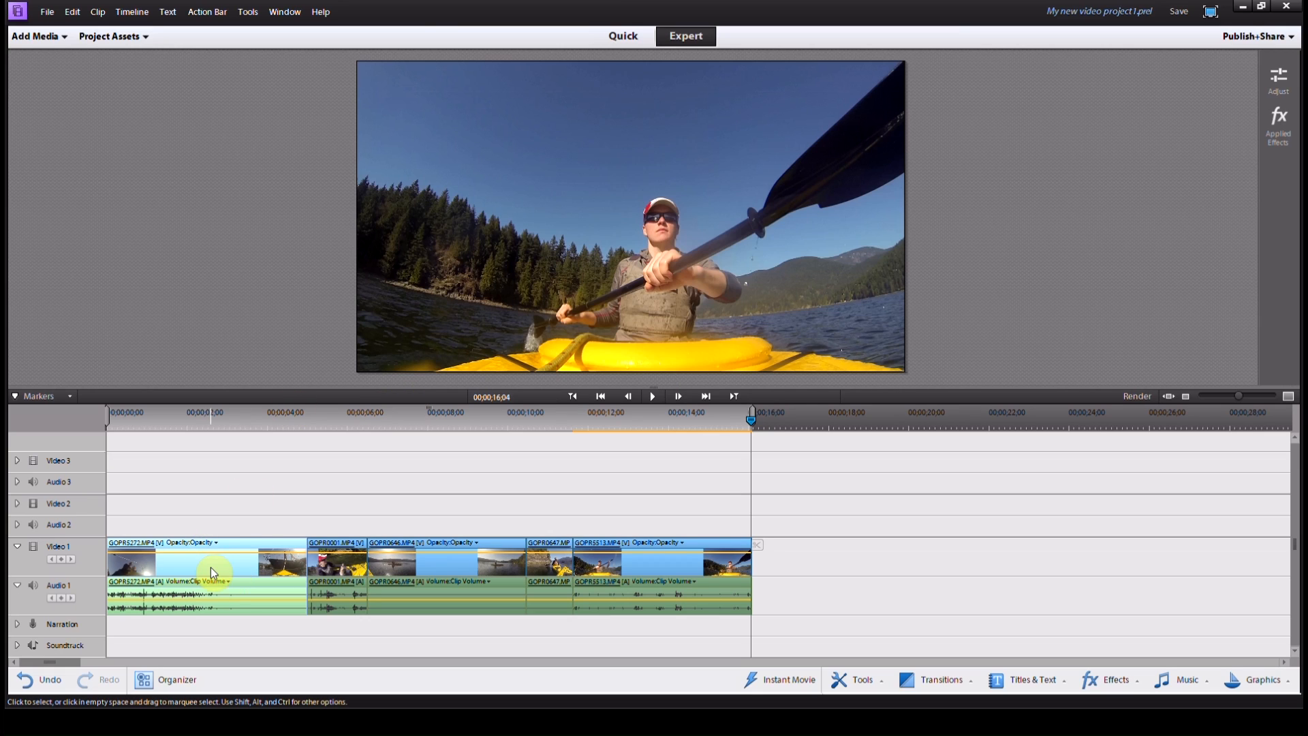
# Show the Project Assets panel listing all eight imported GoPro clips.
pyautogui.click(109, 36)
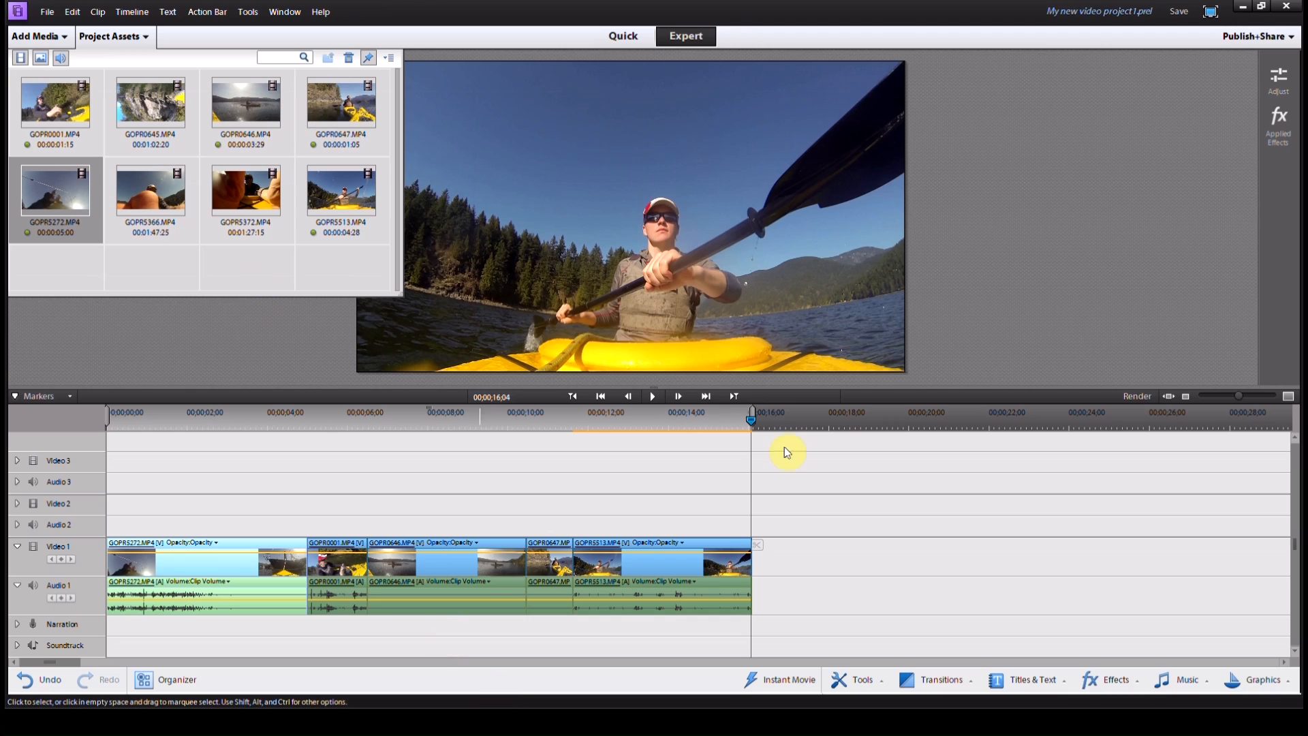
pyautogui.moveTo(639, 478)
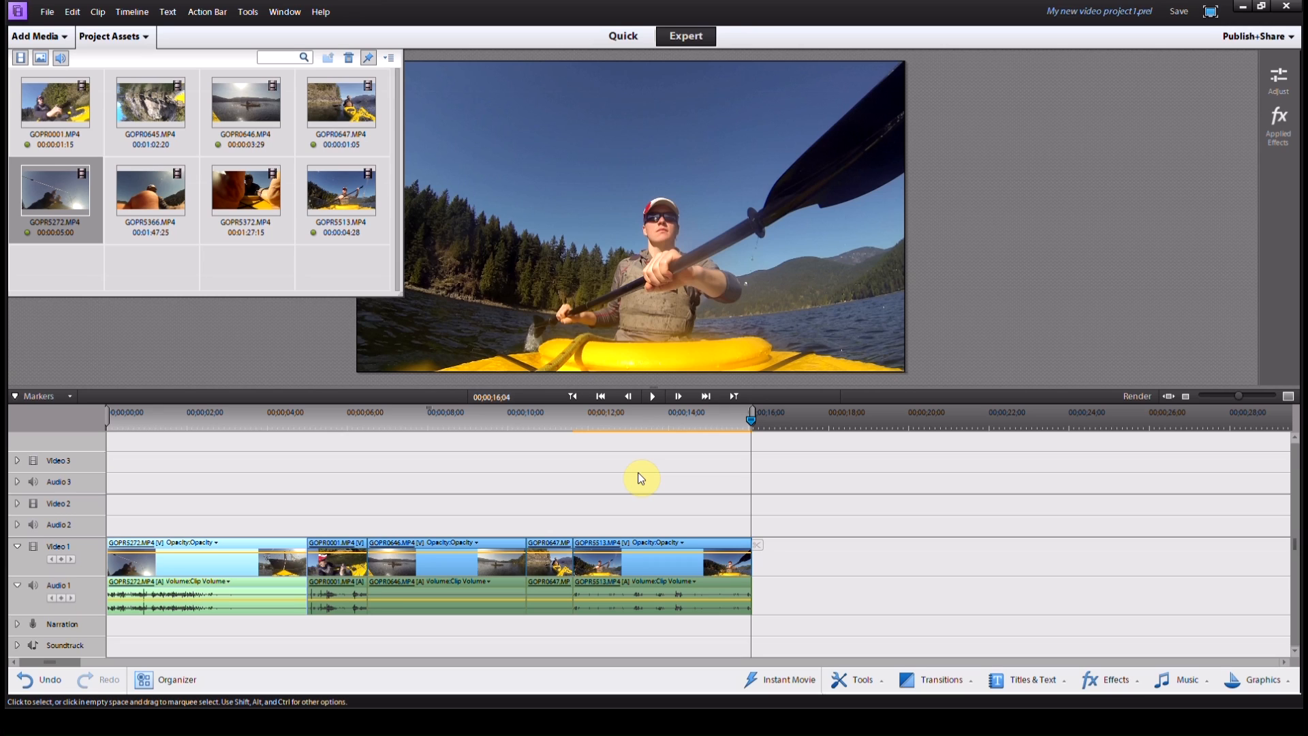
pyautogui.moveTo(588, 365)
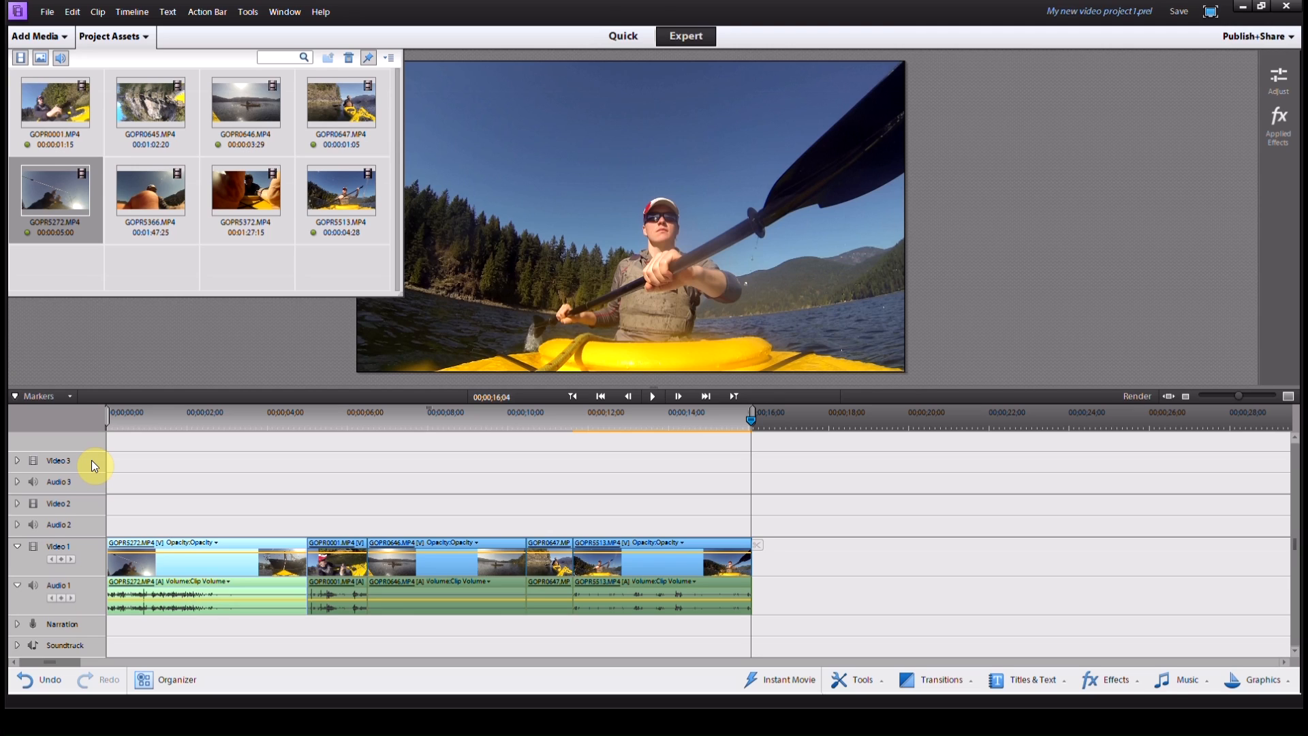
pyautogui.moveTo(74, 519)
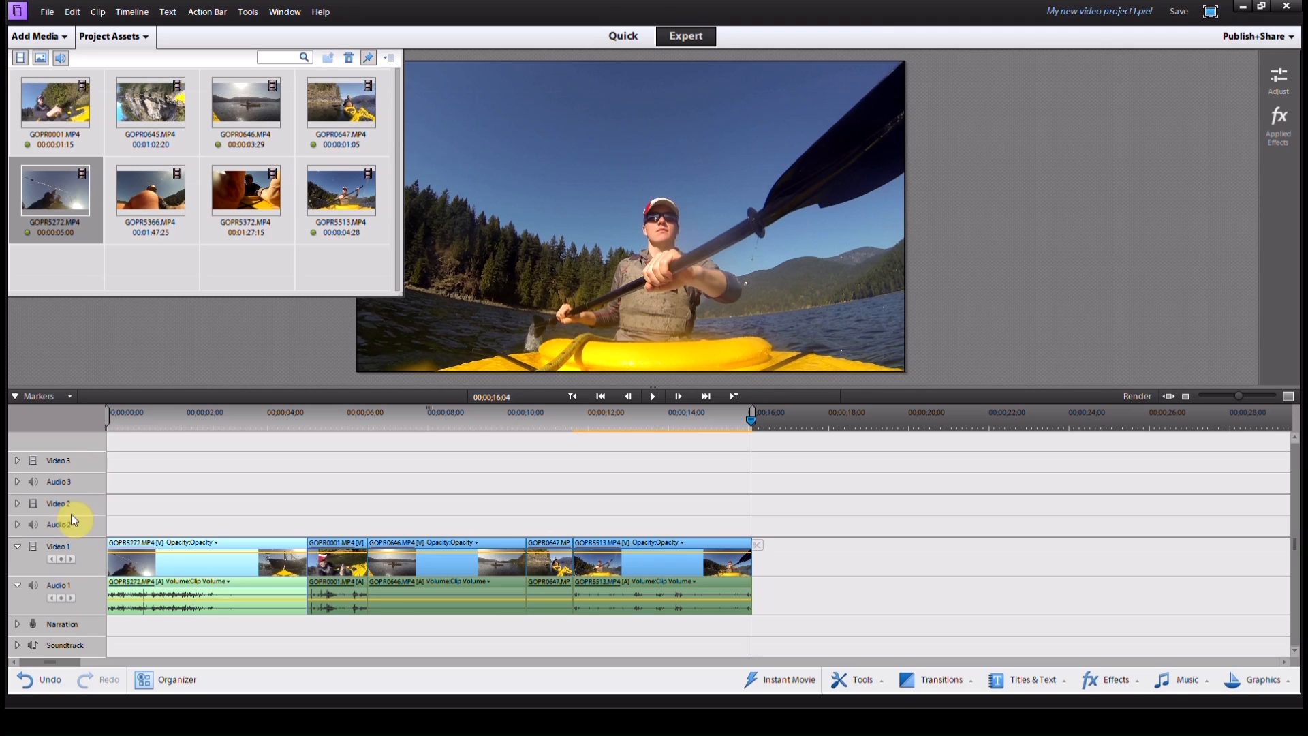
pyautogui.moveTo(34, 503)
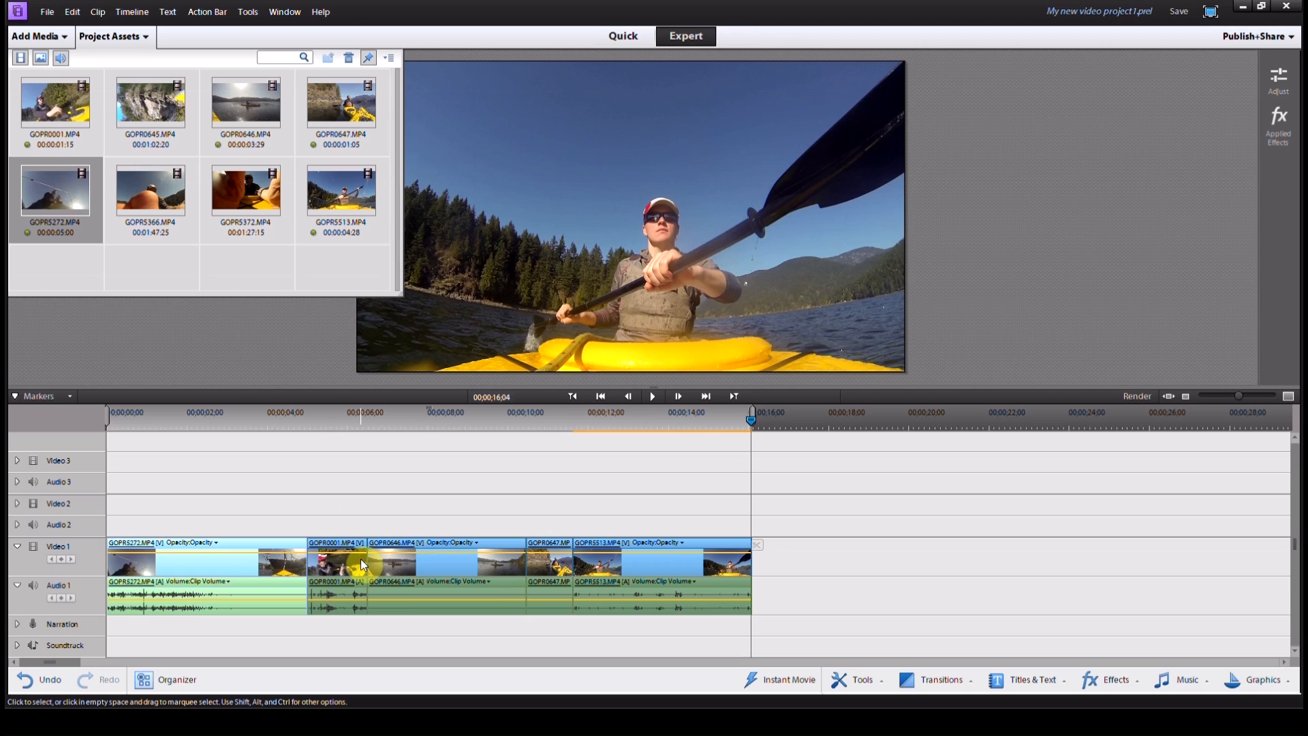
pyautogui.moveTo(673, 489)
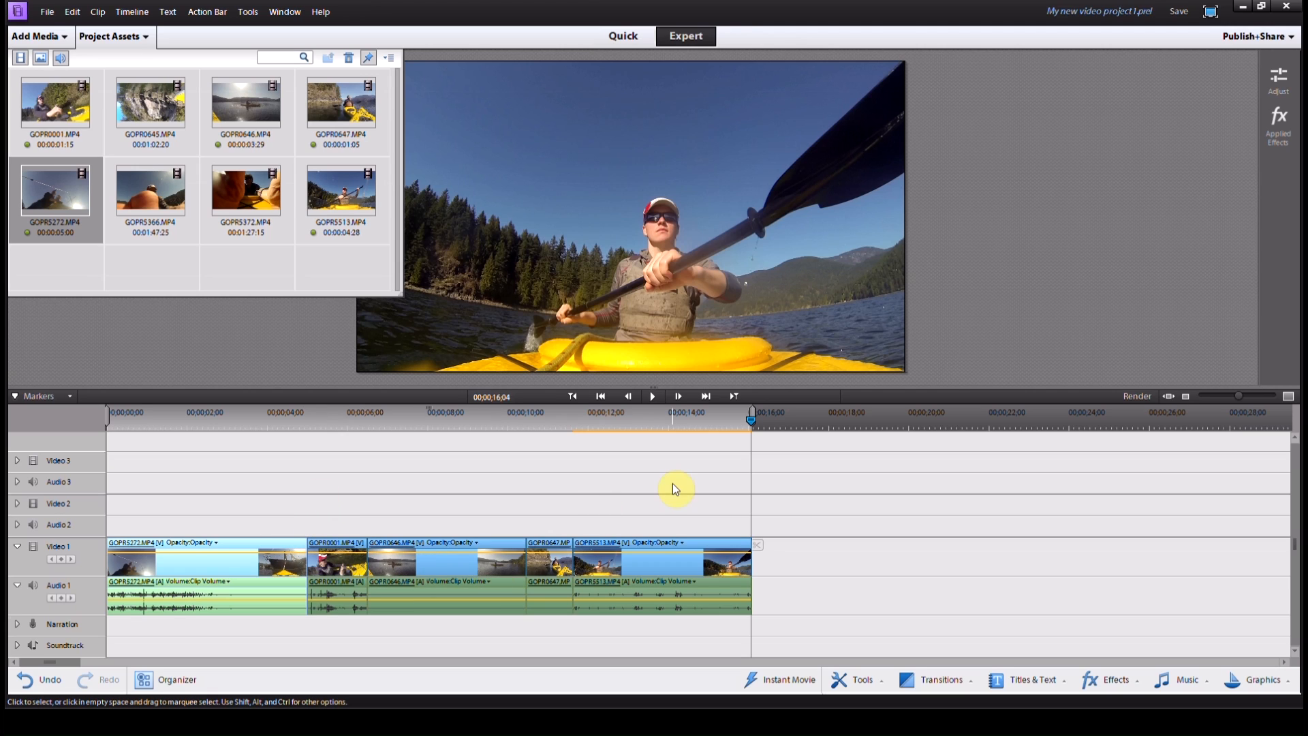
pyautogui.moveTo(558, 519)
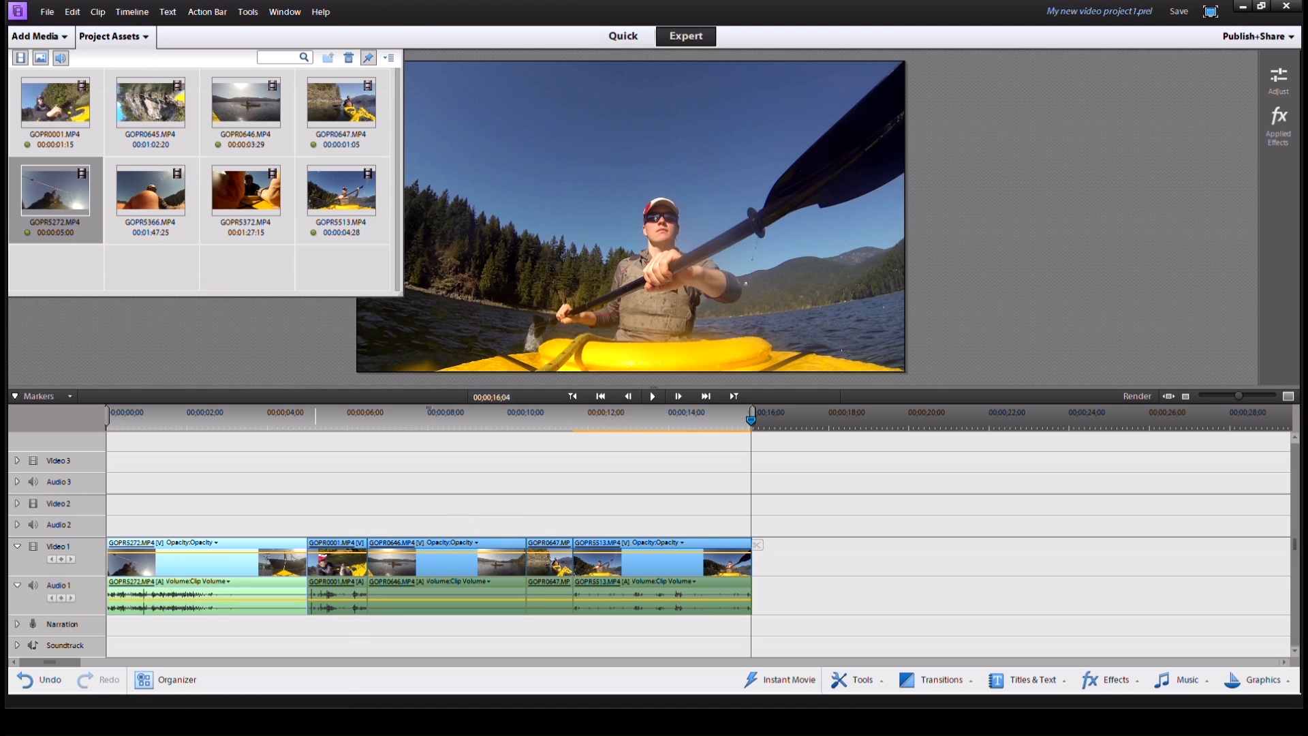
pyautogui.moveTo(361, 274)
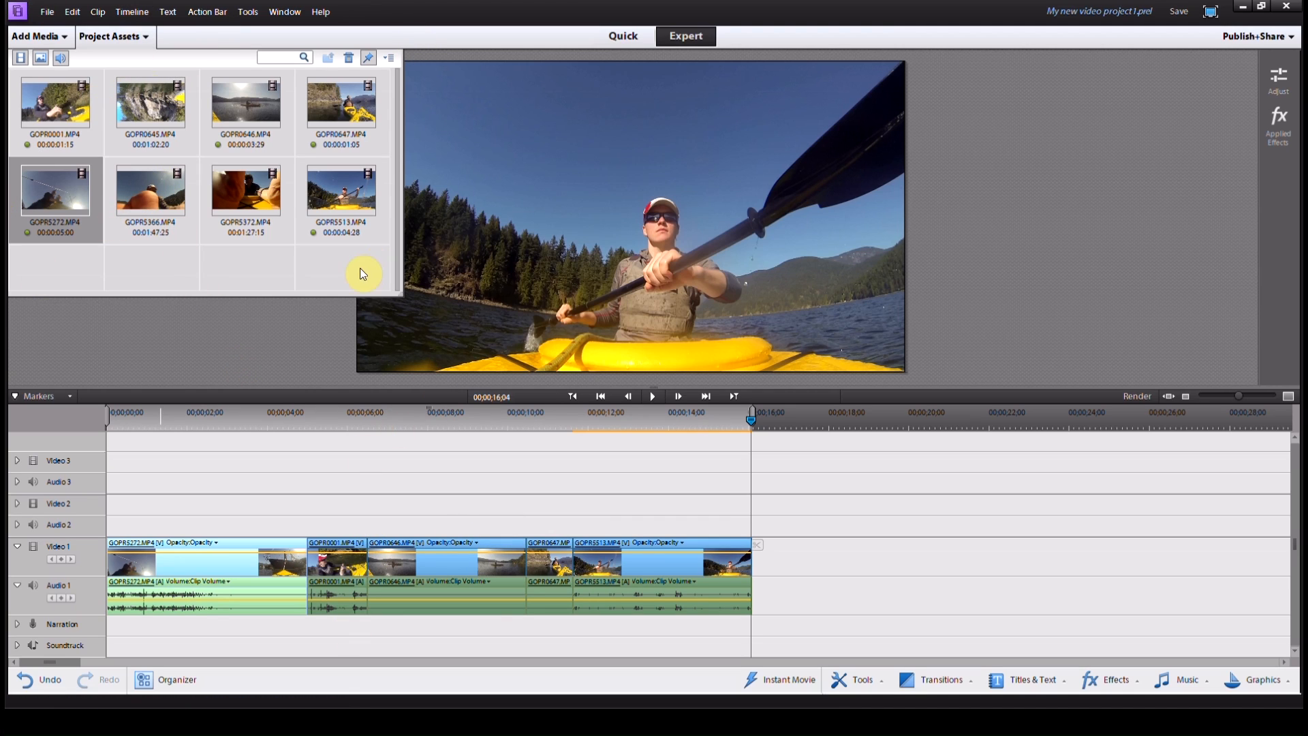
pyautogui.moveTo(513, 453)
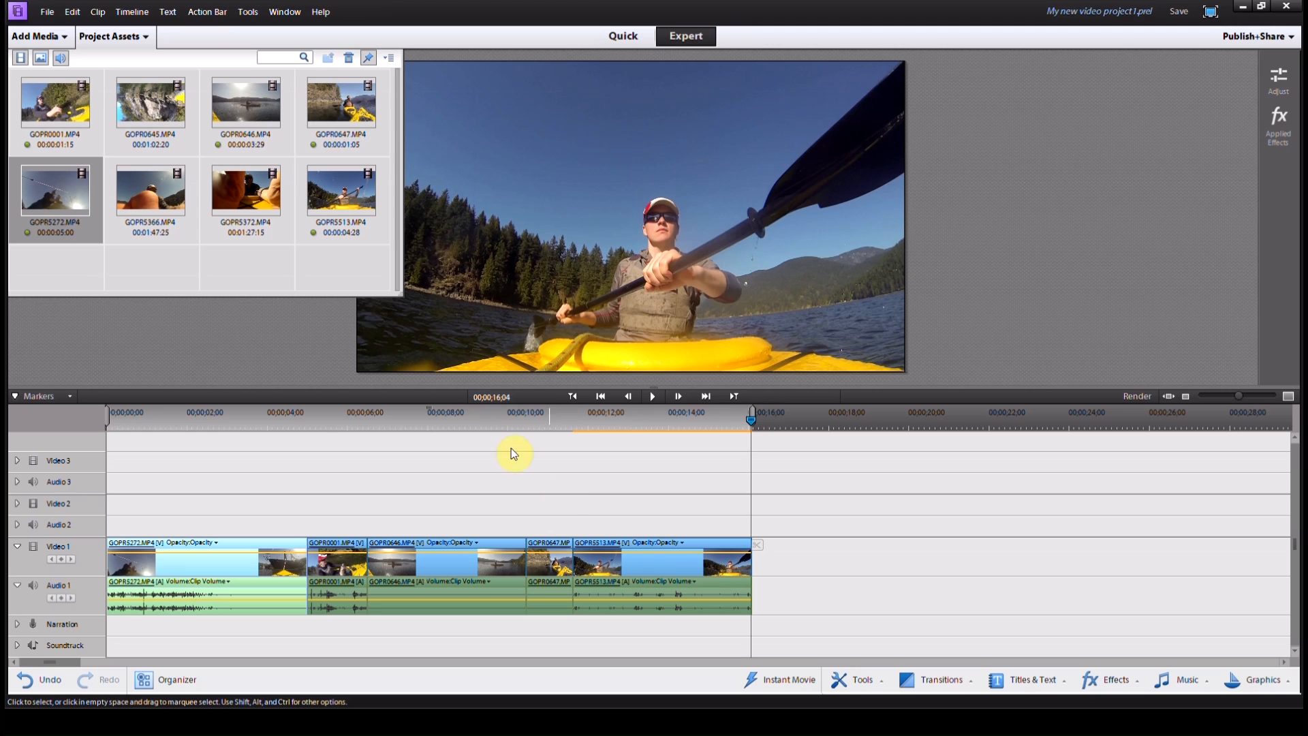
pyautogui.moveTo(521, 538)
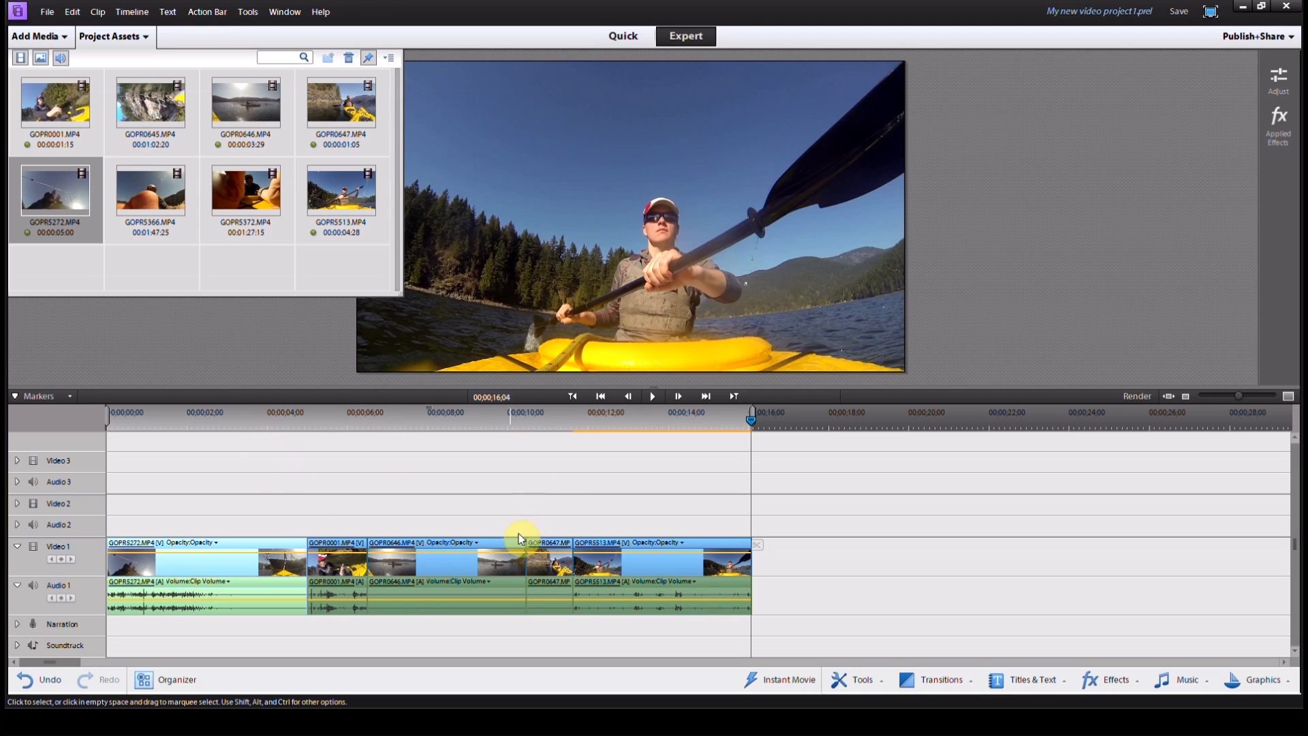
pyautogui.moveTo(129, 175)
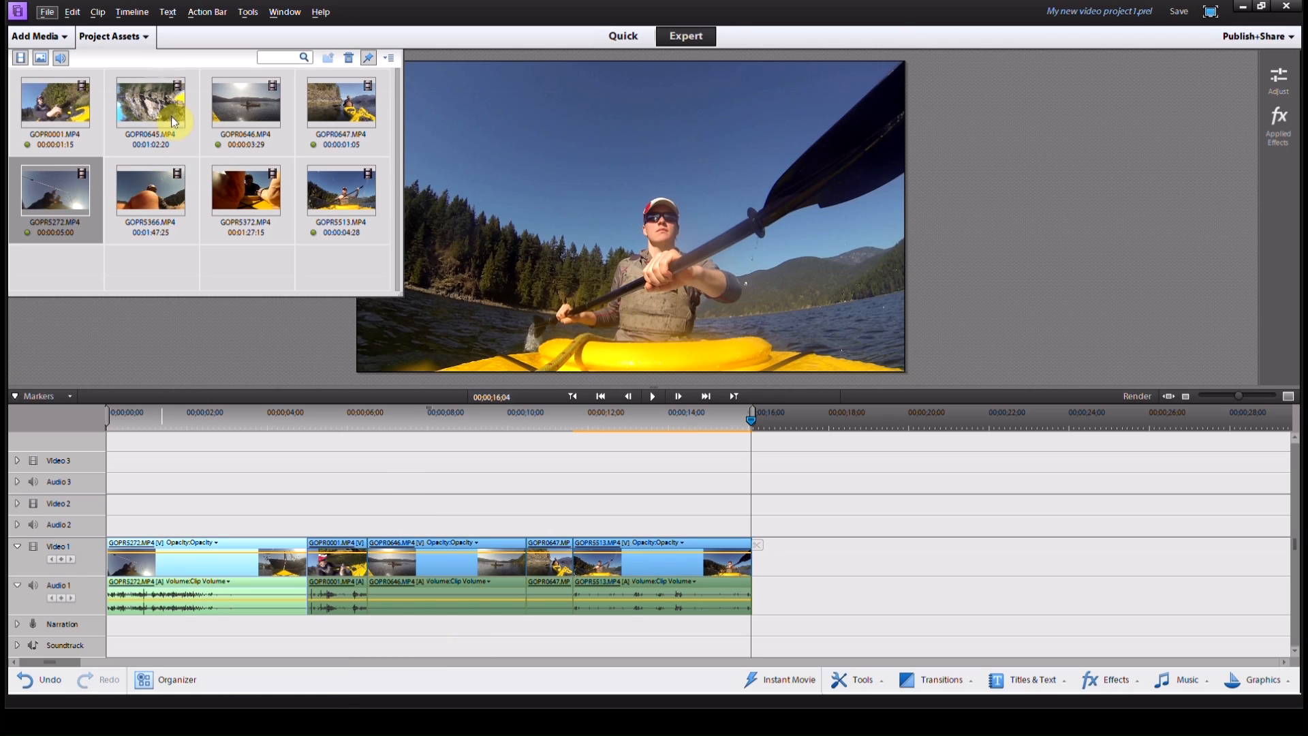
pyautogui.moveTo(195, 175)
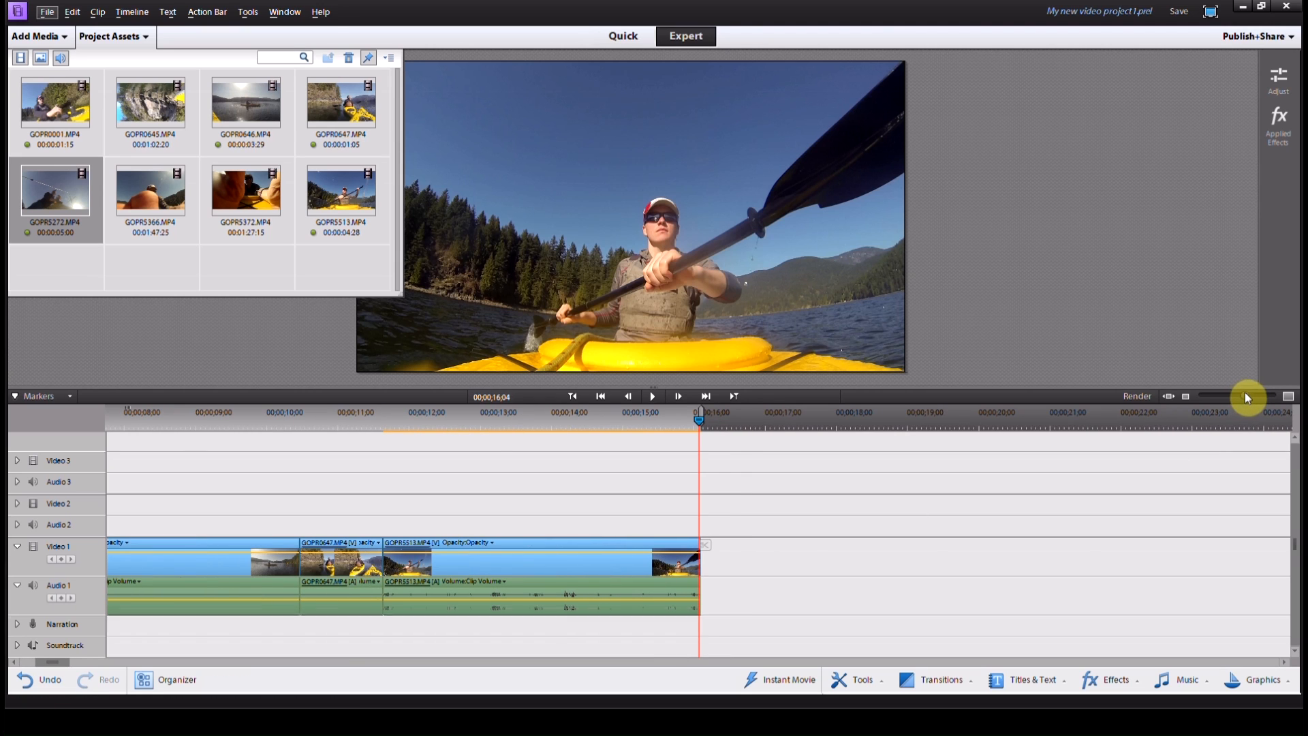
# Trim the end of the final GOPR5513 clip so the movie ends near 13 seconds.
pyautogui.click(491, 417)
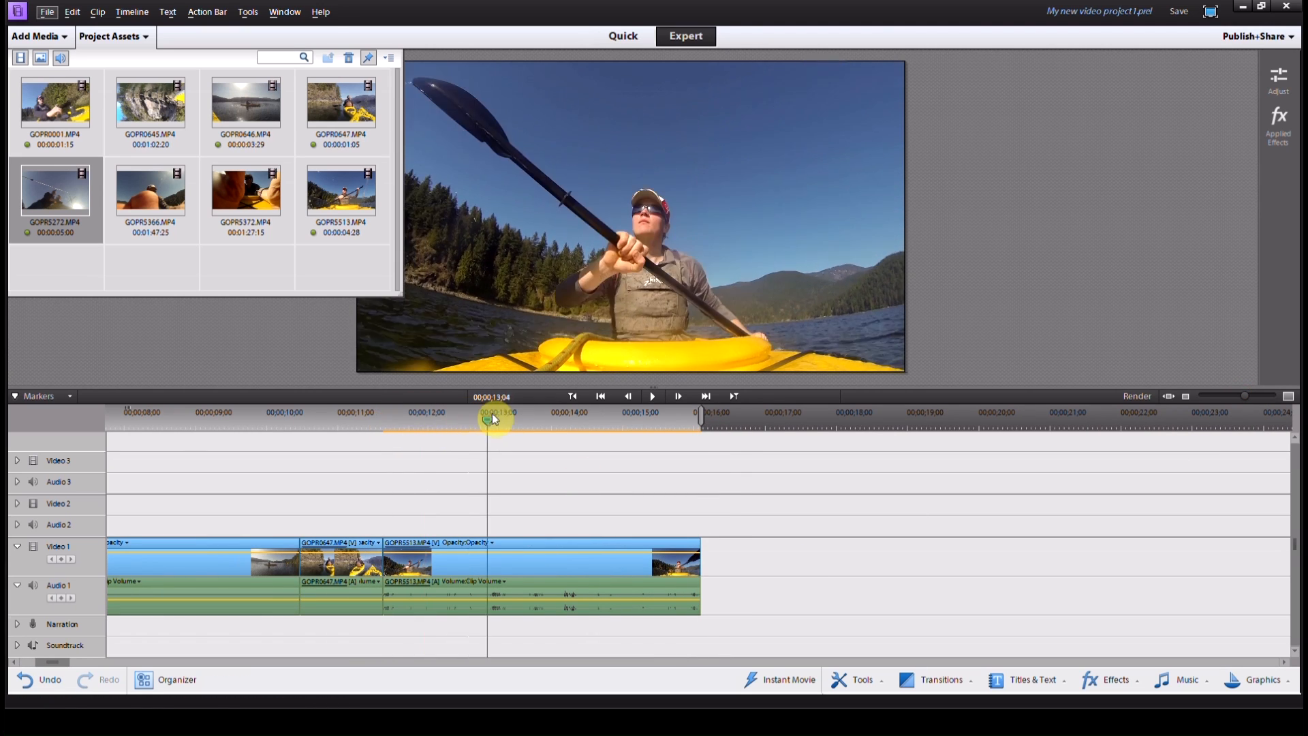
pyautogui.click(584, 421)
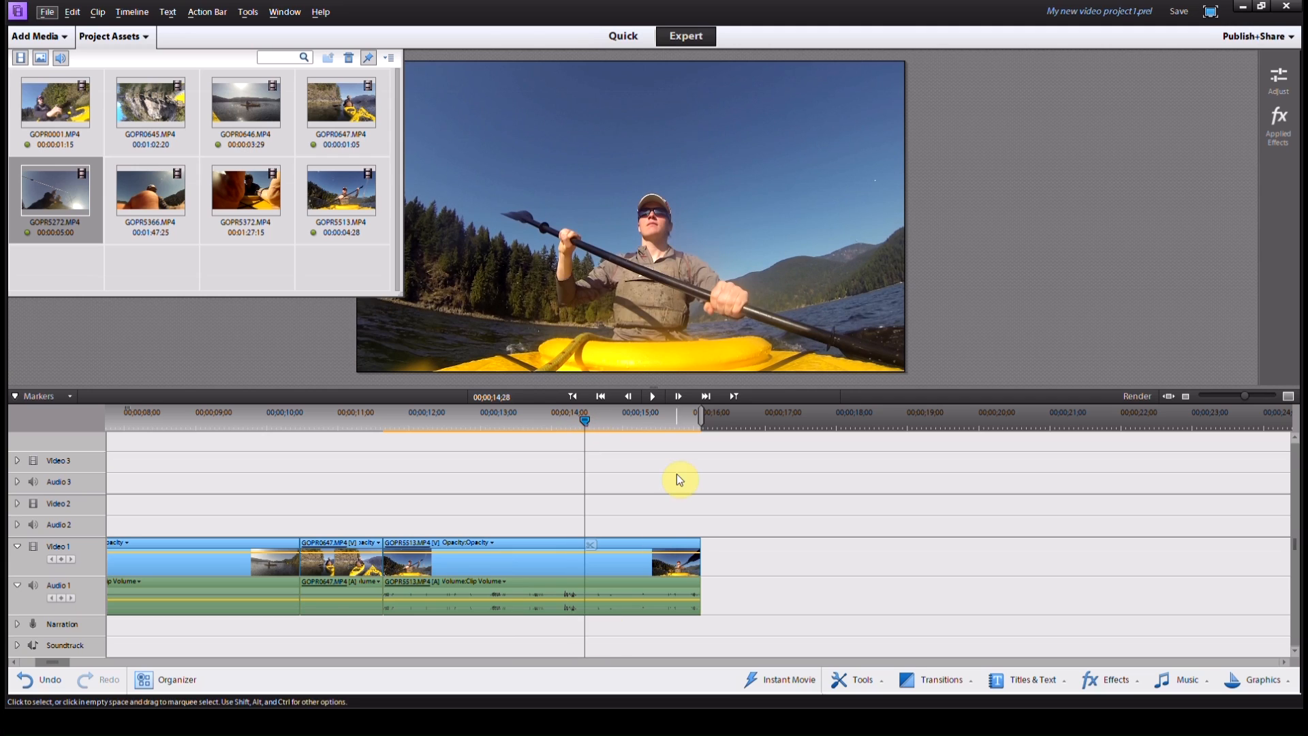
pyautogui.moveTo(703, 545)
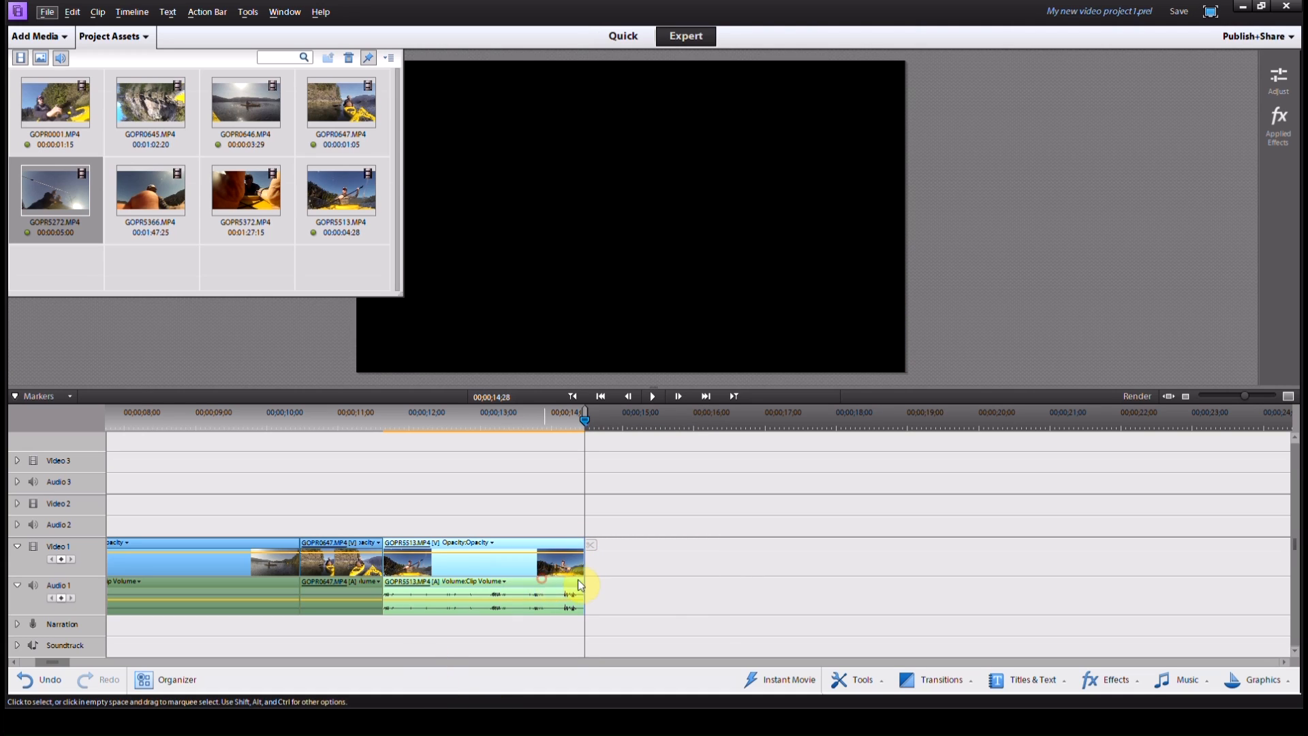
pyautogui.click(765, 419)
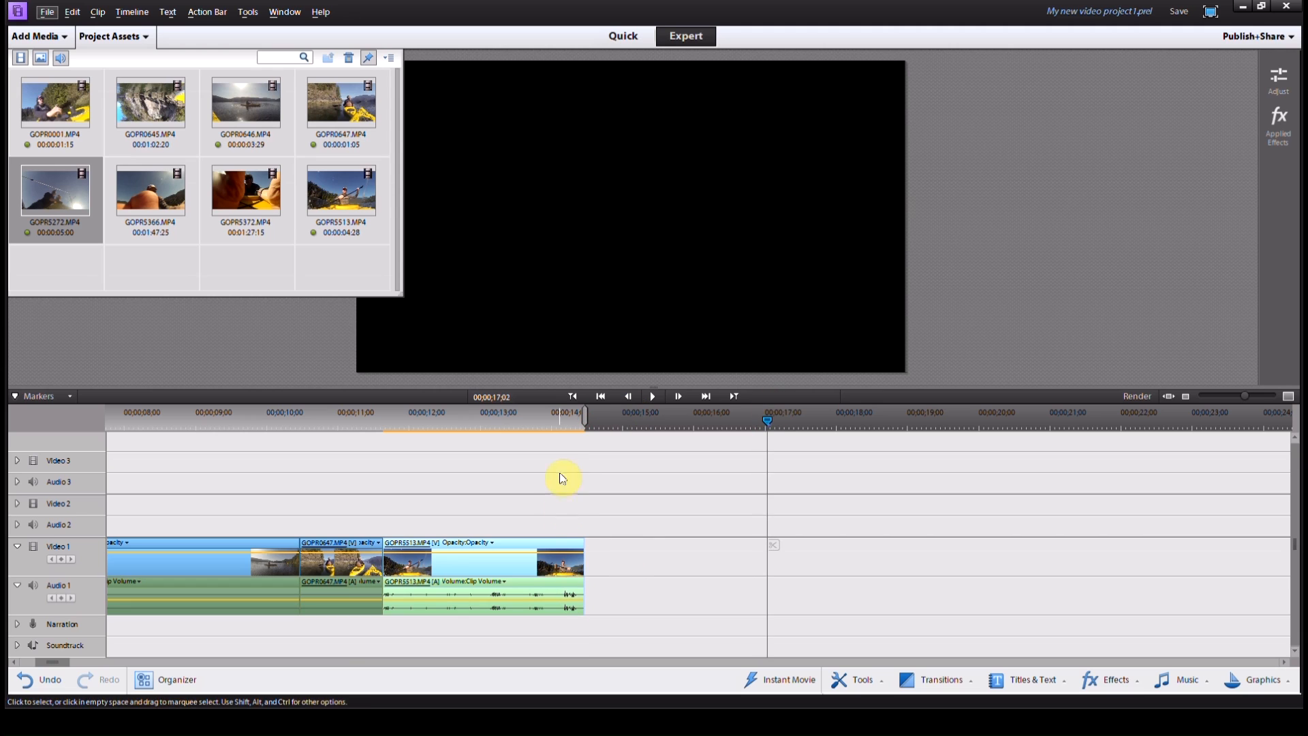
pyautogui.click(686, 419)
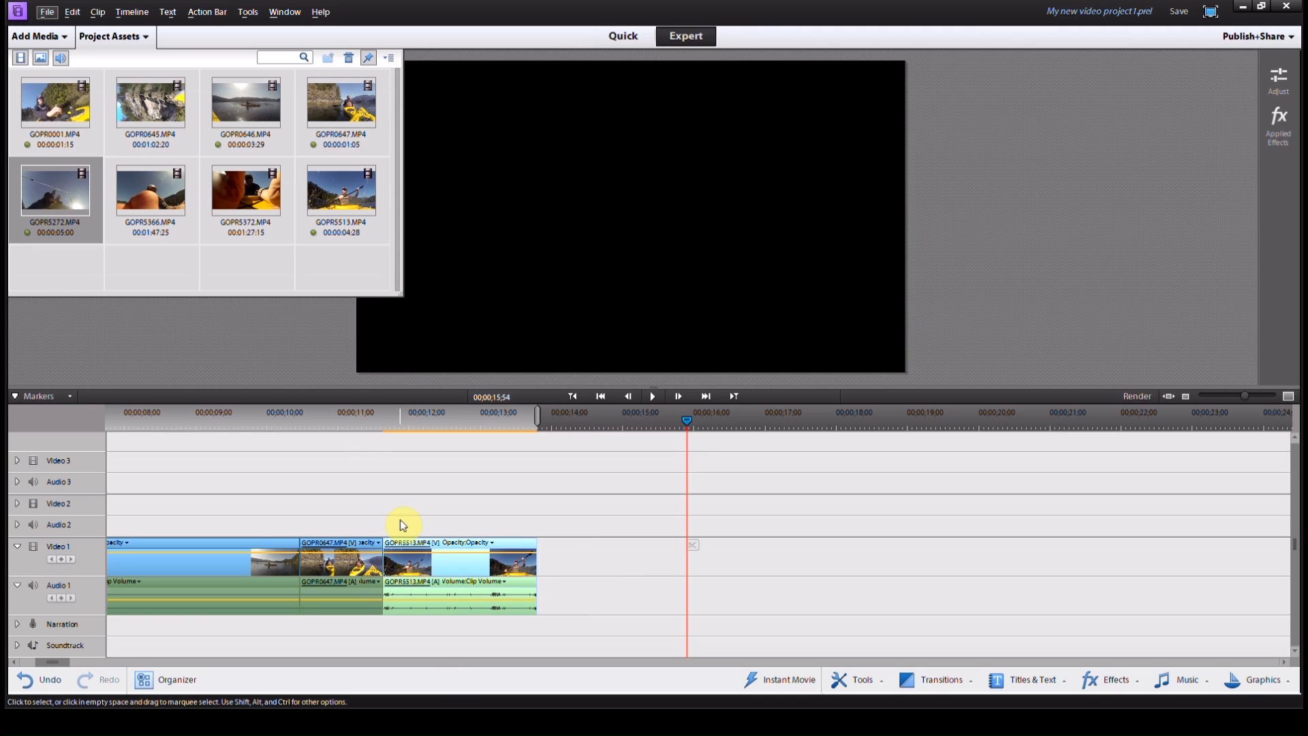
pyautogui.moveTo(383, 552)
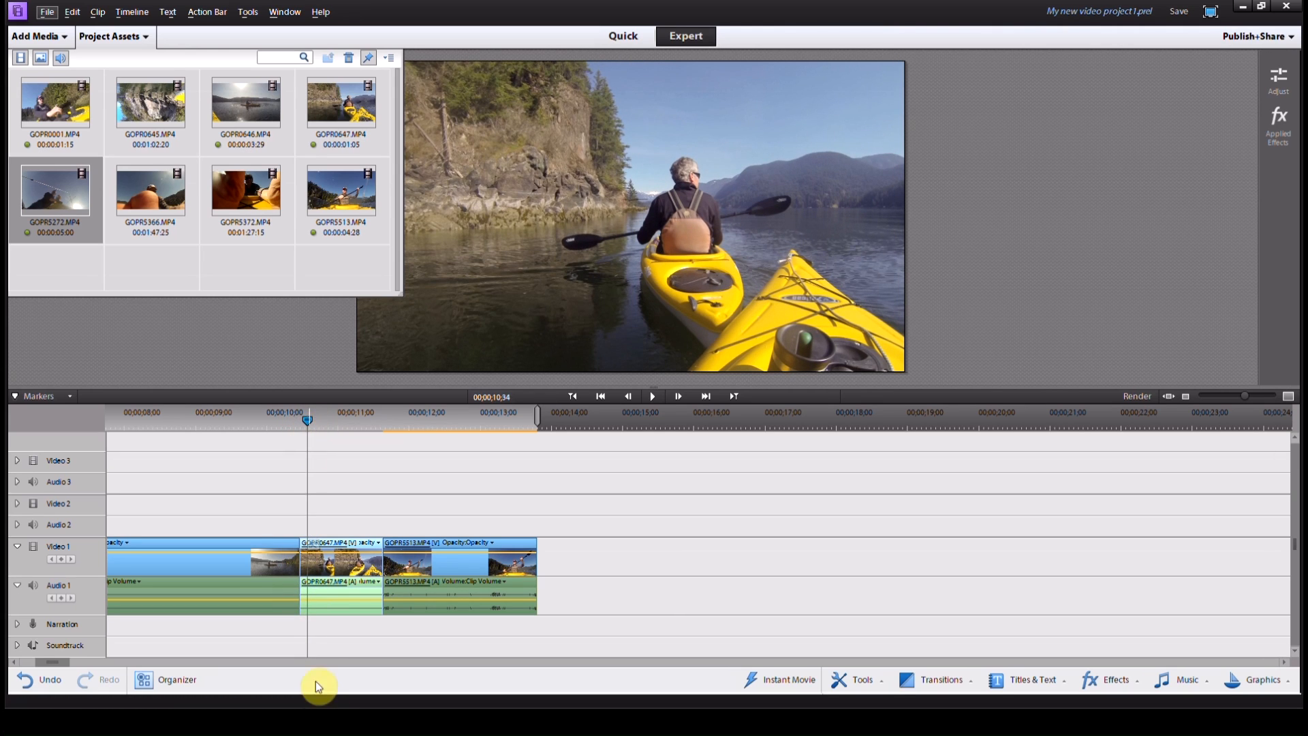
pyautogui.moveTo(308, 559)
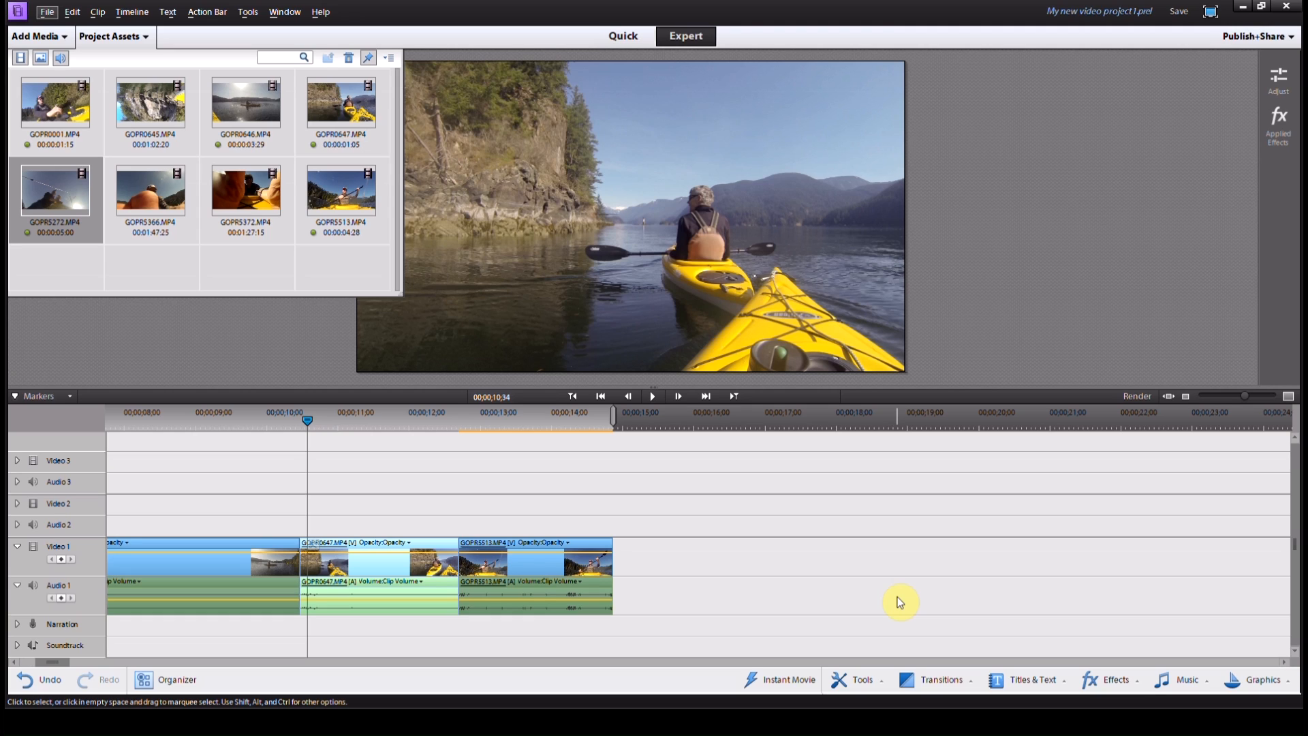
pyautogui.moveTo(222, 493)
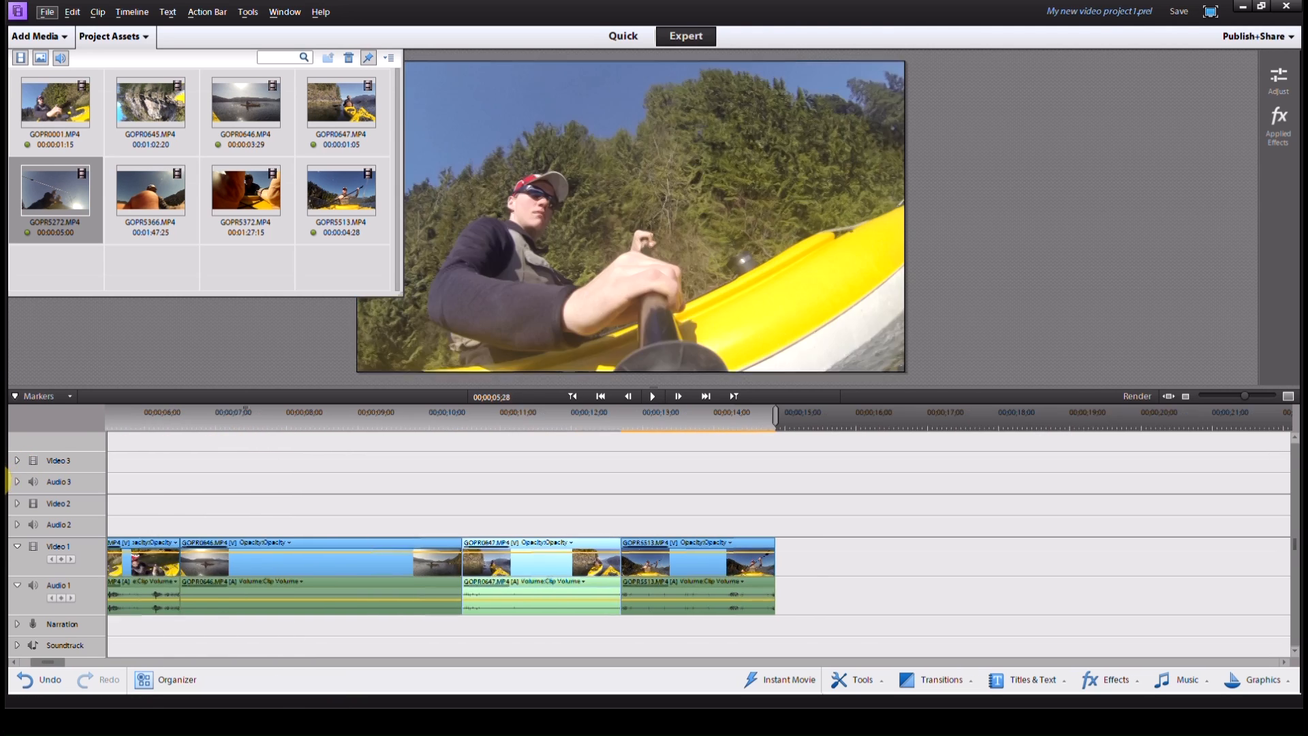
# Move a split GOPR0646 section after GOPR5513 and close the gap, leaving six clips.
pyautogui.click(212, 417)
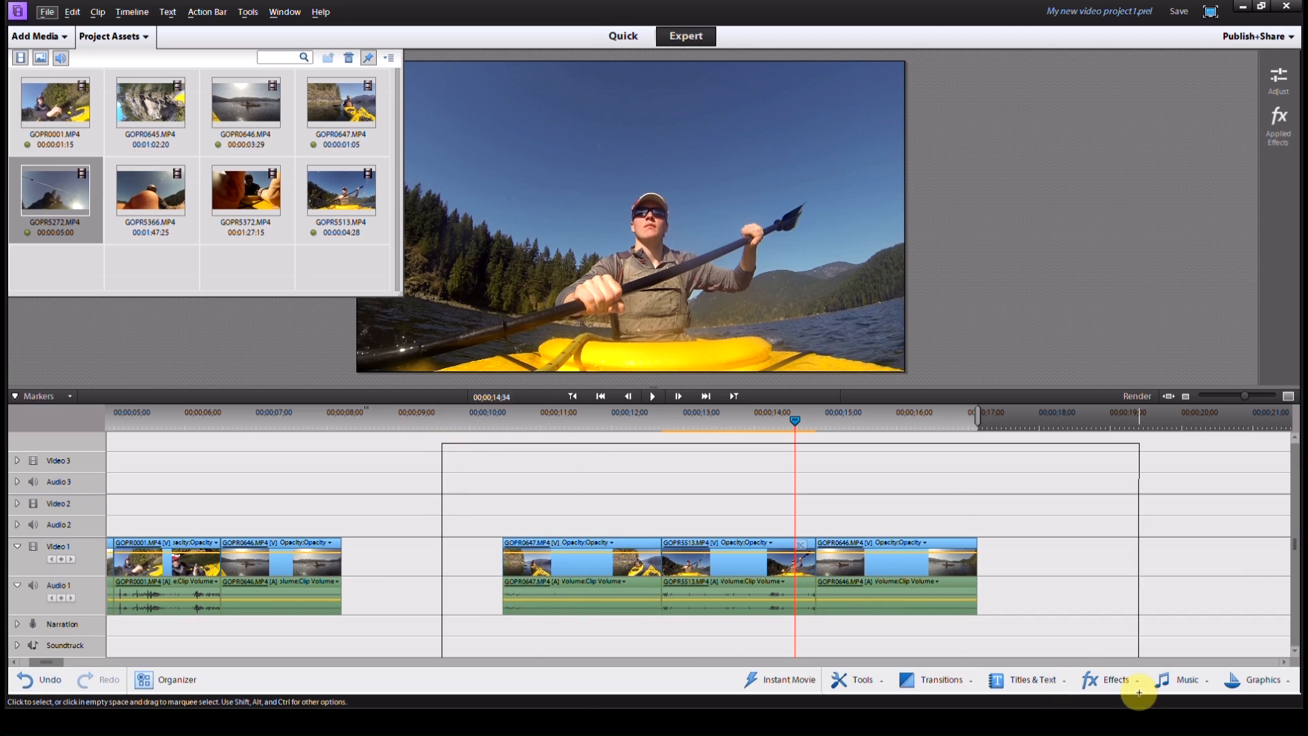
pyautogui.click(540, 555)
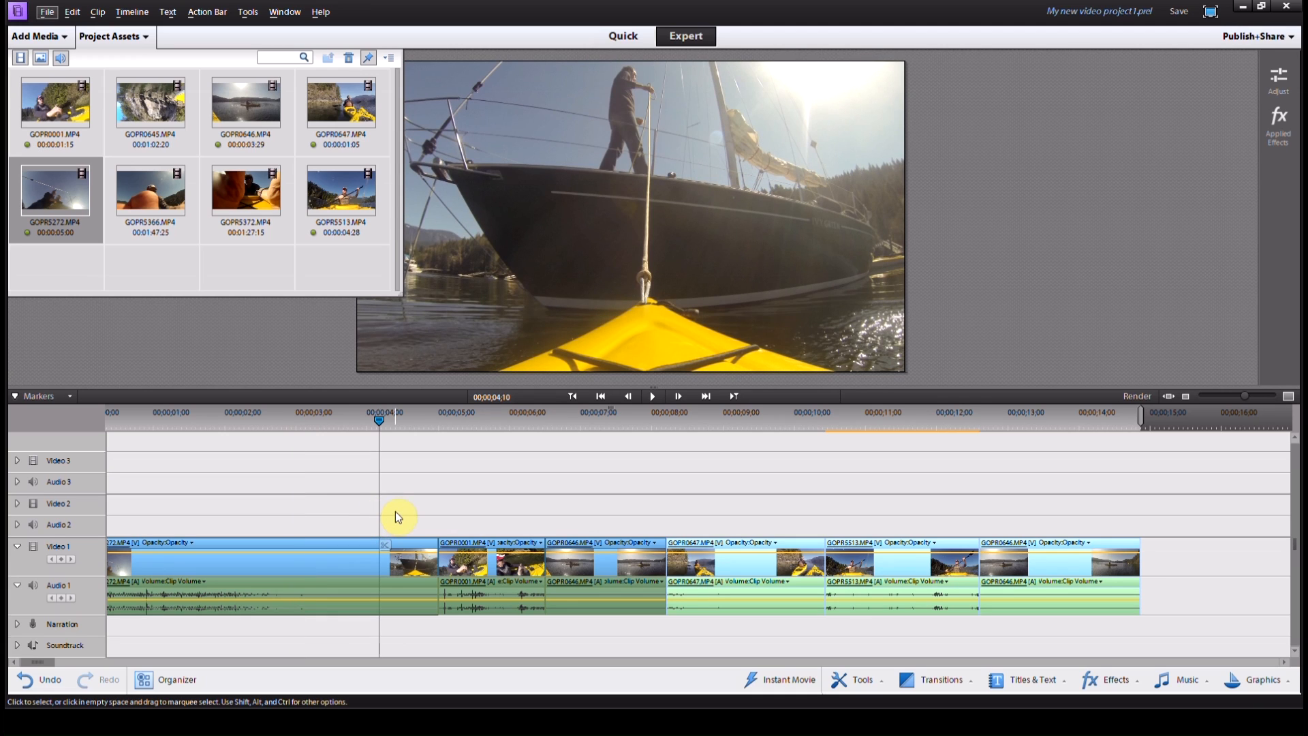
pyautogui.click(939, 679)
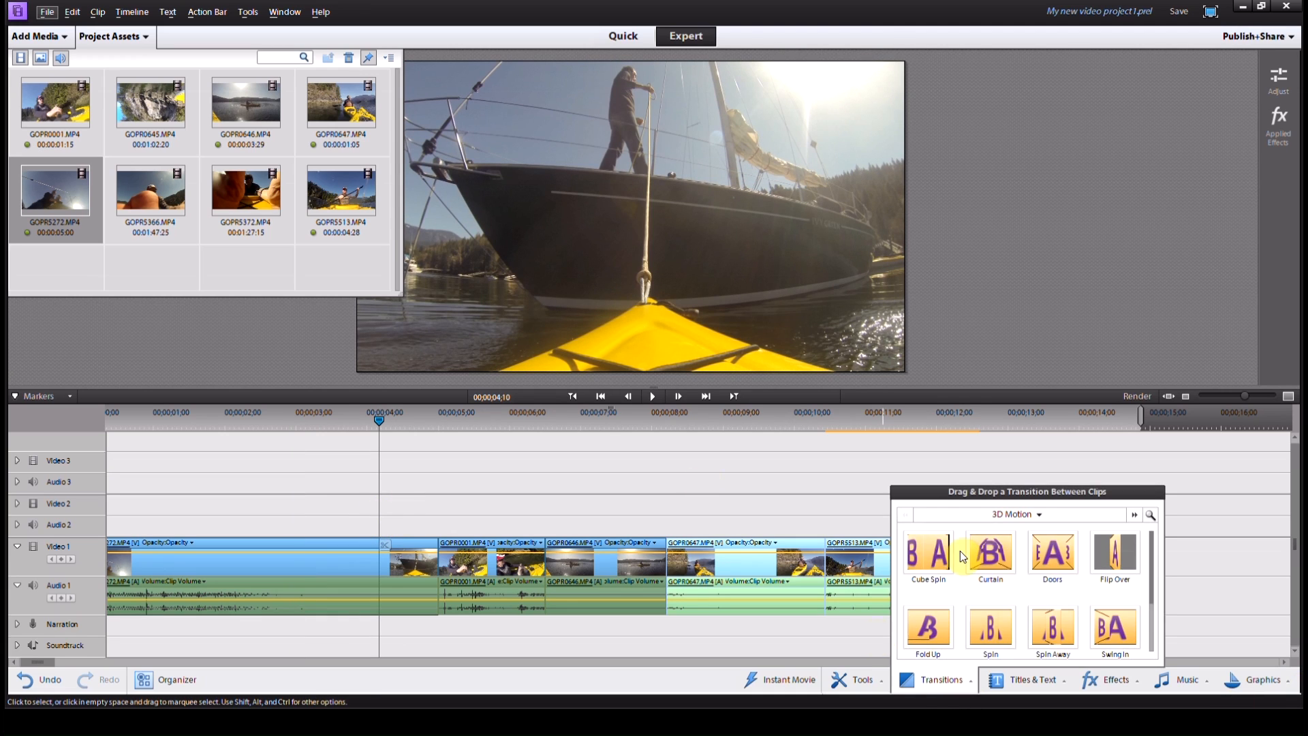
pyautogui.scroll(-3)
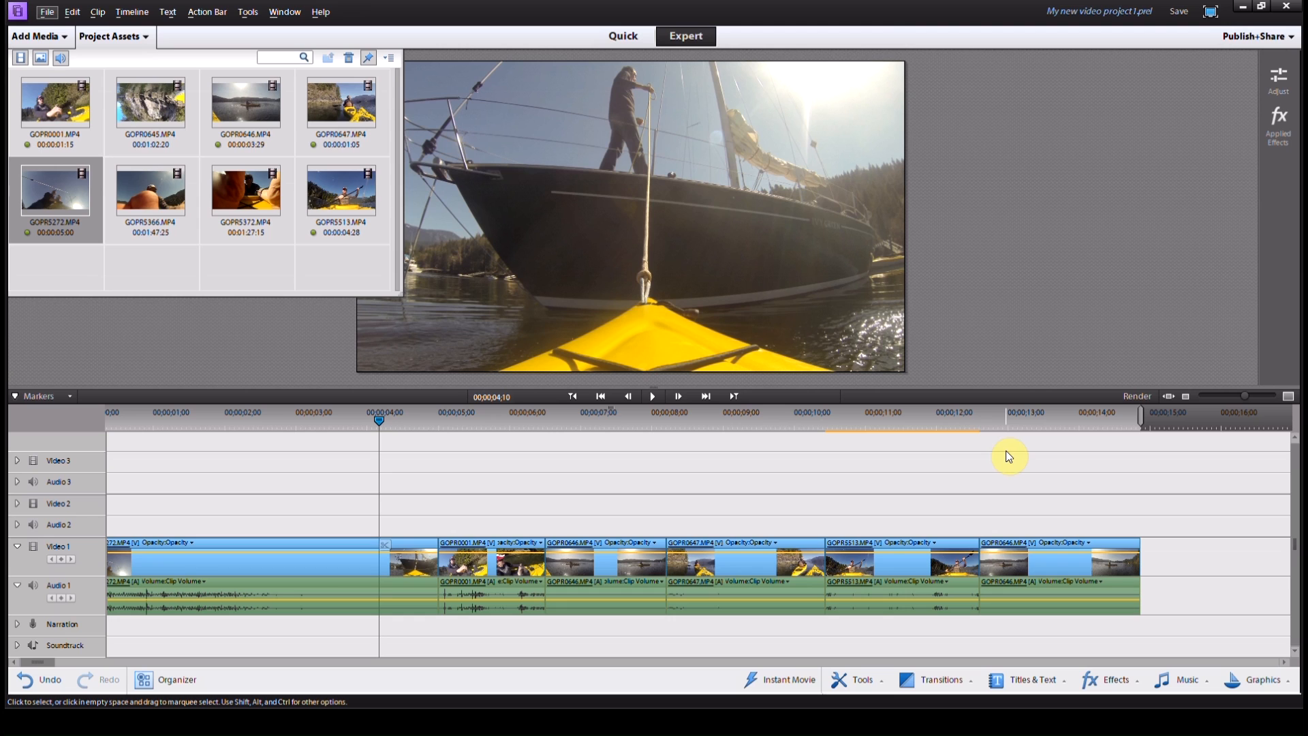
pyautogui.click(409, 415)
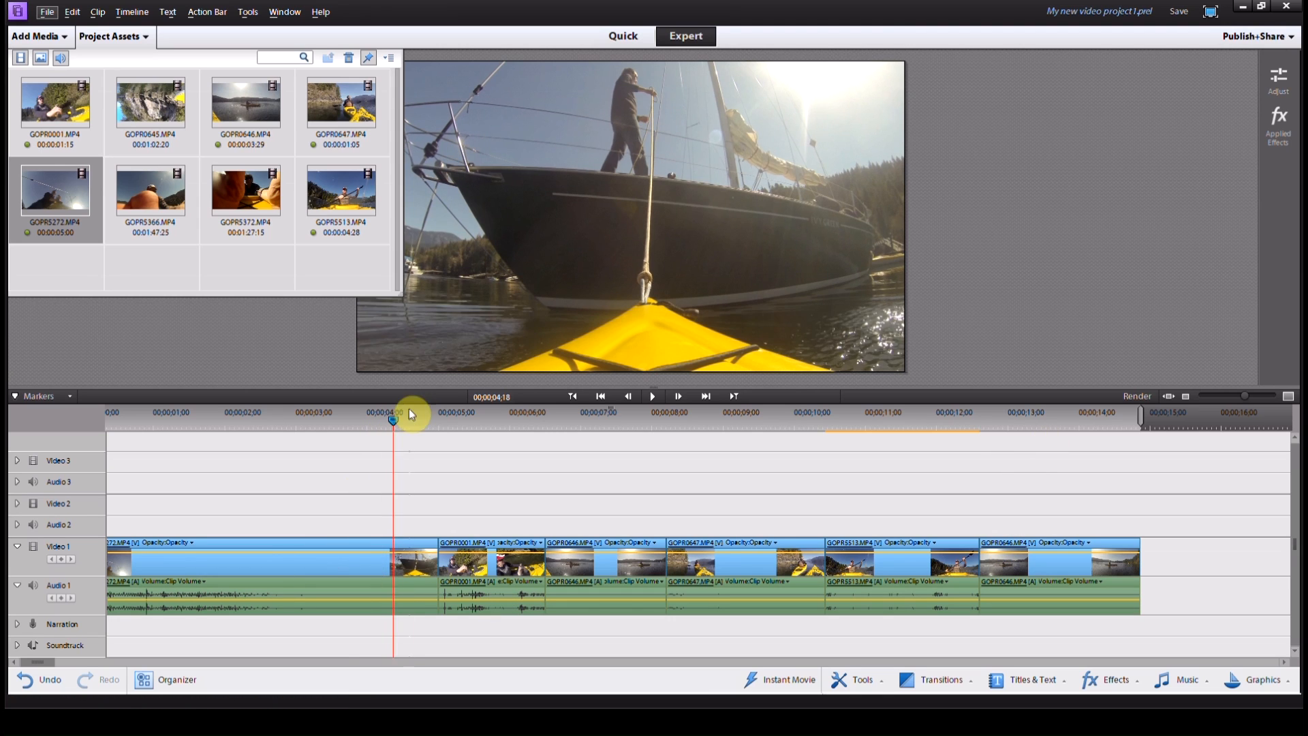
pyautogui.click(652, 397)
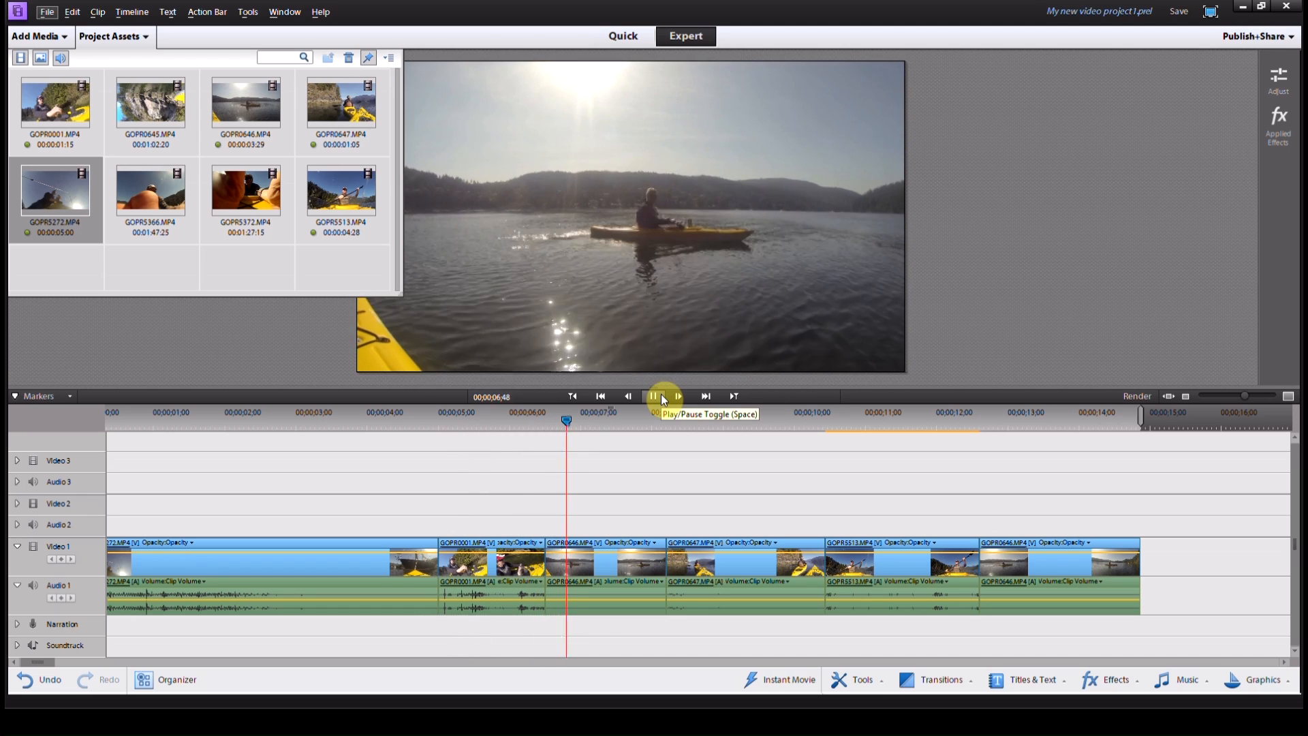
pyautogui.click(656, 395)
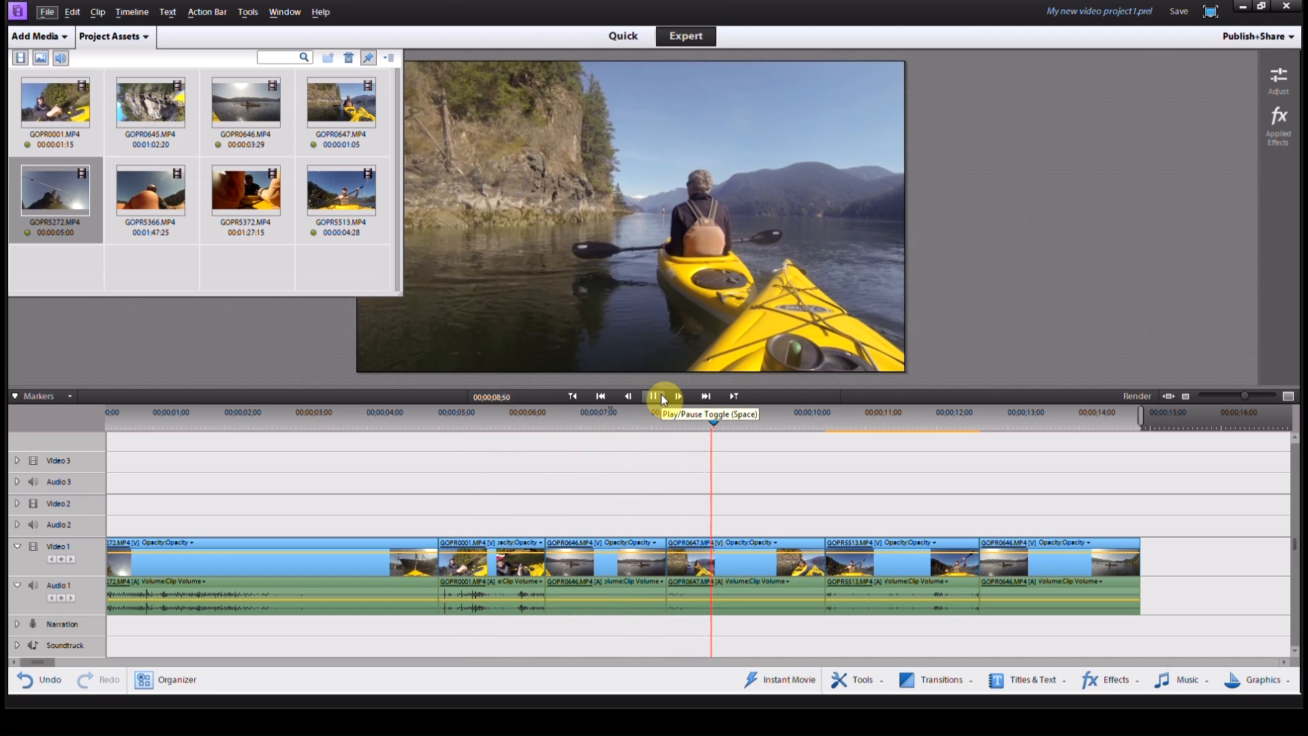
pyautogui.click(654, 395)
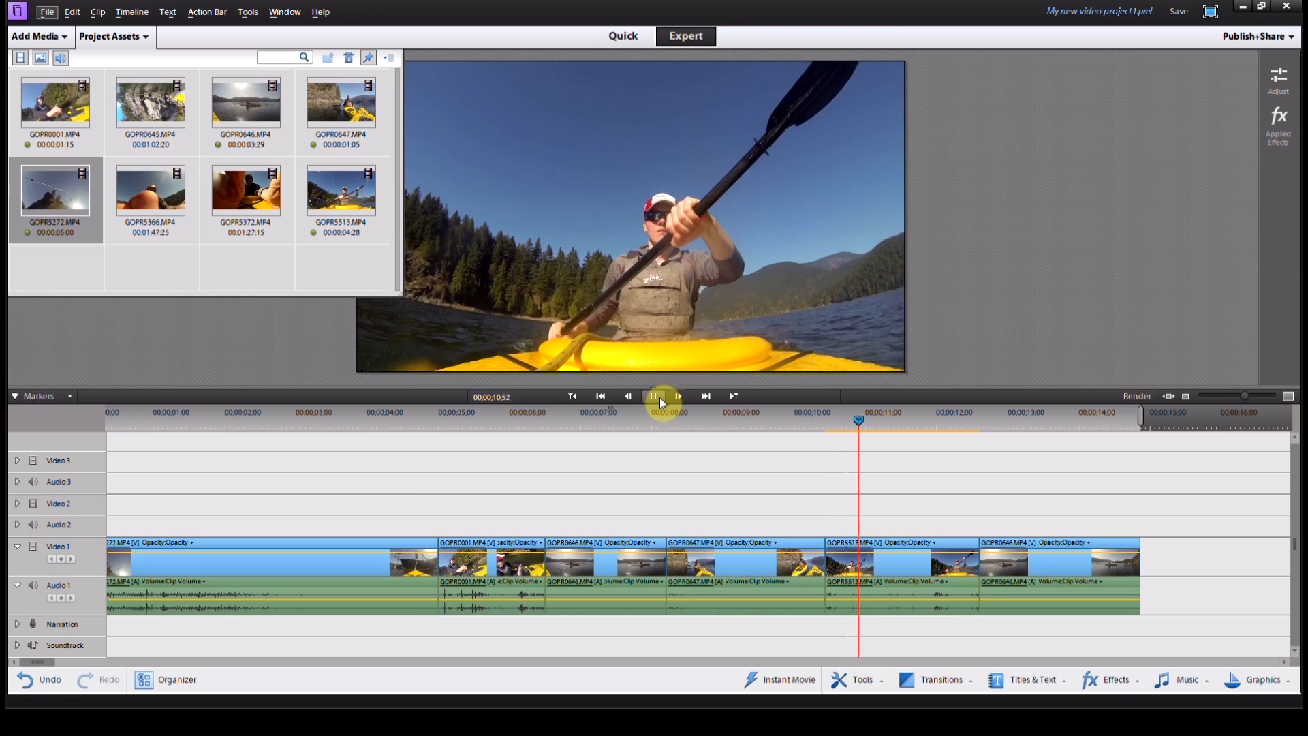
pyautogui.click(652, 397)
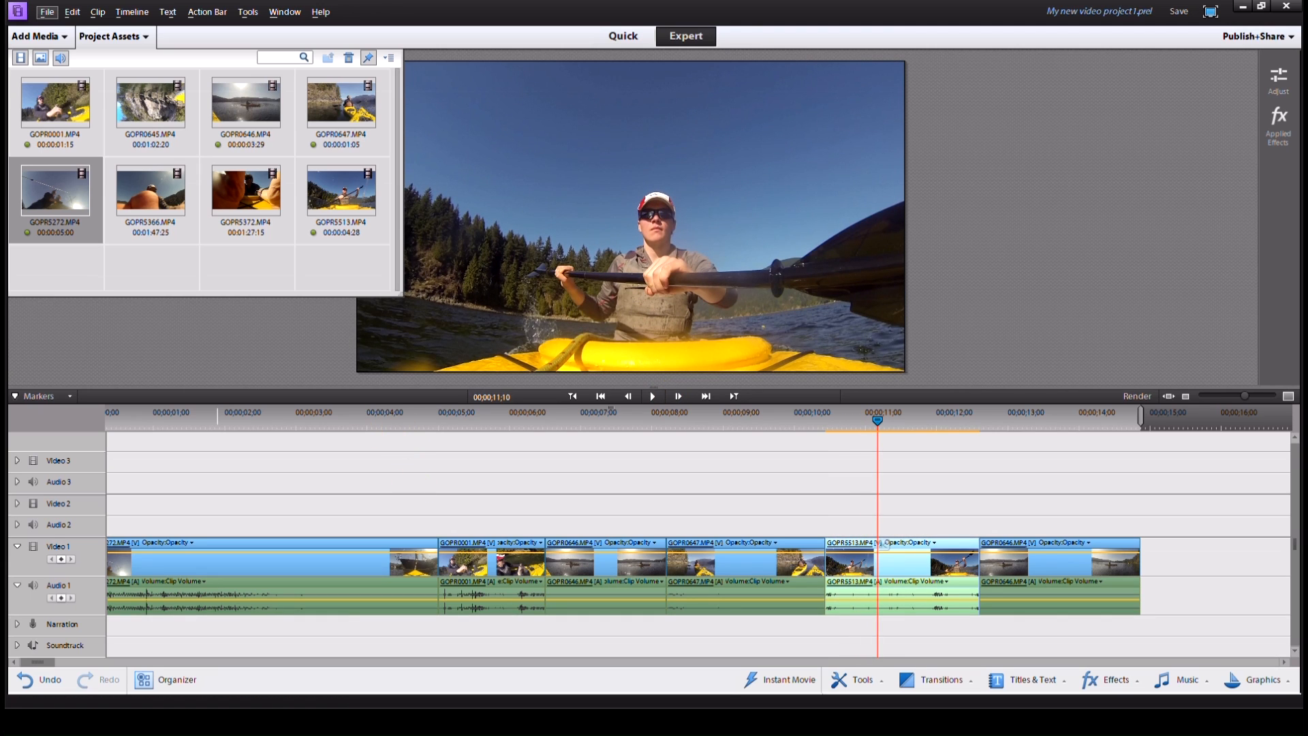
pyautogui.click(599, 398)
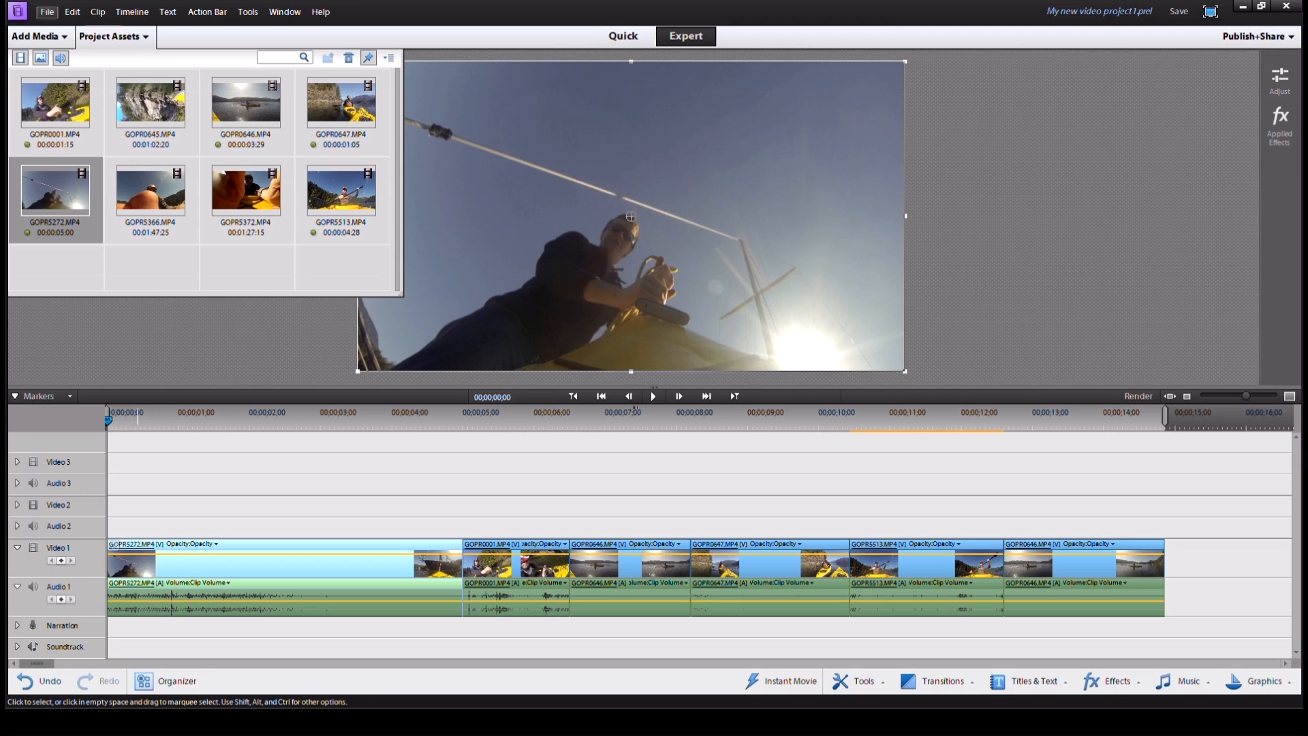
# Check the File menu, then show the Publish+Share export destinations.
pyautogui.click(47, 11)
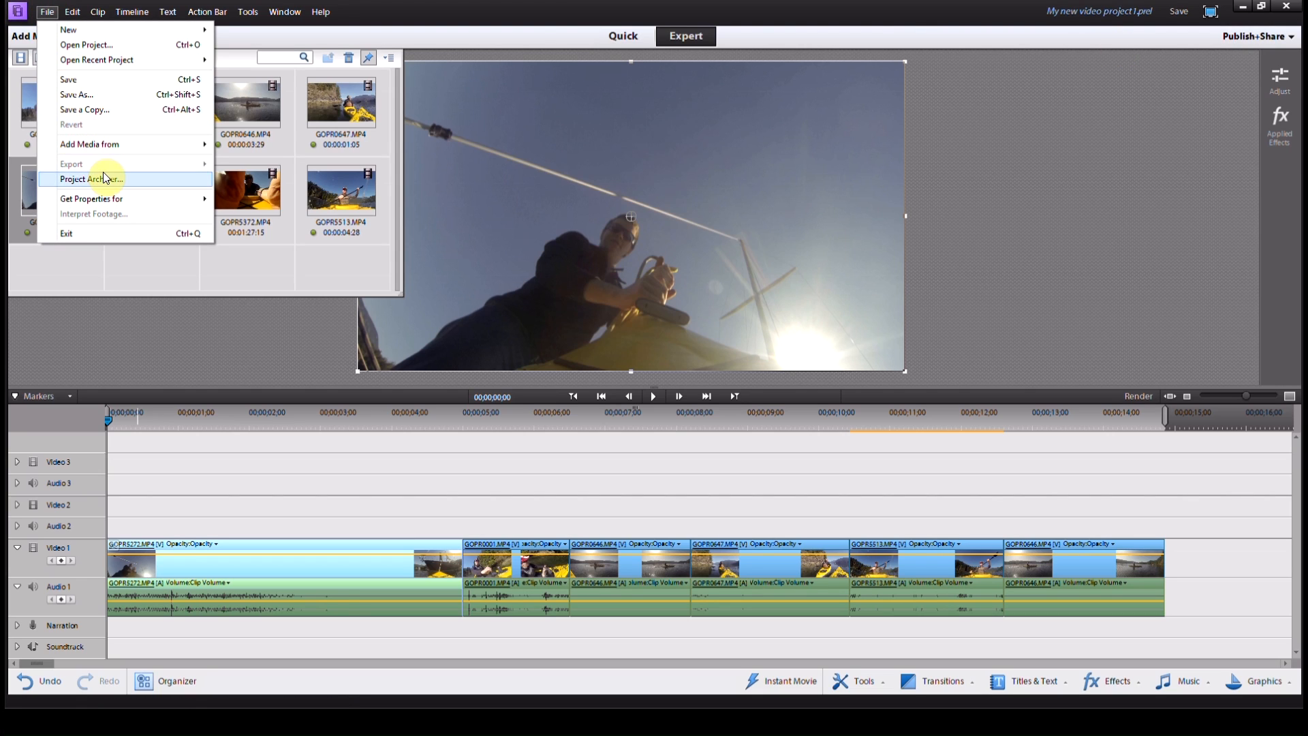
pyautogui.moveTo(92, 164)
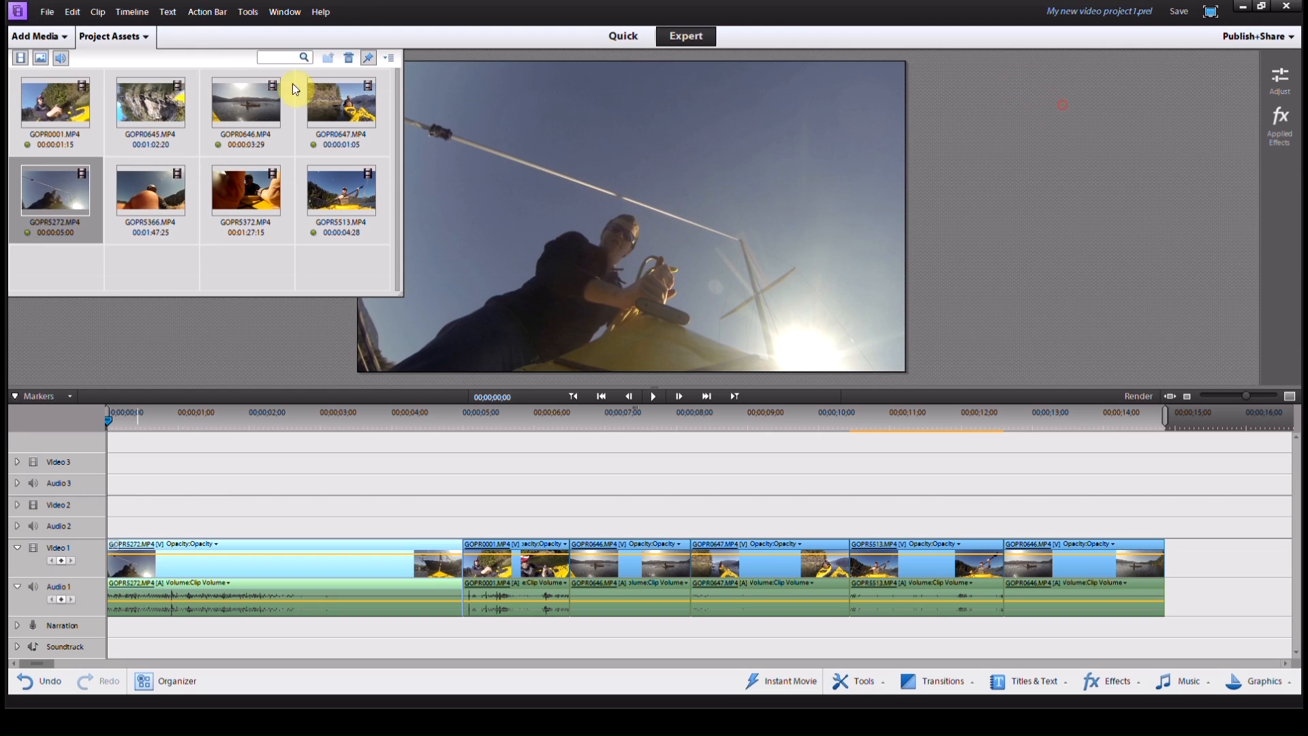
pyautogui.moveTo(812, 256)
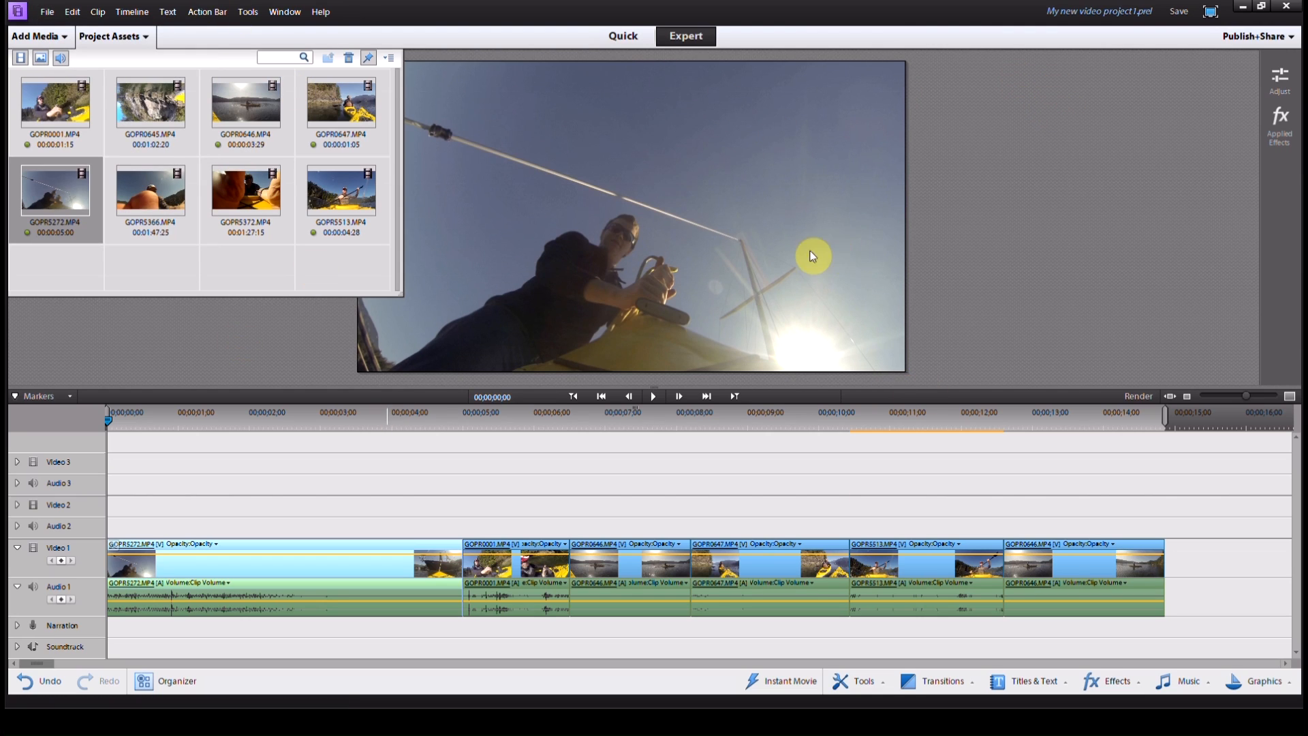
pyautogui.click(1254, 36)
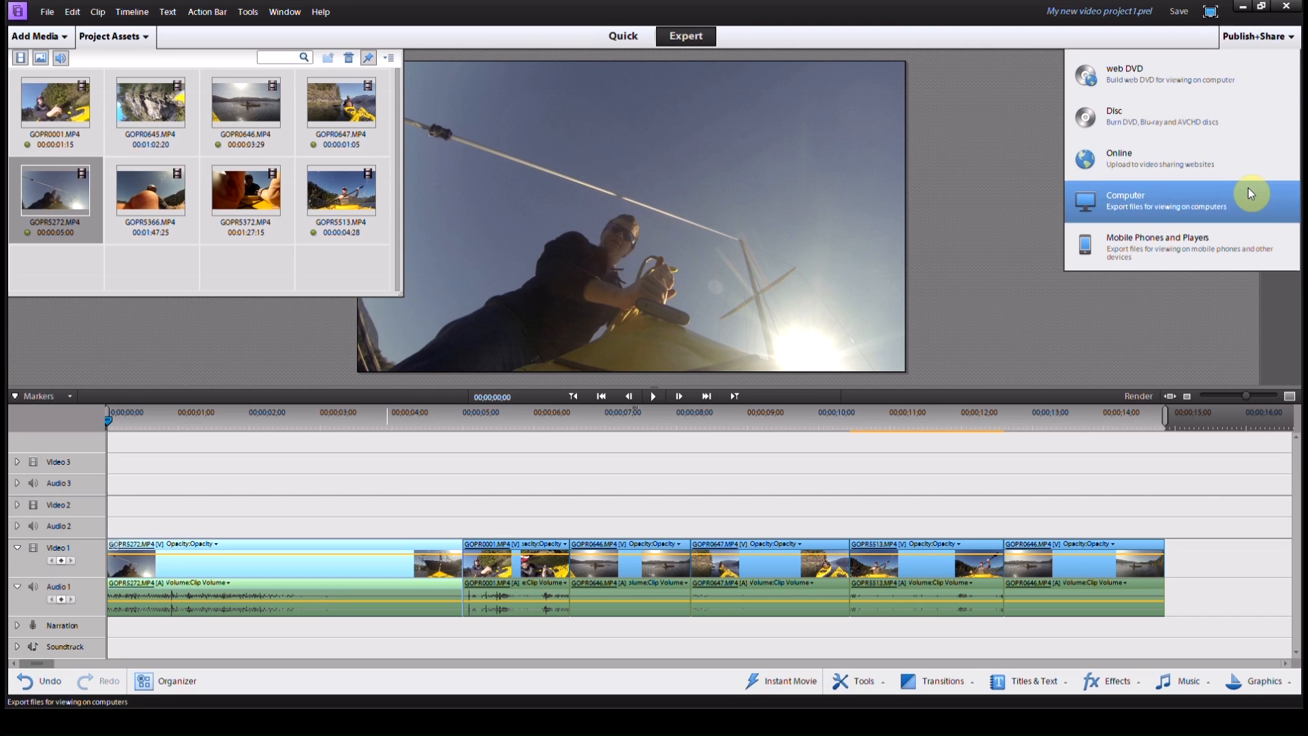
# Export for Computer as MPEG with the HDTV 1080p 29.97 High Quality preset and start rendering.
pyautogui.click(1125, 201)
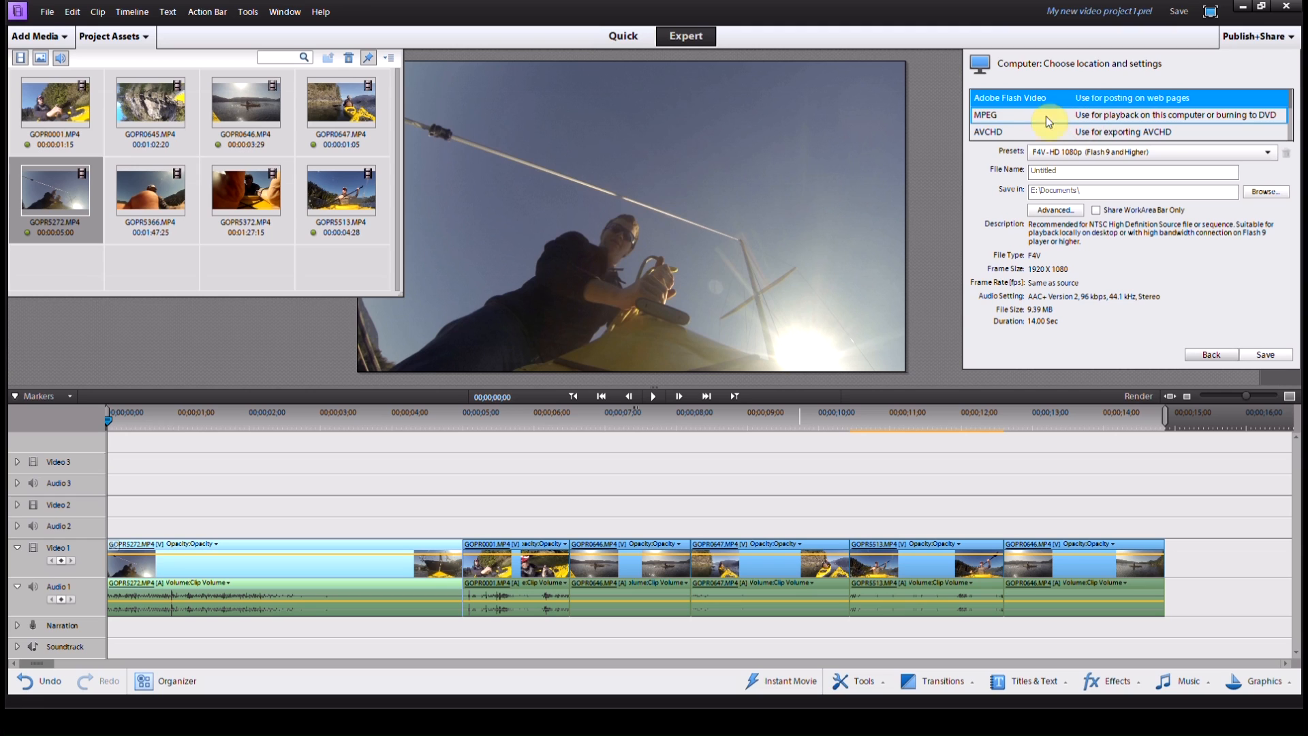
pyautogui.moveTo(1049, 123)
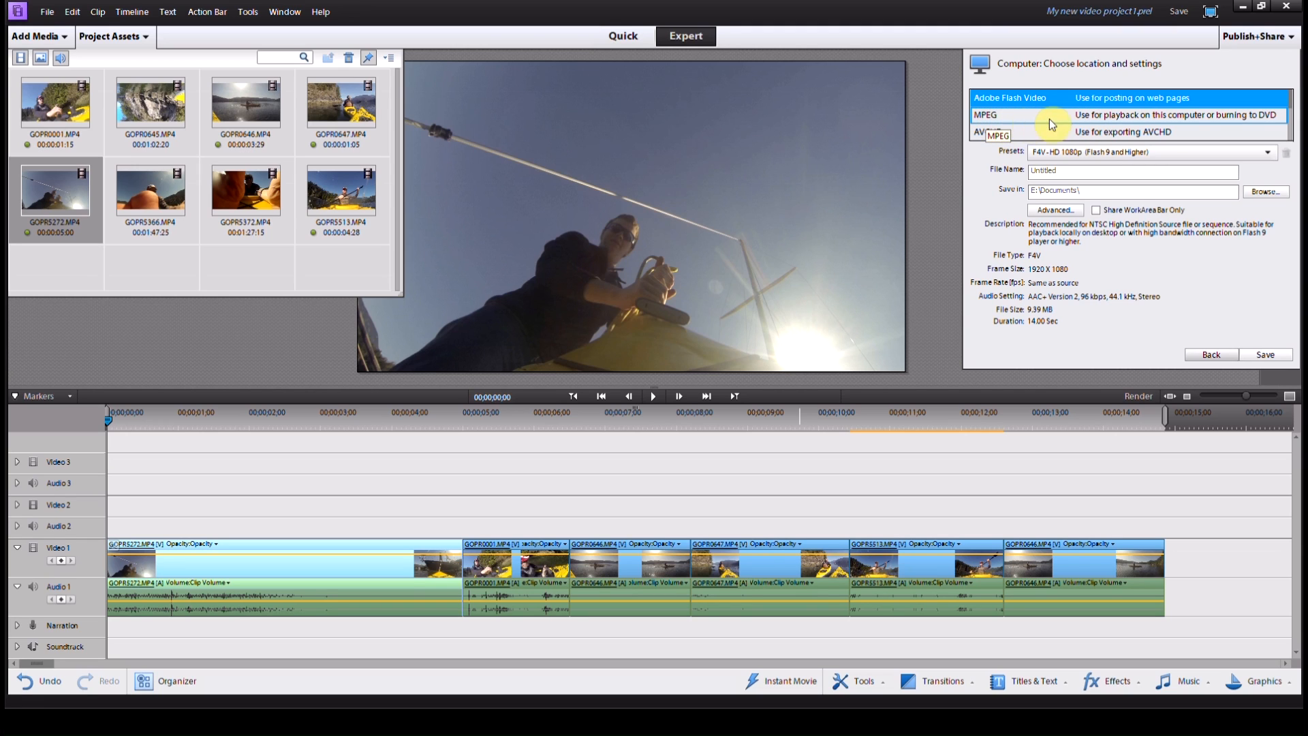
pyautogui.click(987, 115)
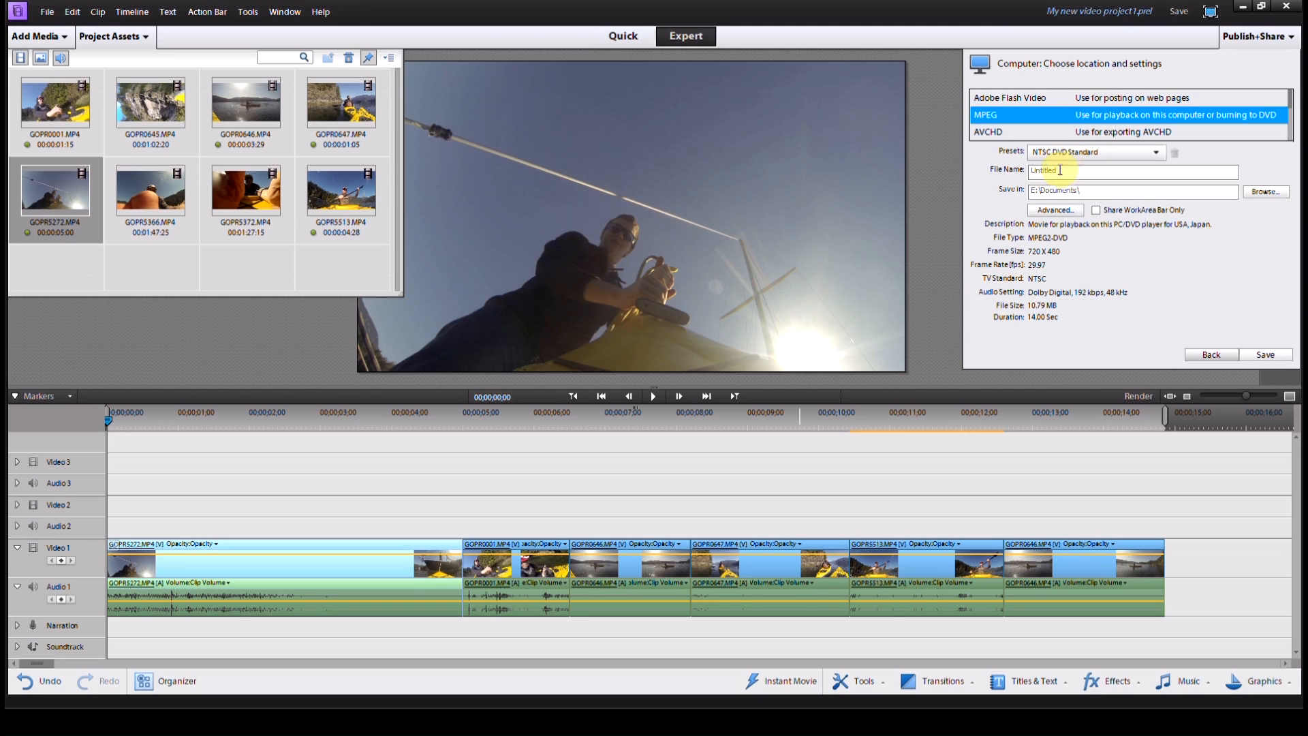
pyautogui.moveTo(1122, 152)
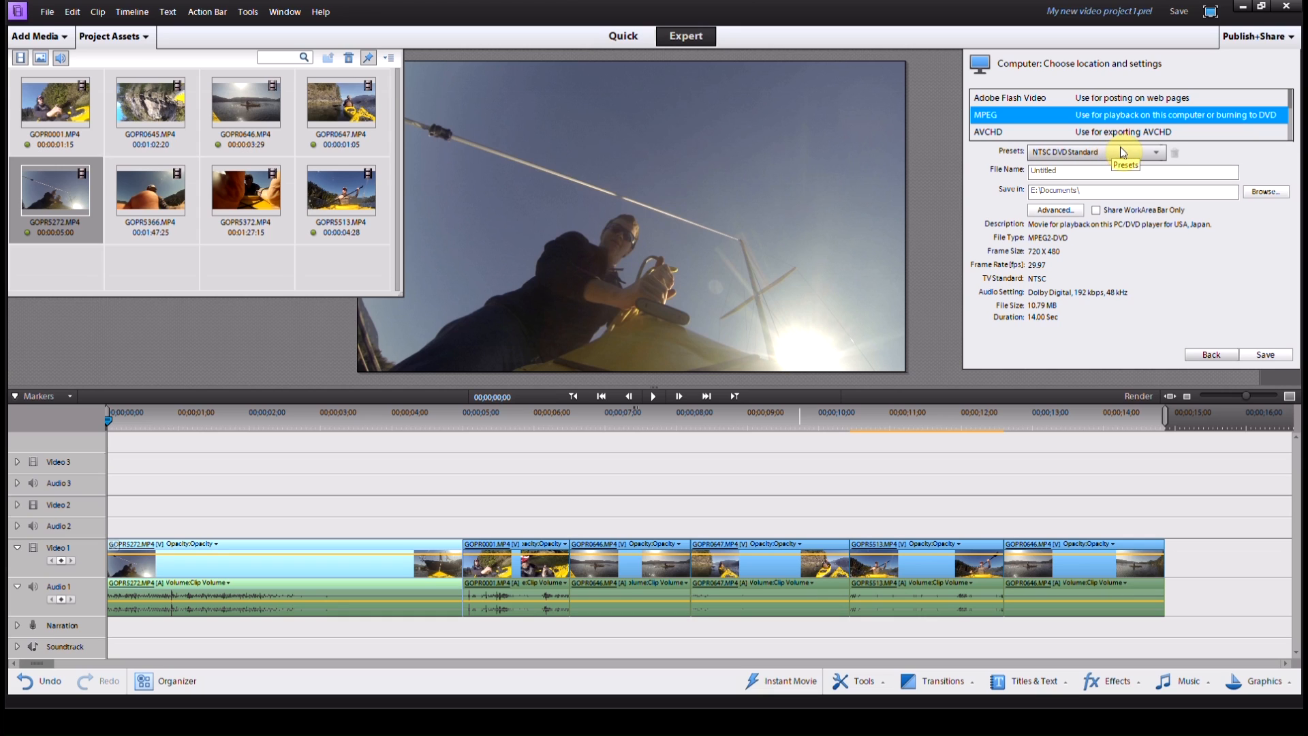
pyautogui.moveTo(1089, 157)
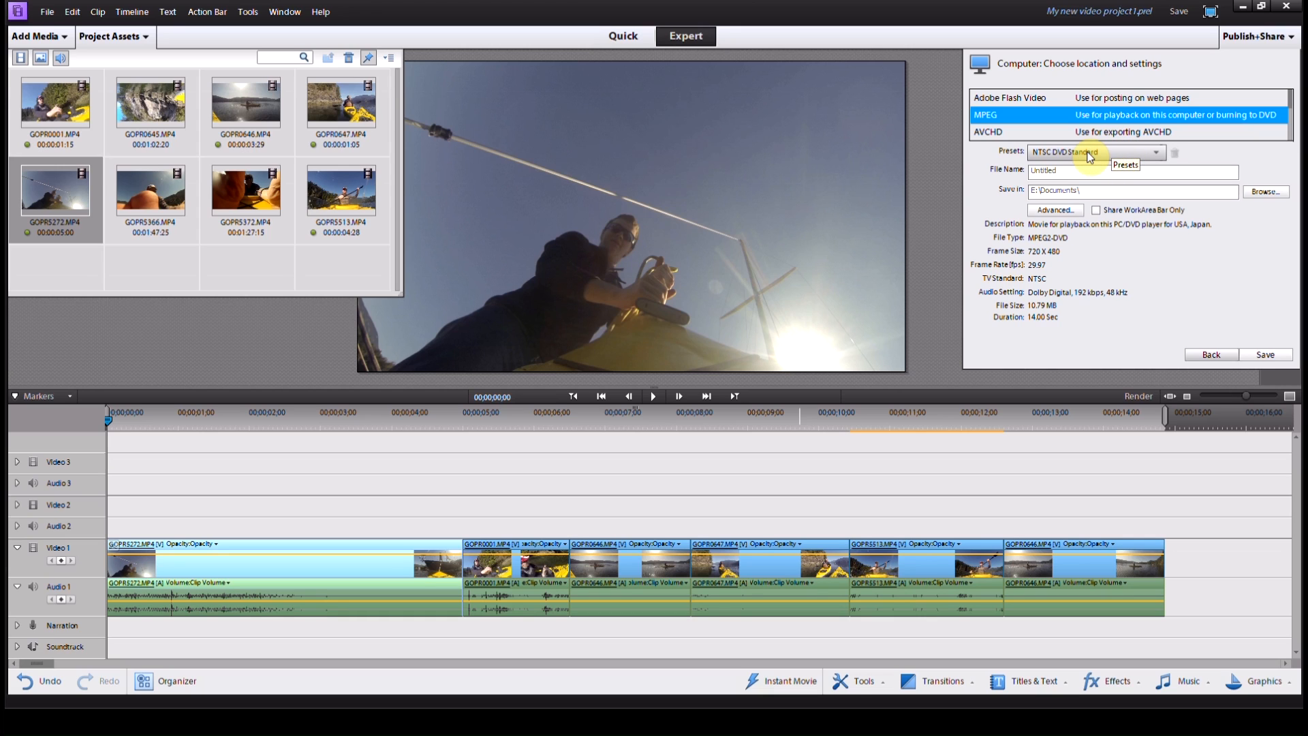
pyautogui.click(1156, 152)
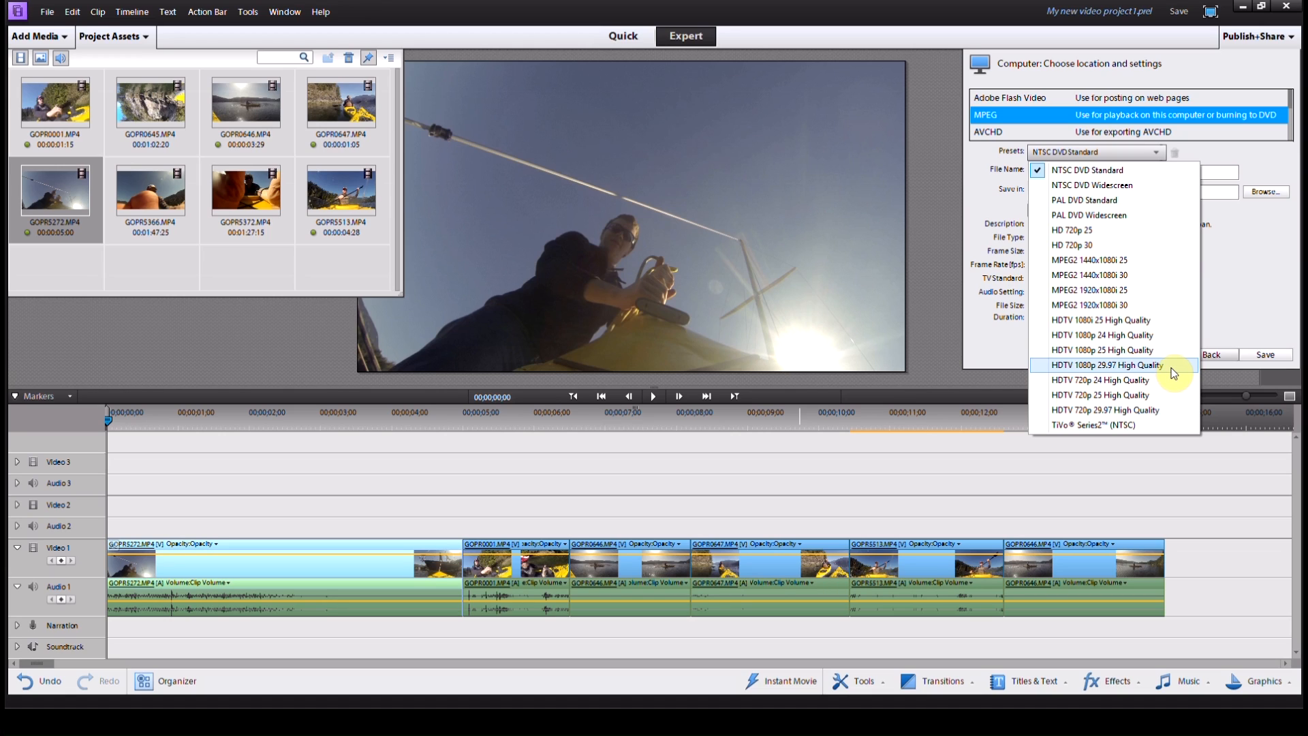
pyautogui.moveTo(1122, 360)
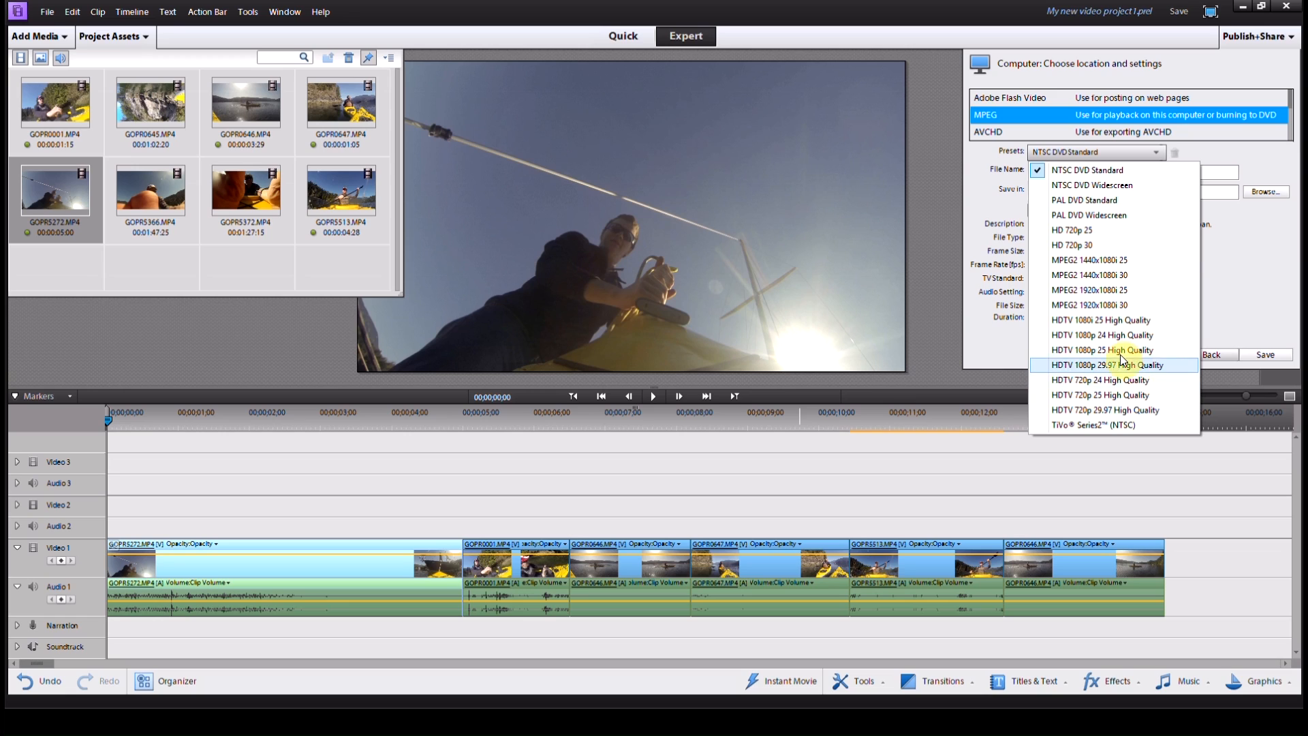
pyautogui.moveTo(1076, 375)
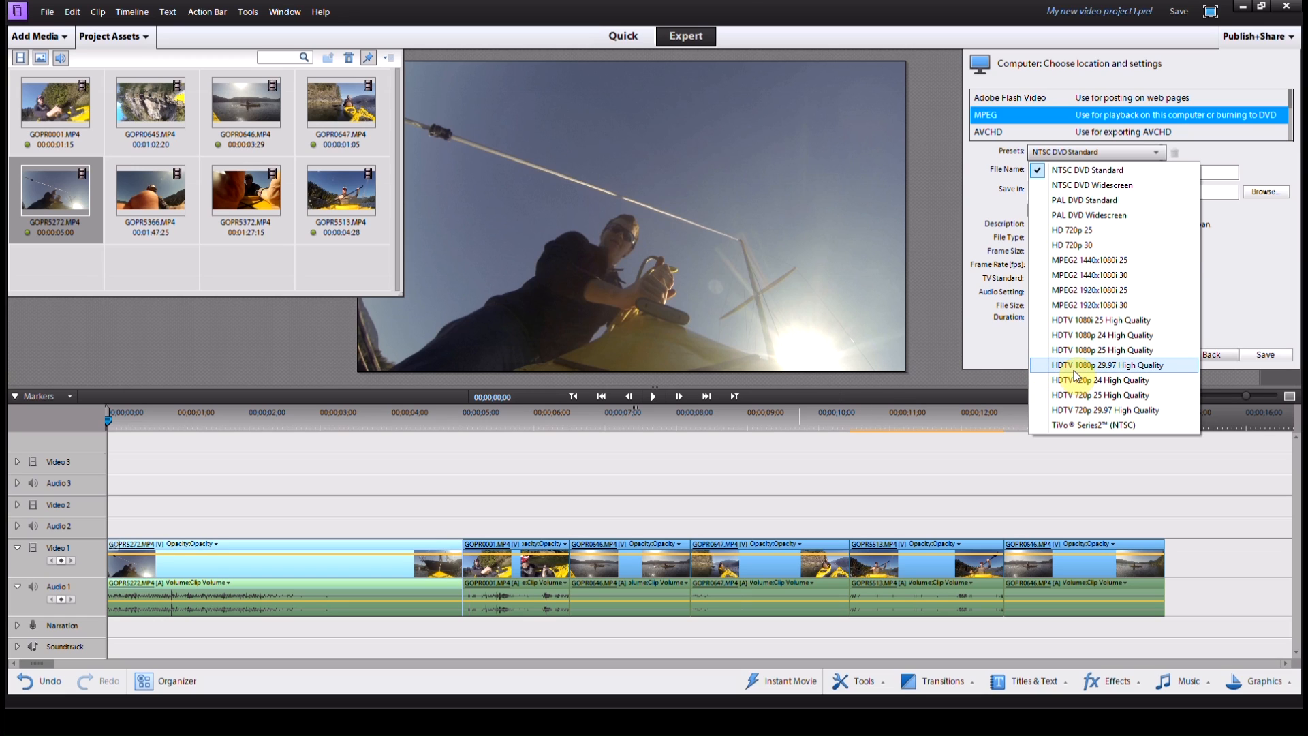
pyautogui.moveTo(1100, 334)
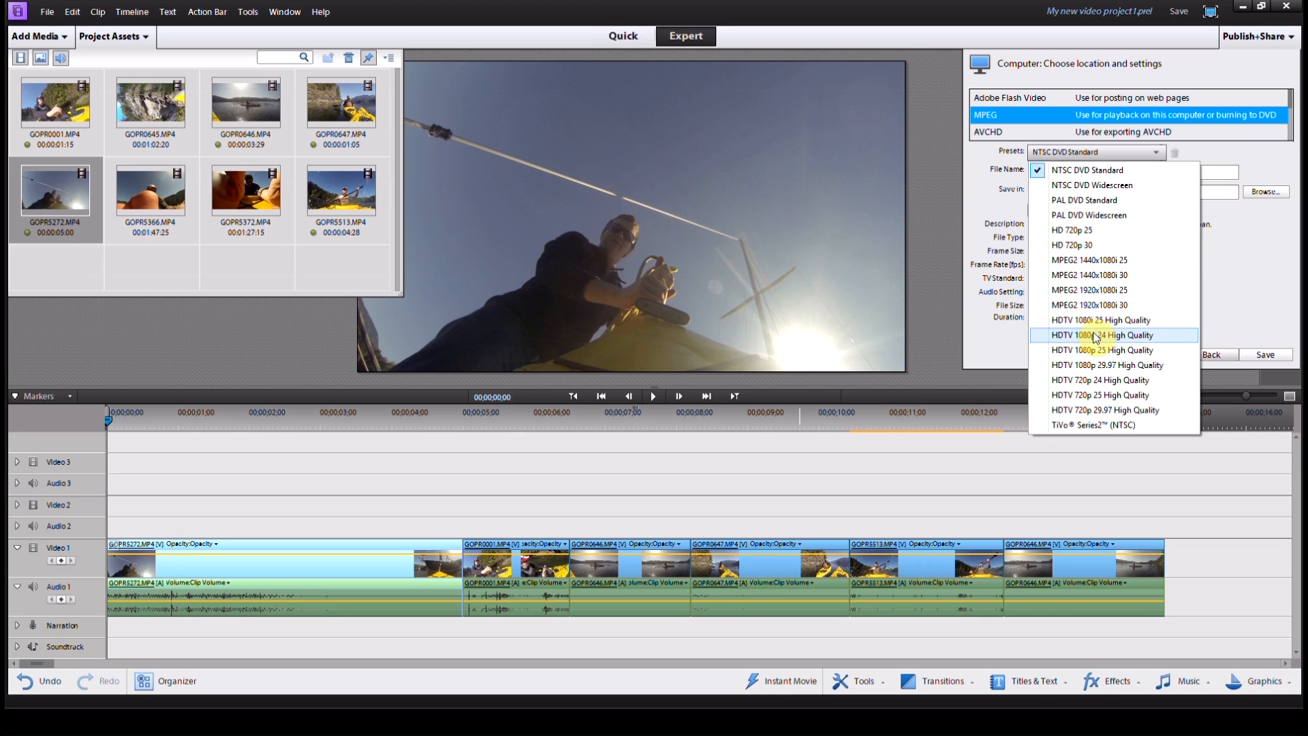
pyautogui.click(1107, 365)
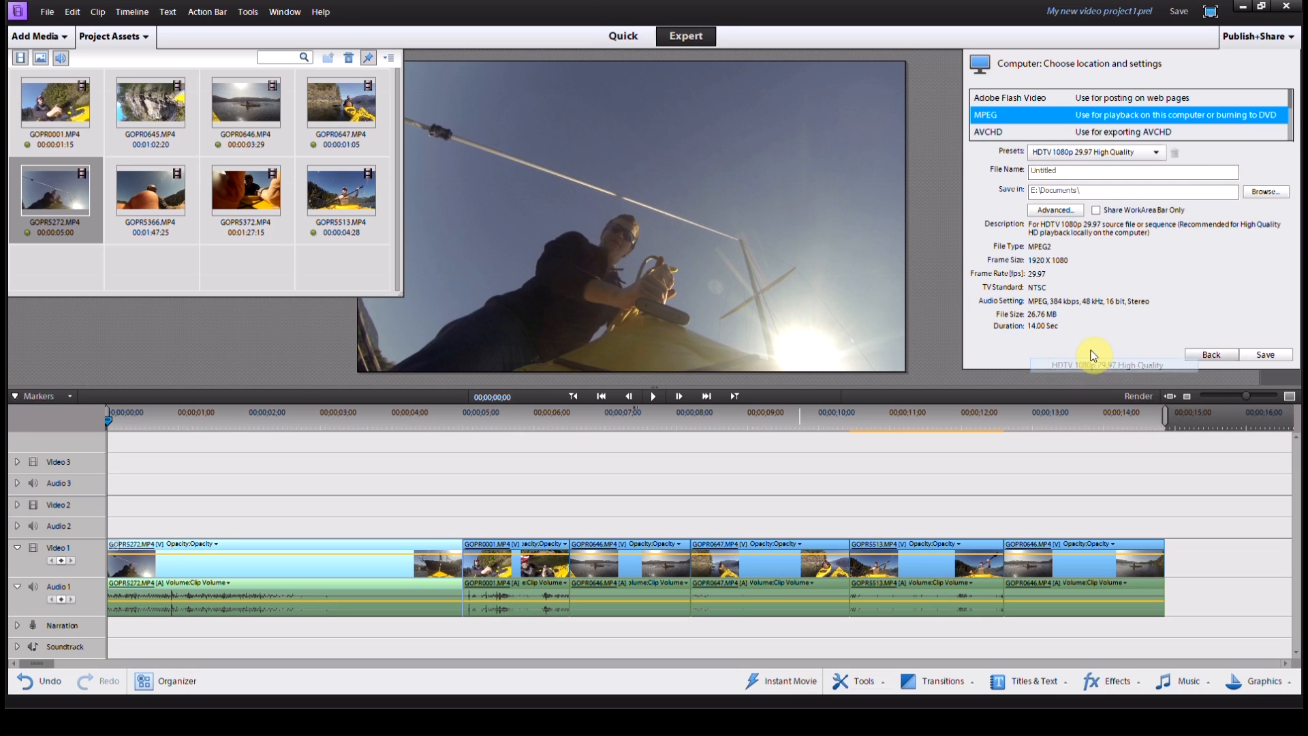
pyautogui.moveTo(1087, 170)
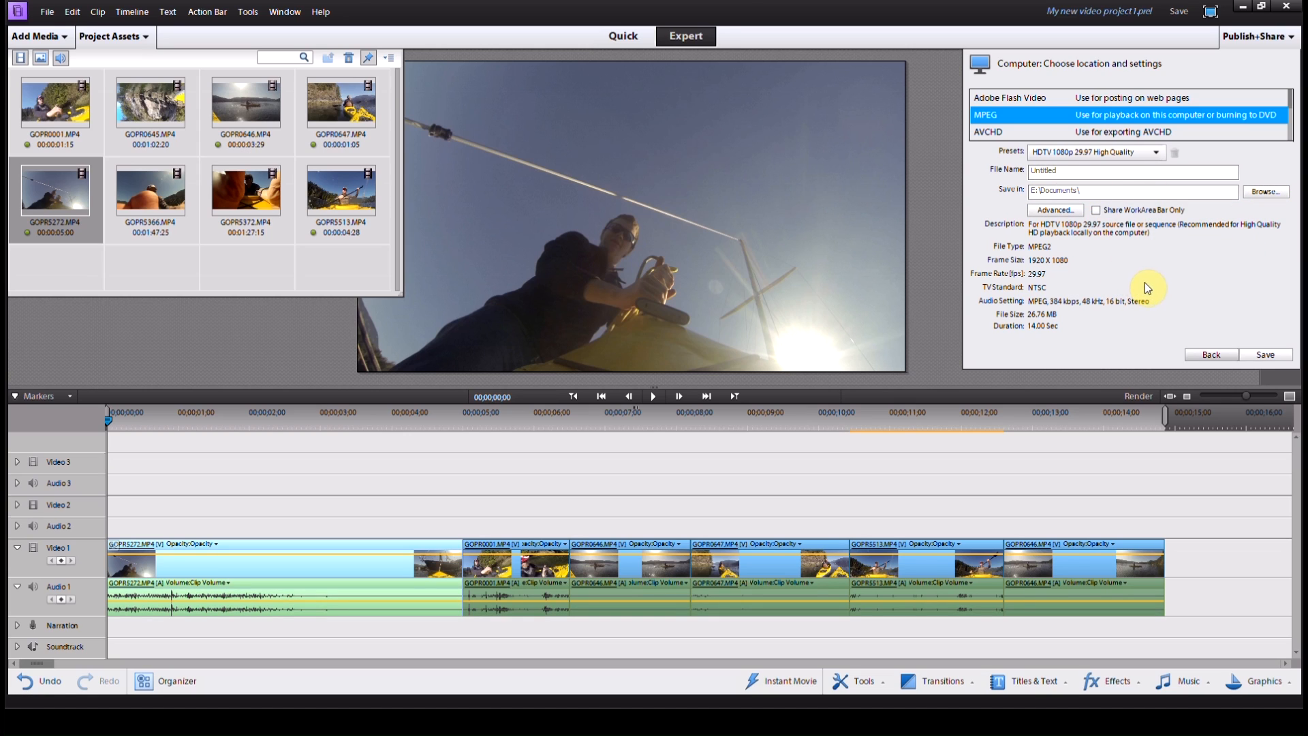
pyautogui.click(1264, 354)
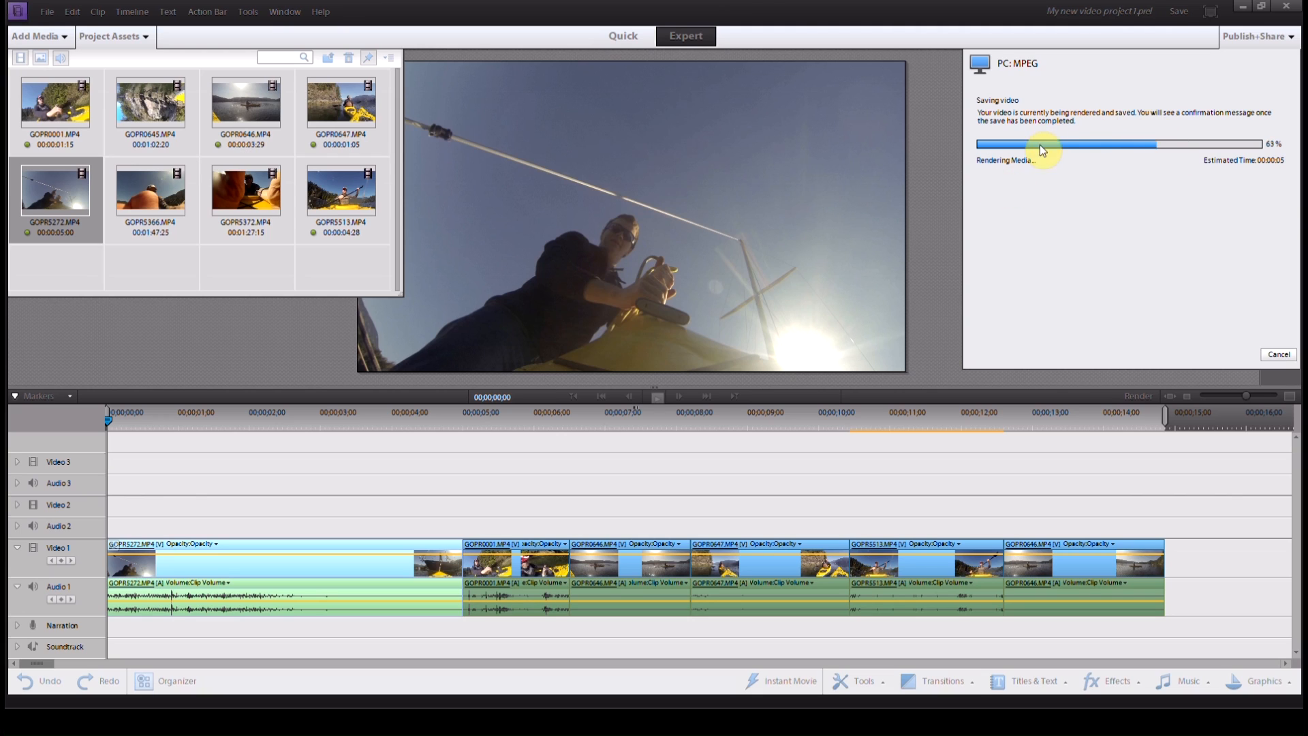
pyautogui.moveTo(1158, 130)
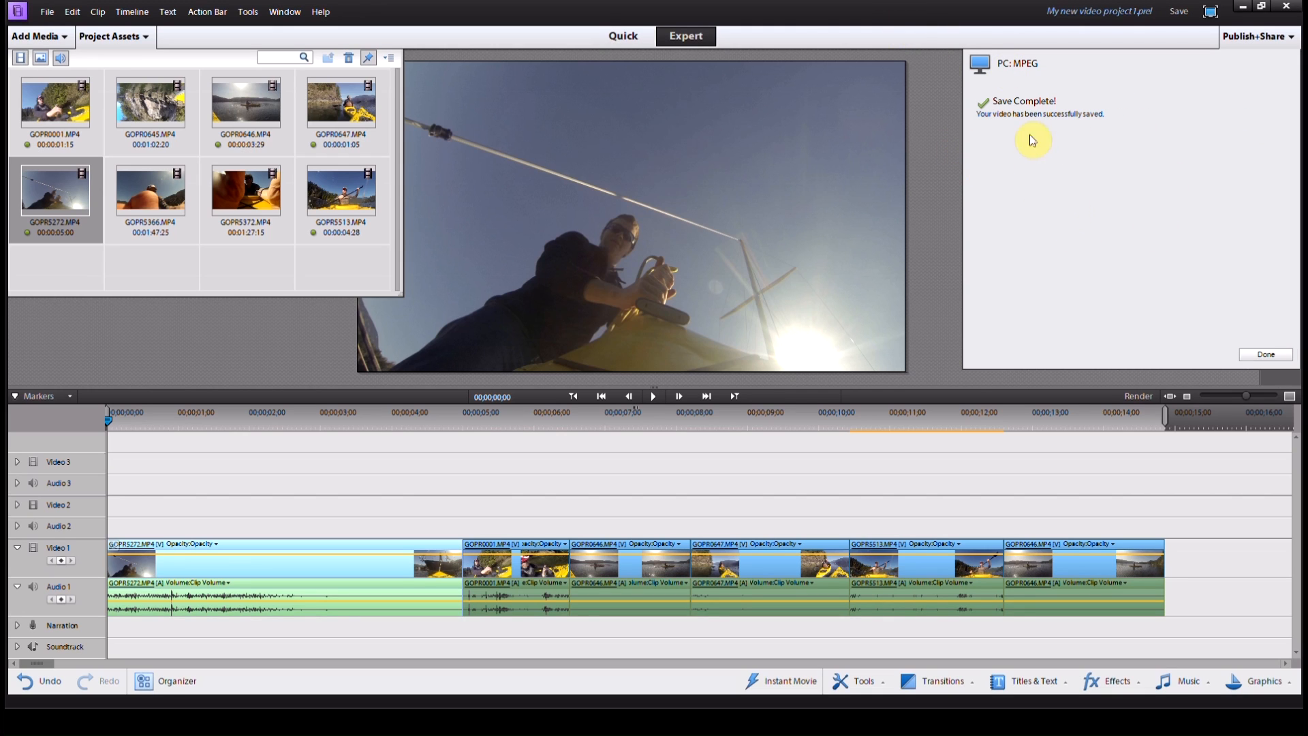
pyautogui.moveTo(1079, 45)
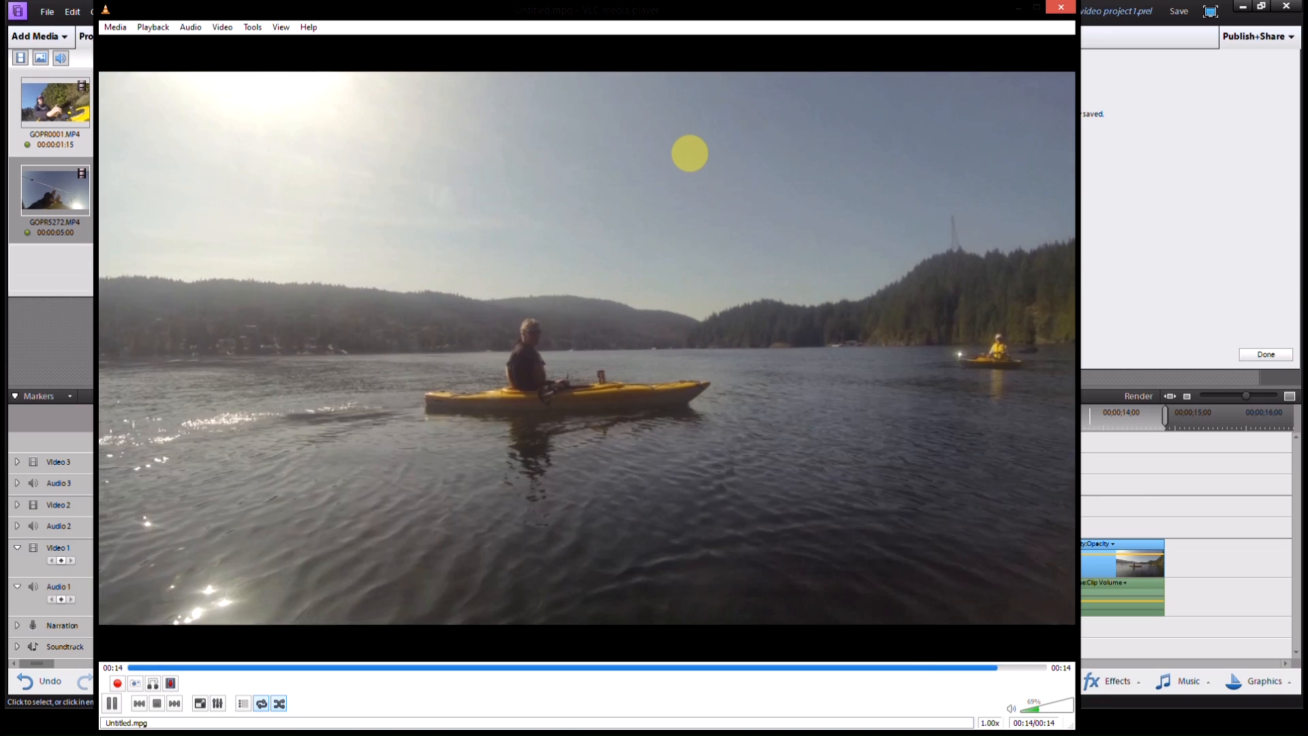
# Replay the exported Untitled.mpg in VLC, then close the player.
pyautogui.click(155, 667)
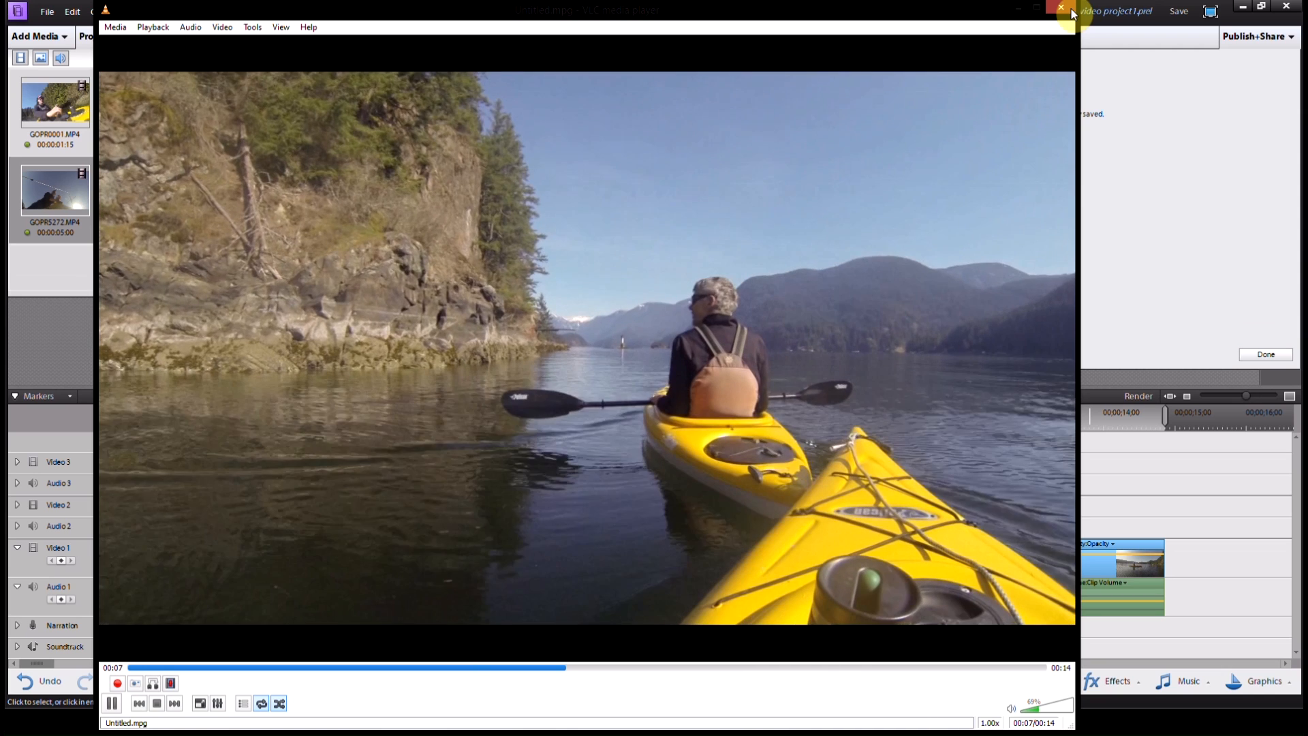
pyautogui.click(1060, 8)
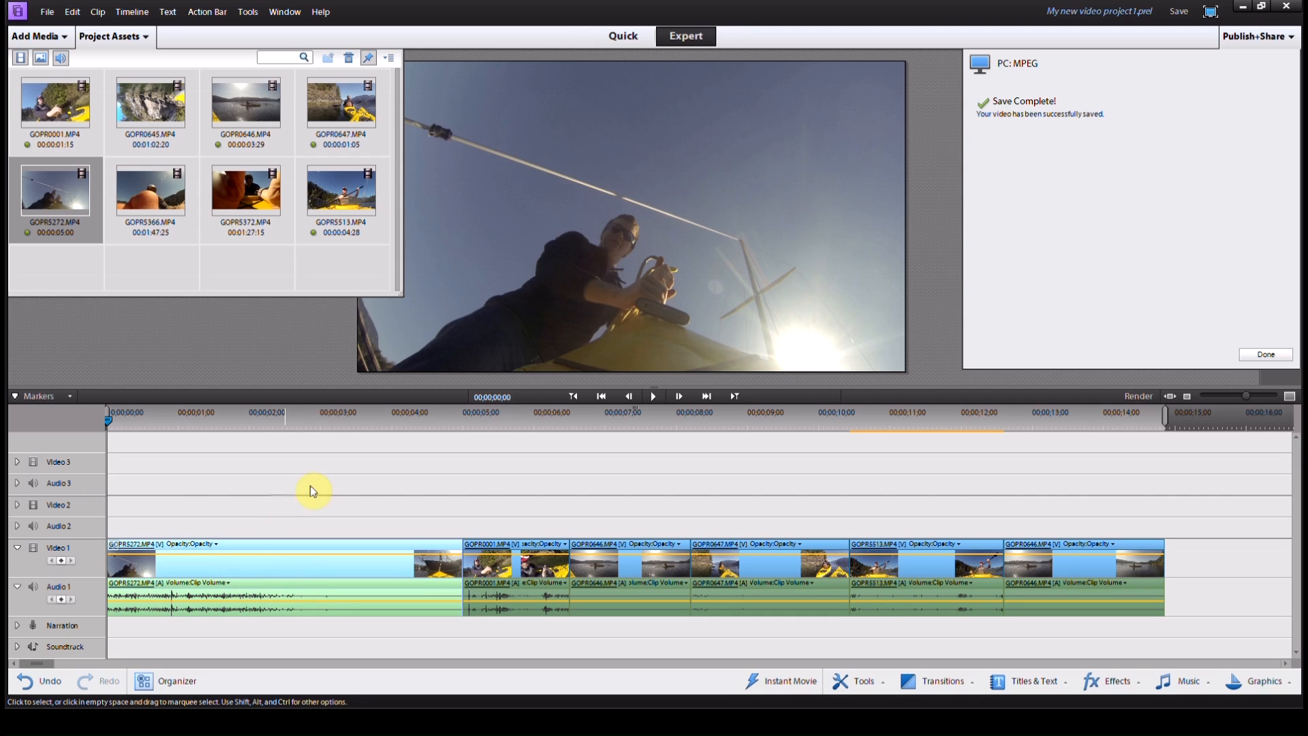
pyautogui.moveTo(316, 476)
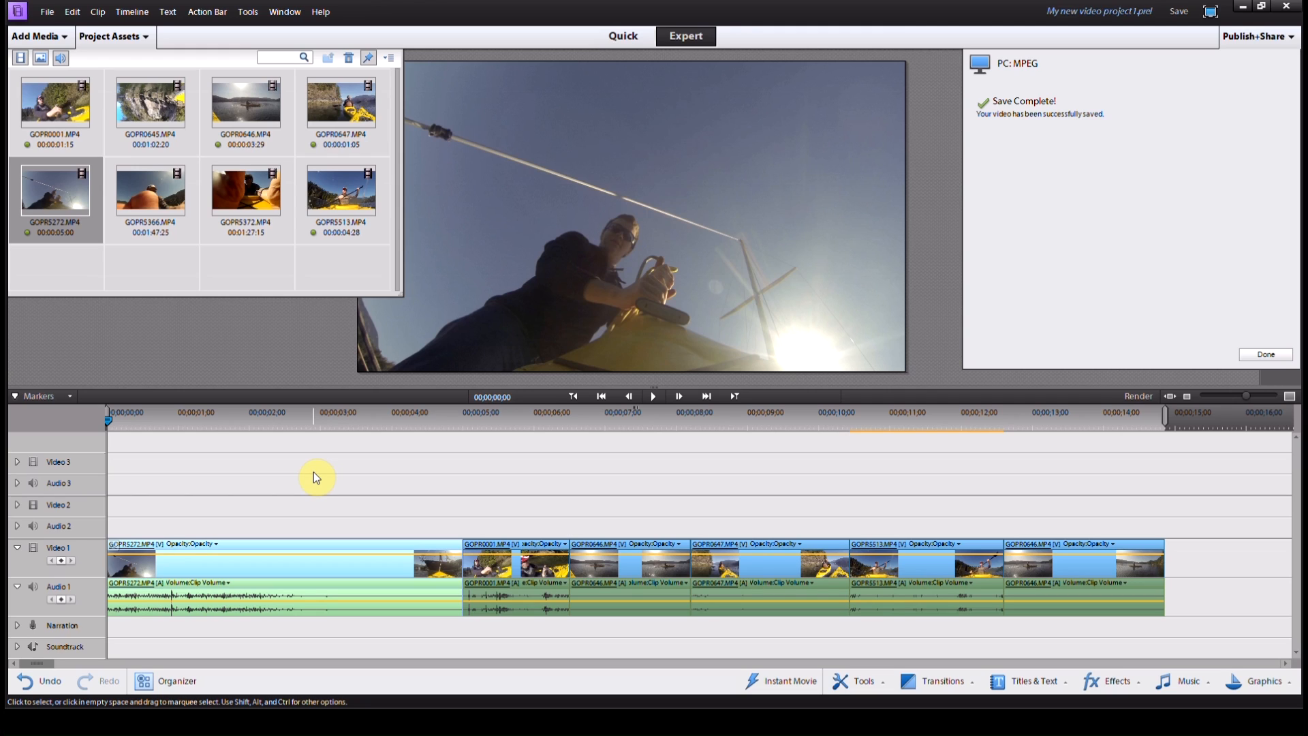
pyautogui.moveTo(379, 389)
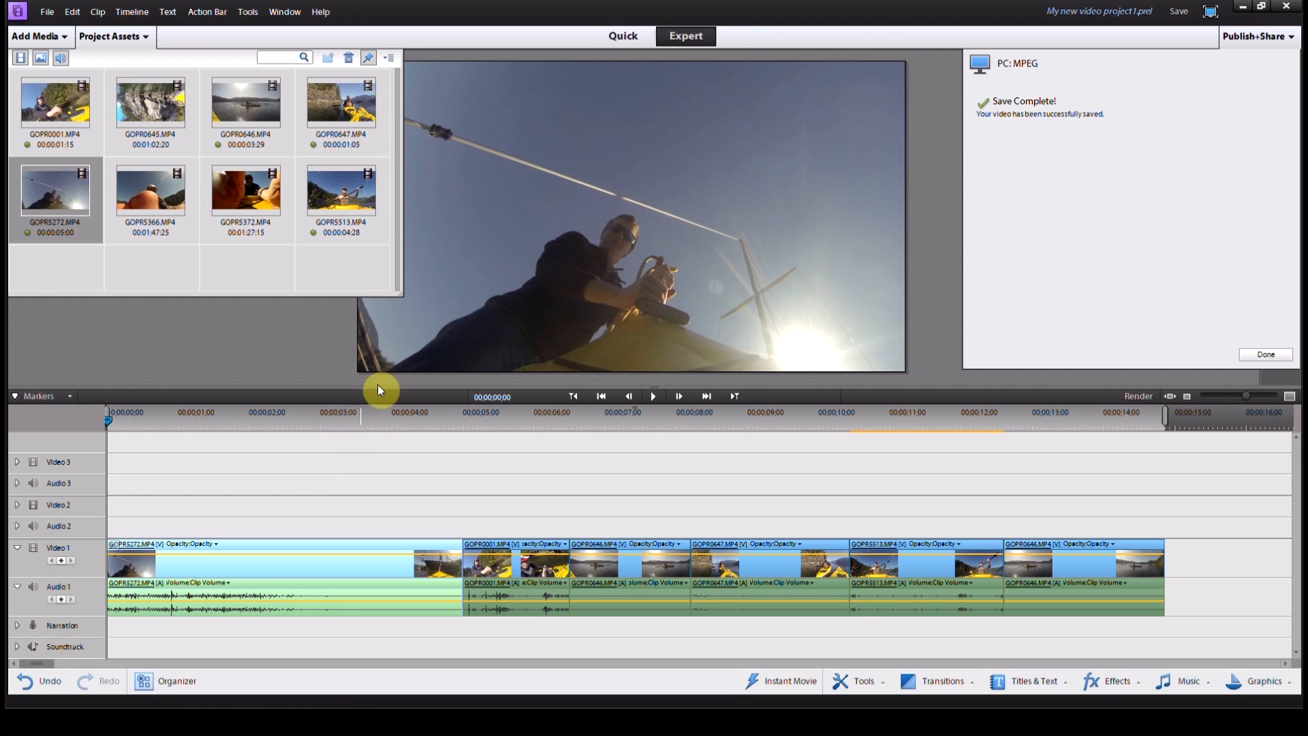
pyautogui.moveTo(246, 250)
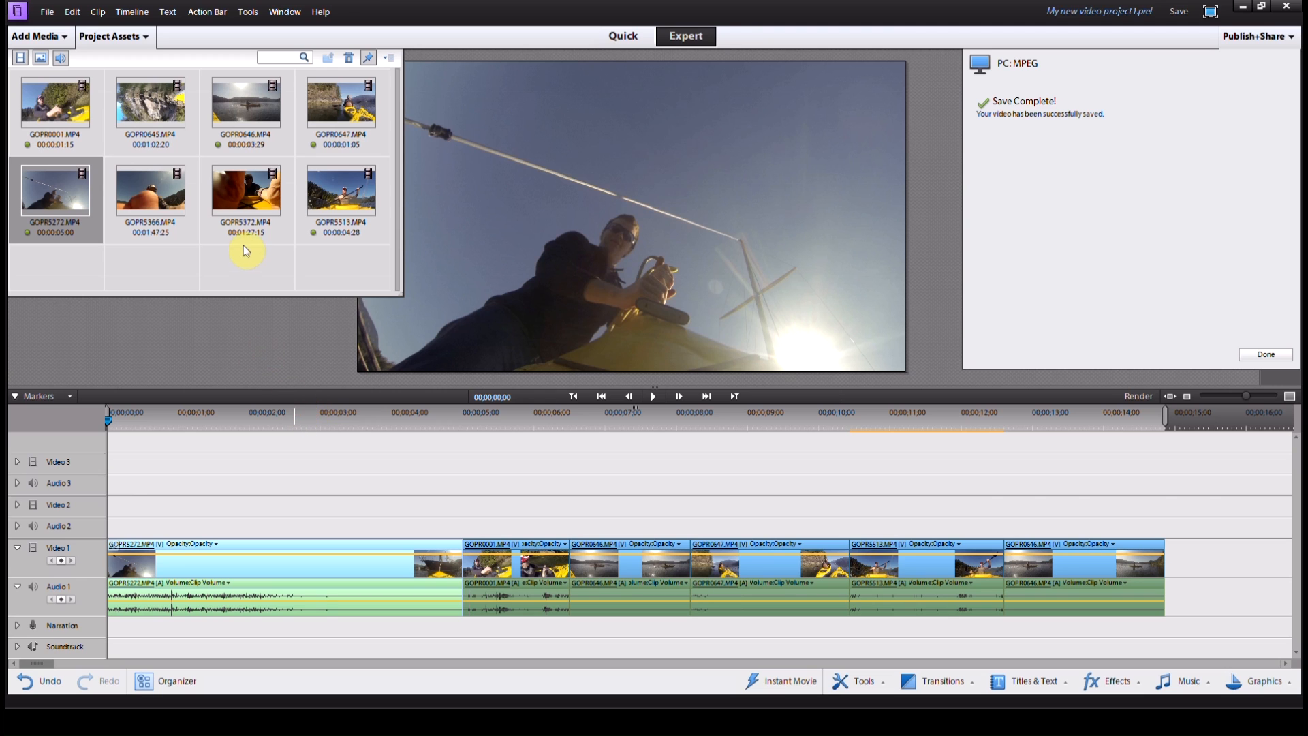
pyautogui.moveTo(163, 318)
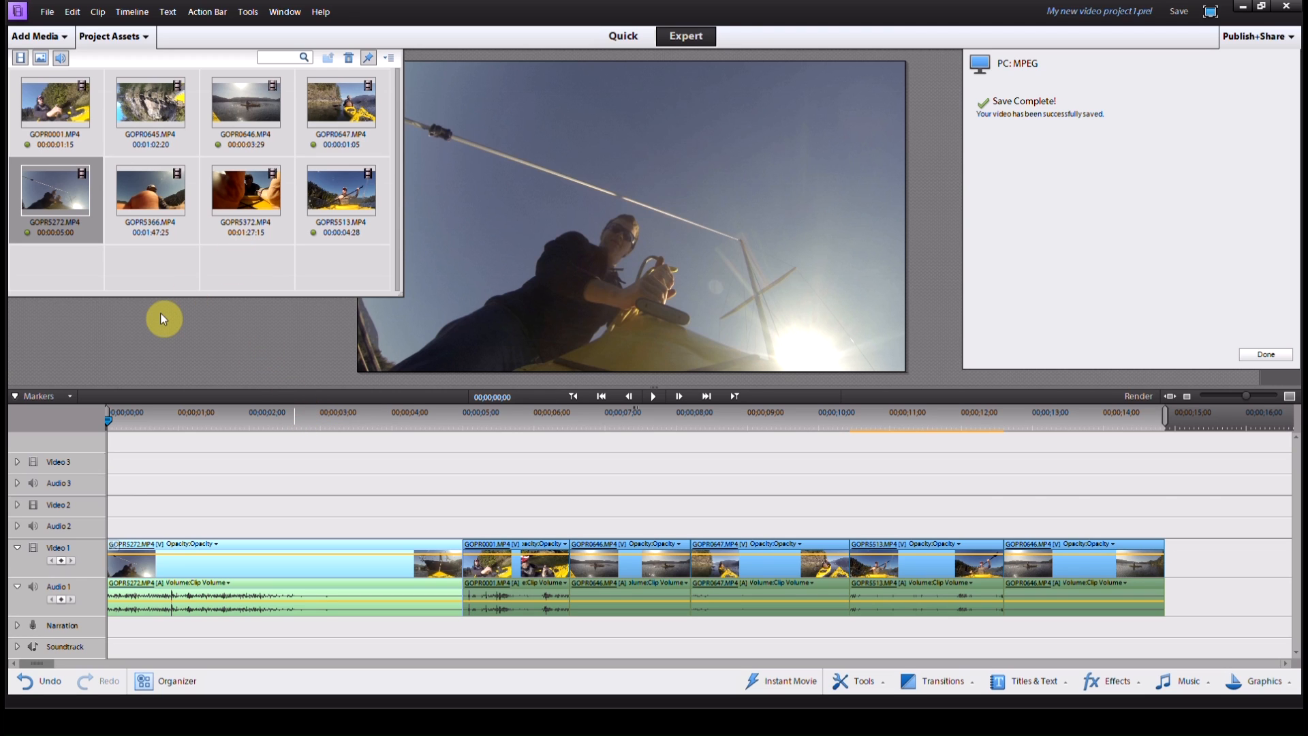